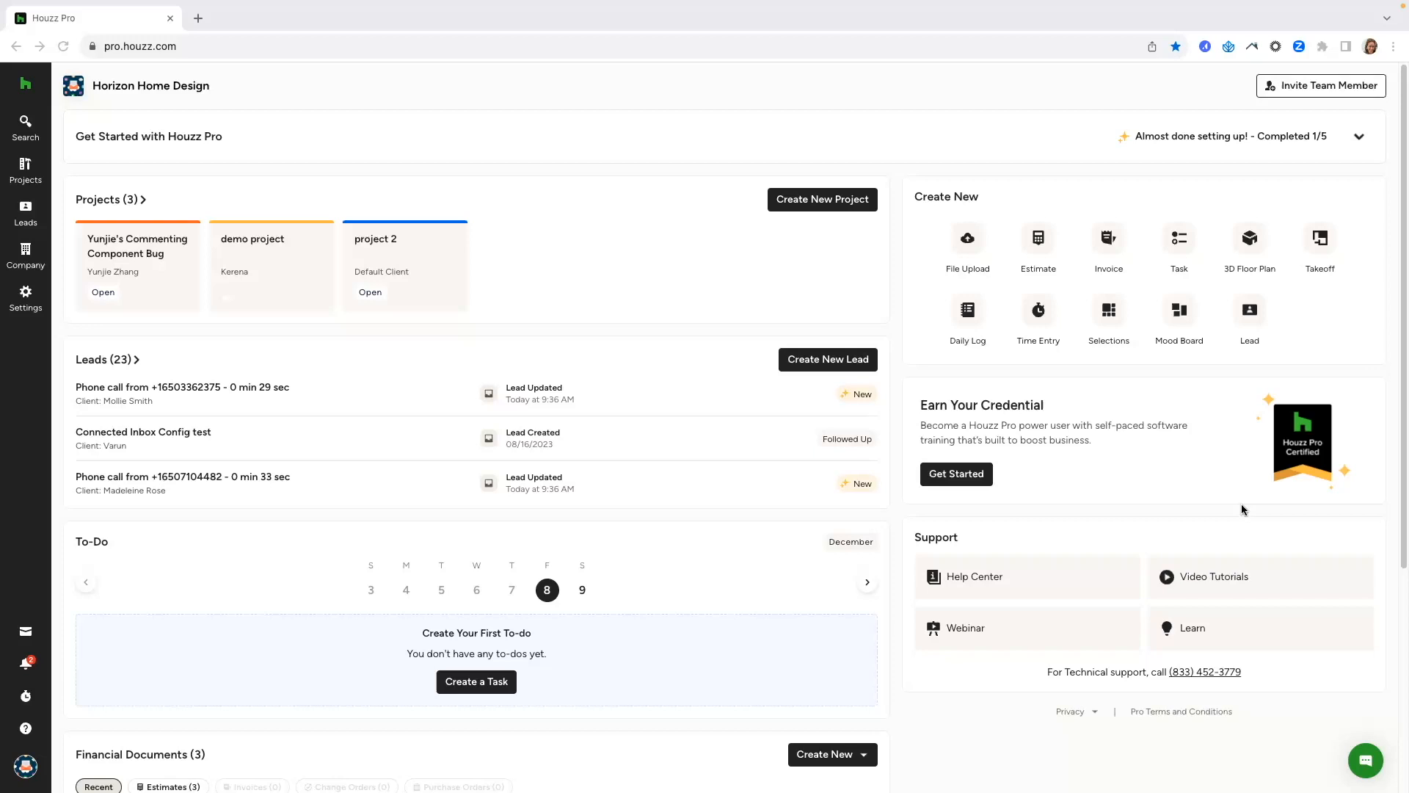
mouse_move(1130, 593)
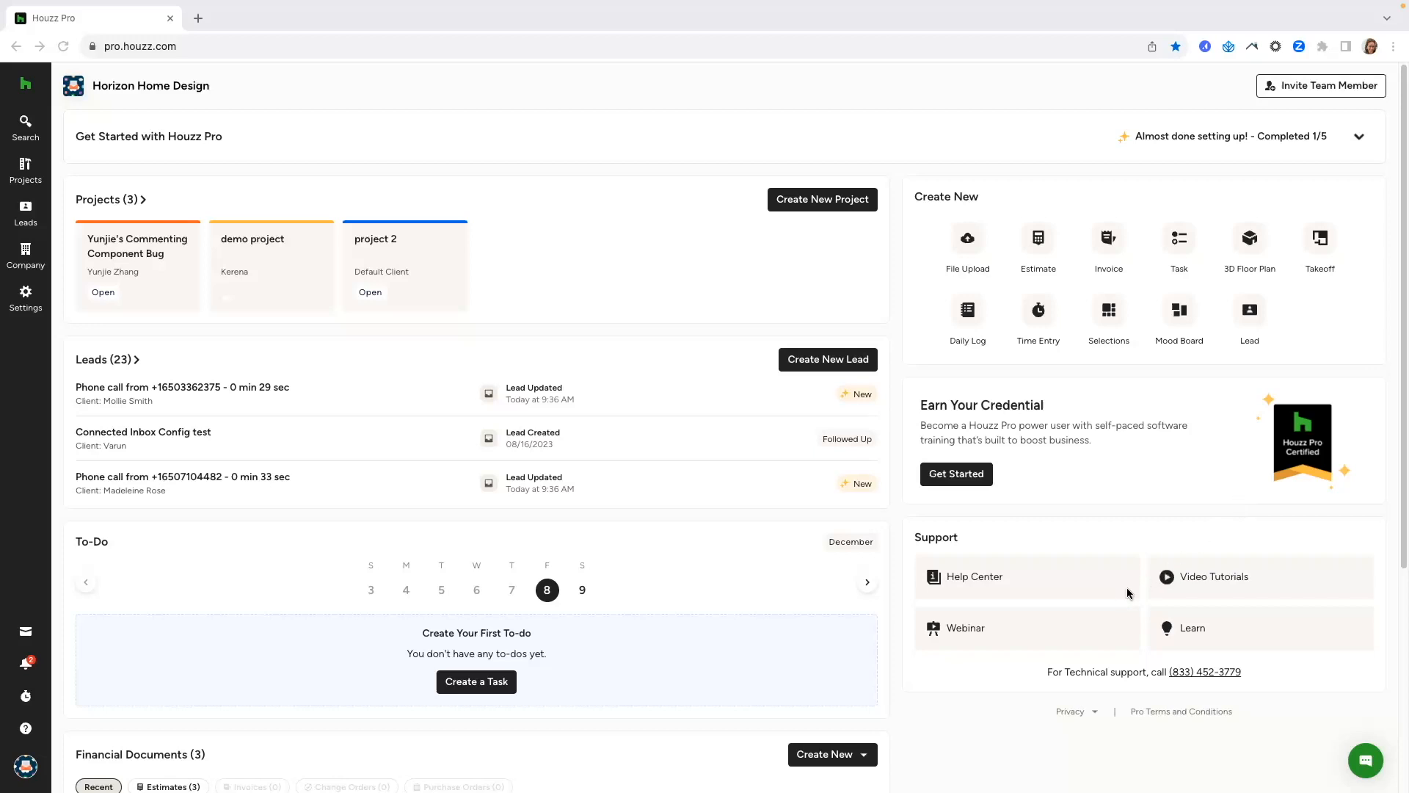
mouse_move(29, 258)
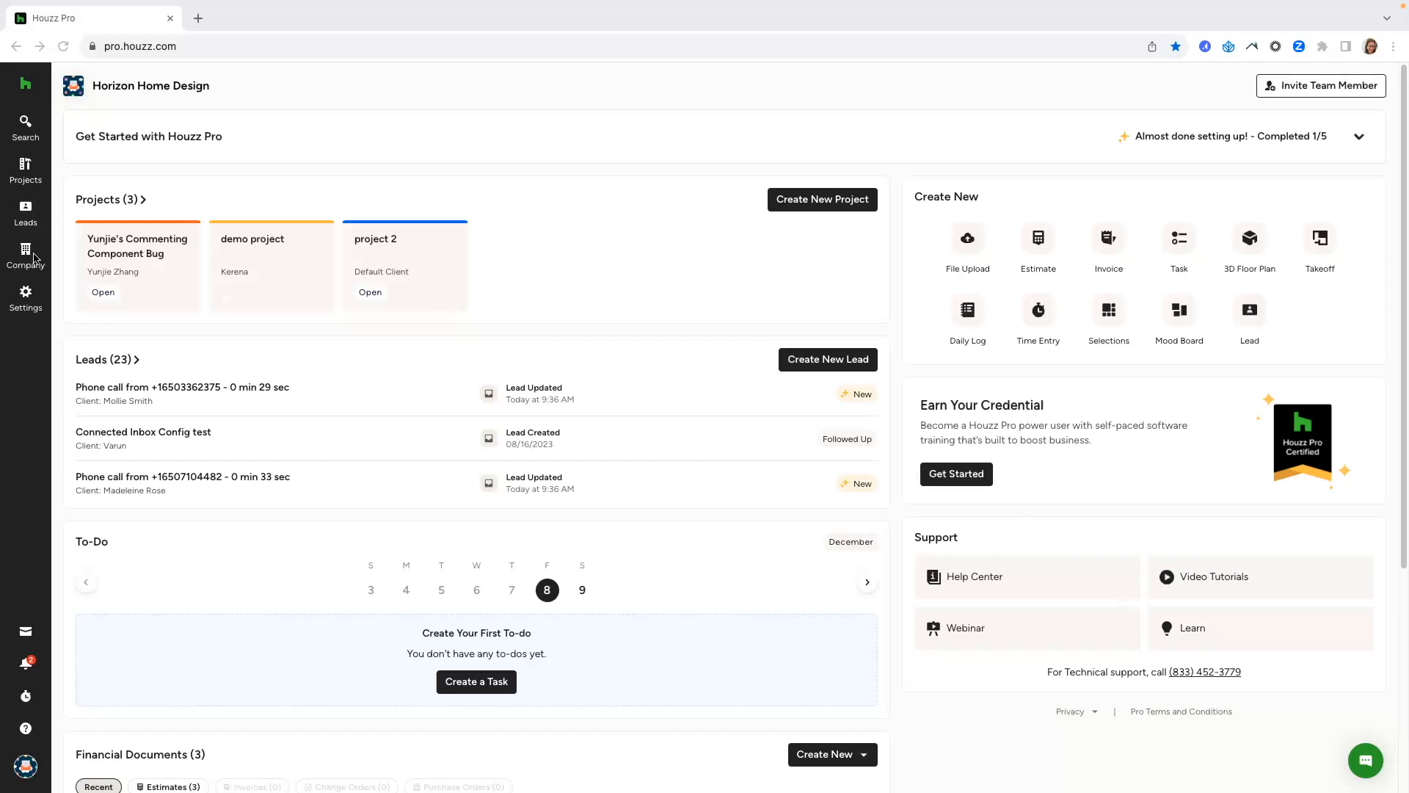
- Go to Email Marketing from the Company section of the sidebar
click(25, 256)
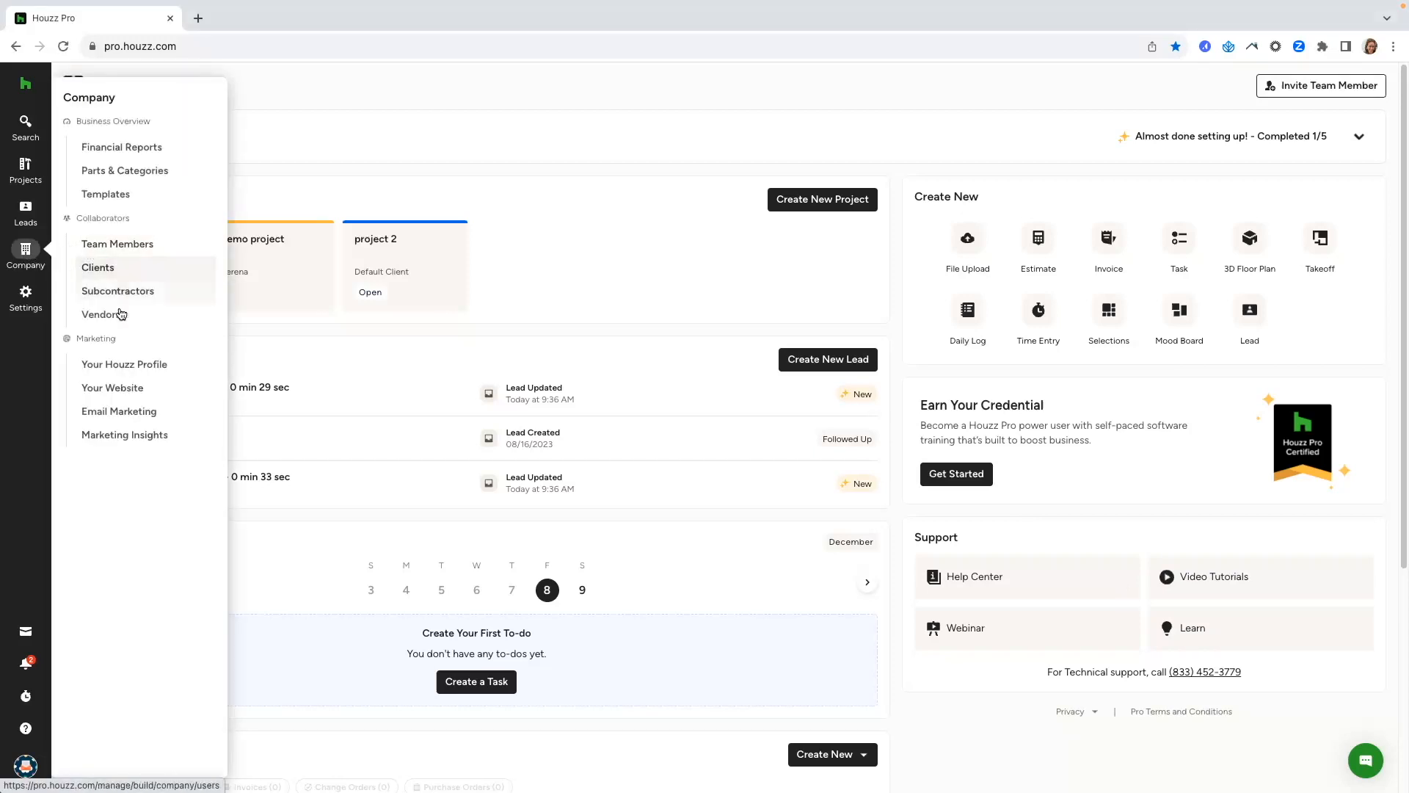
click(119, 411)
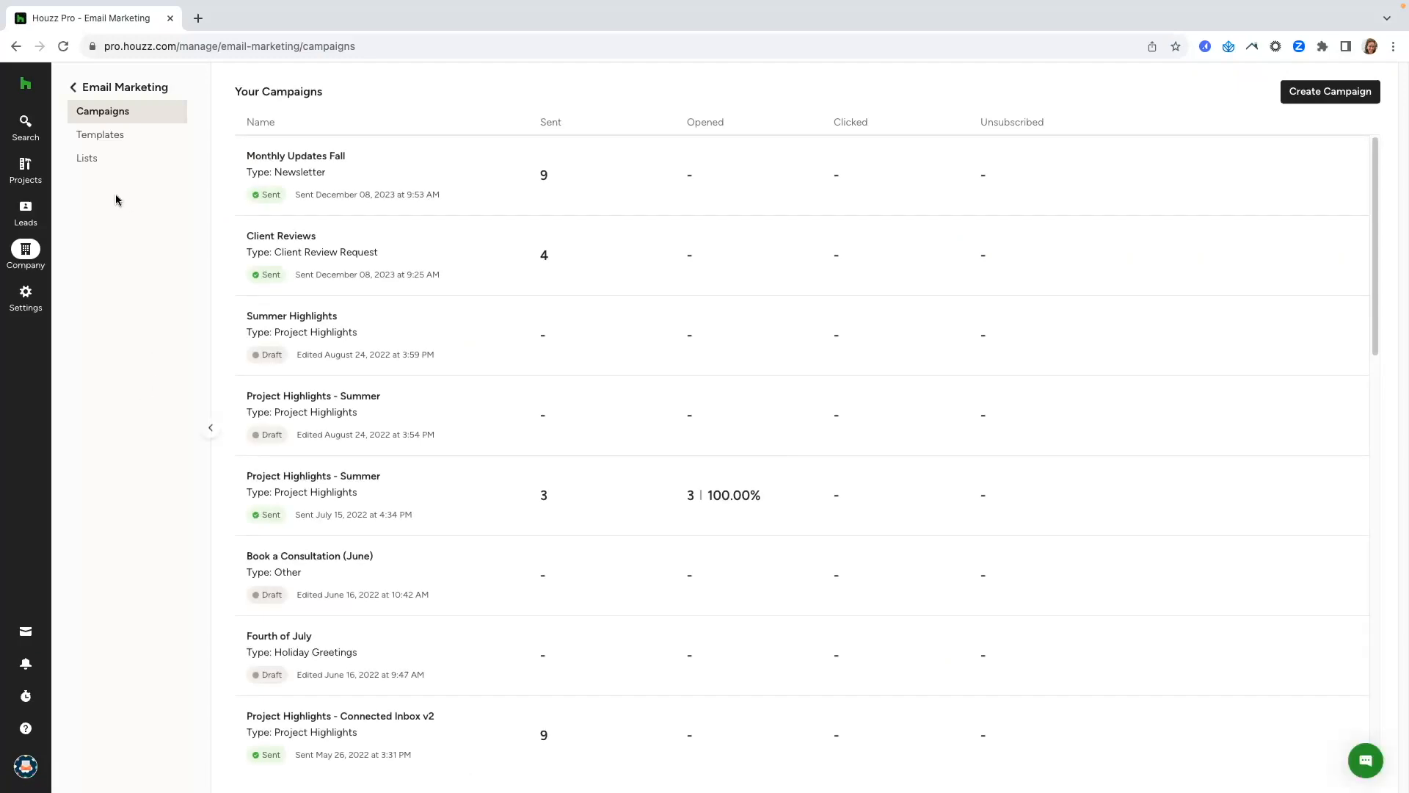
mouse_move(87, 158)
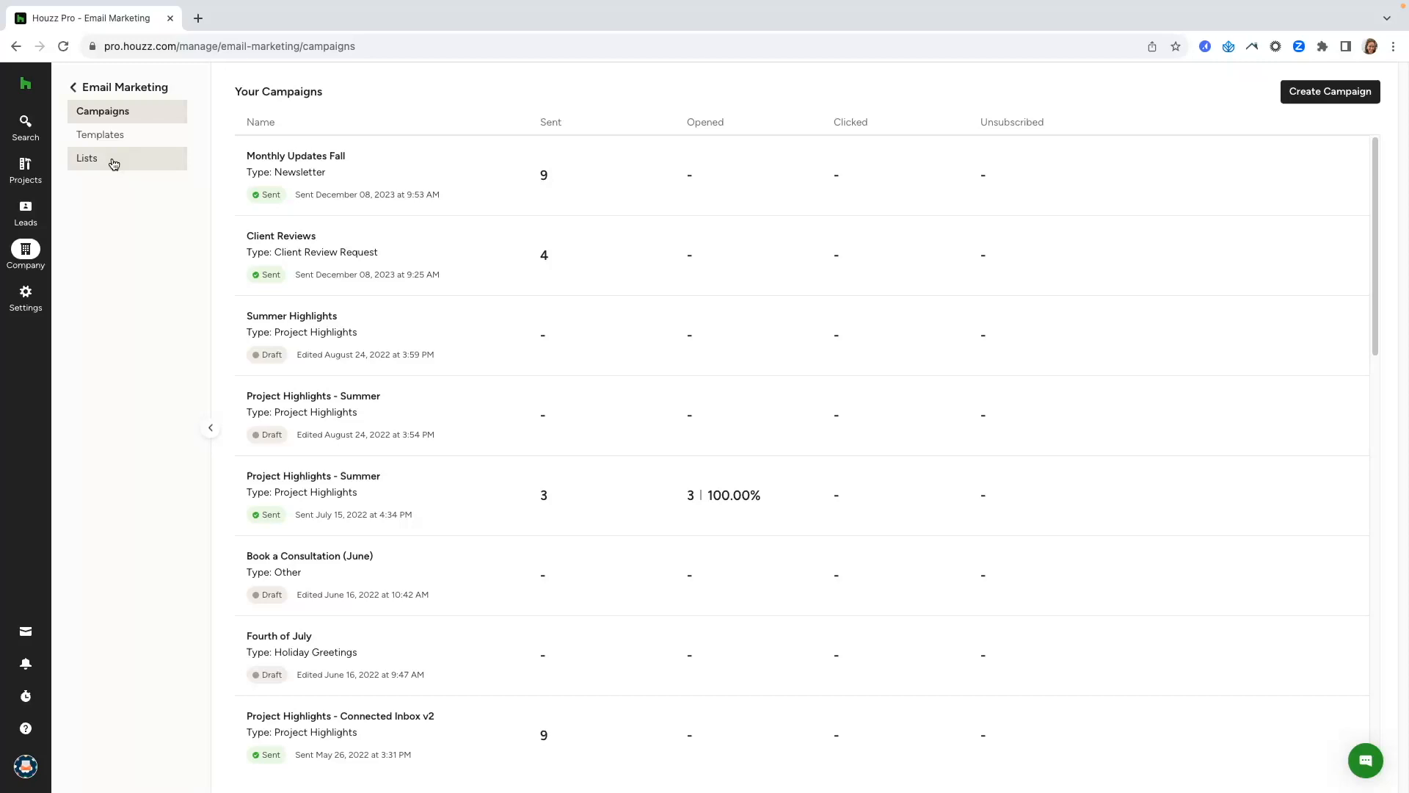
- Show the email lists, including Lead Request, Monthly Newsletter and Reviews
click(88, 157)
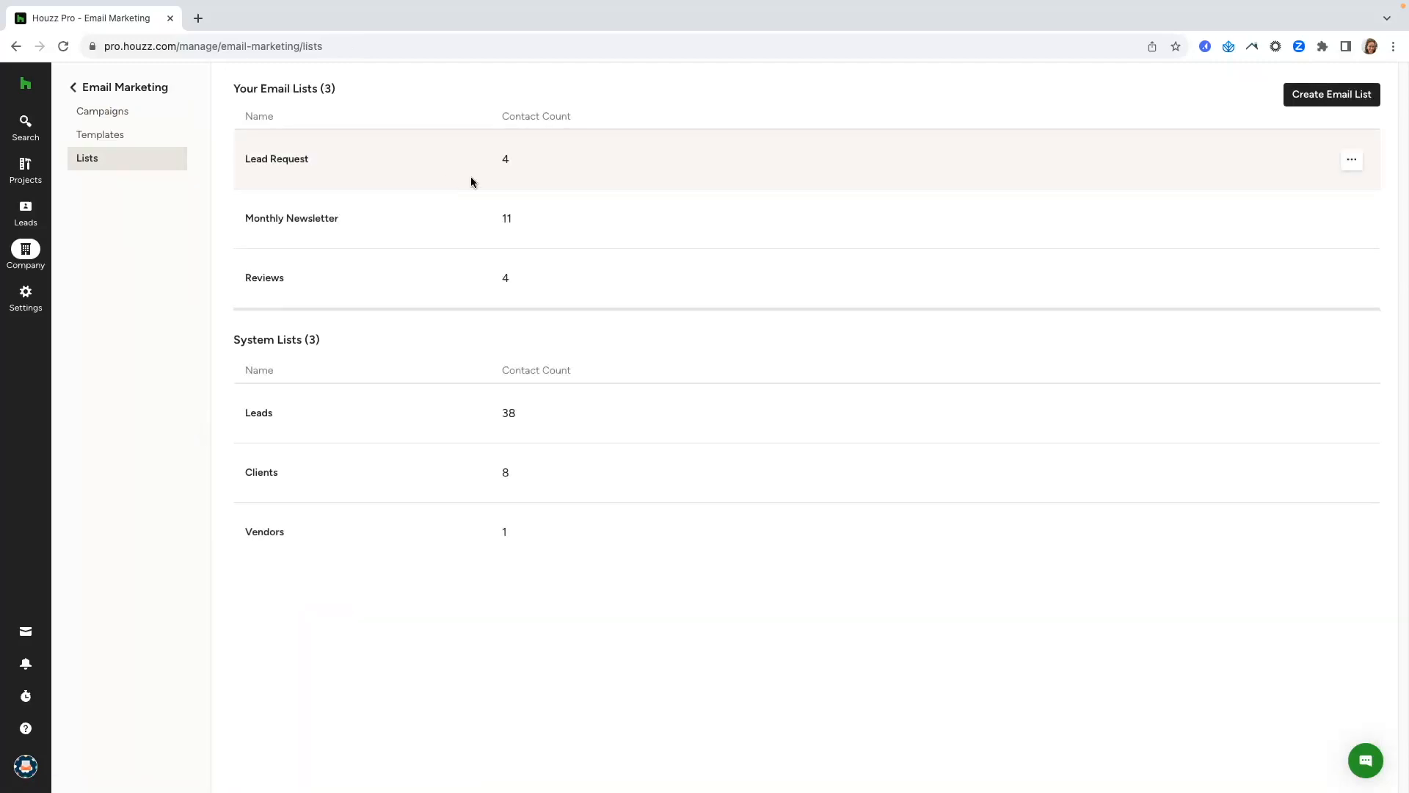
mouse_move(388, 88)
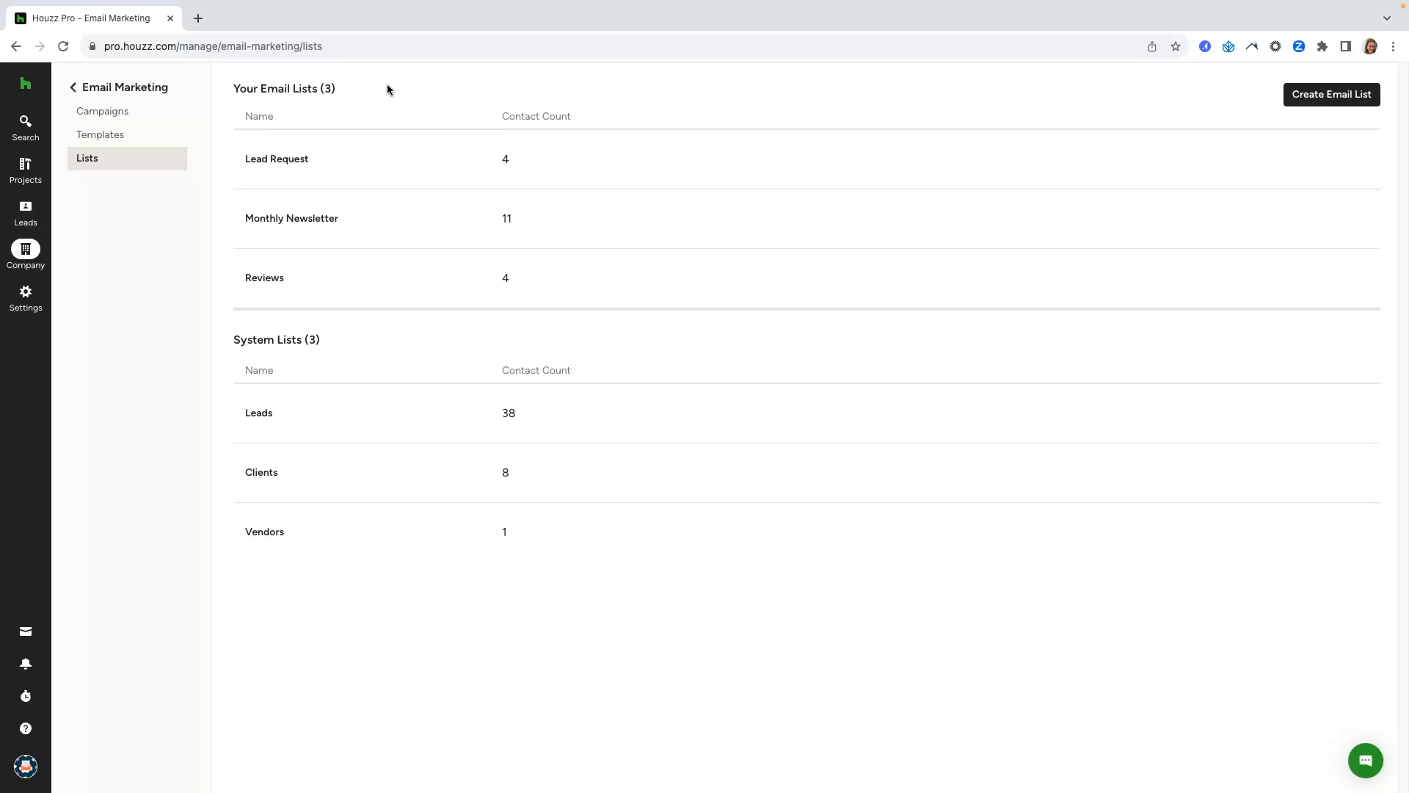
mouse_move(381, 336)
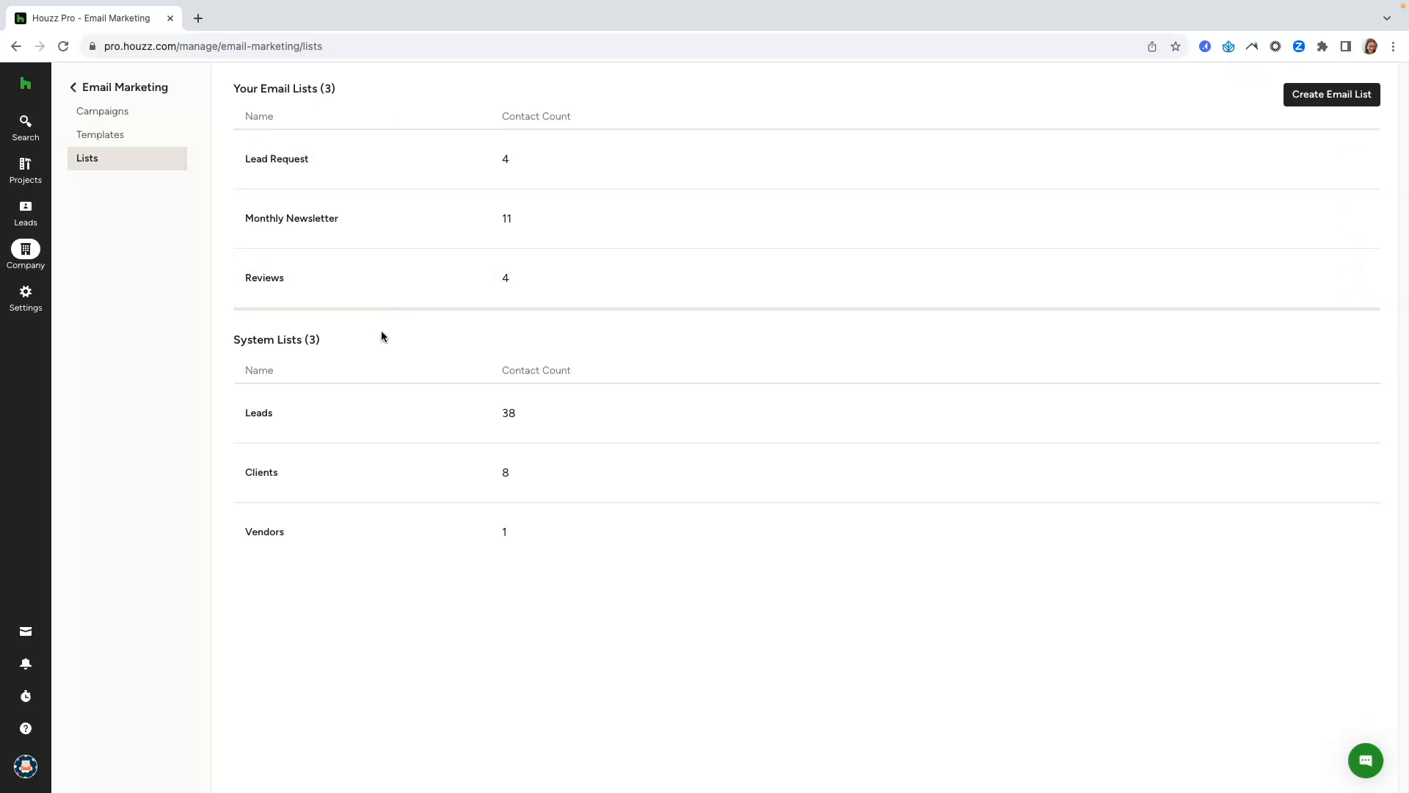
mouse_move(321, 412)
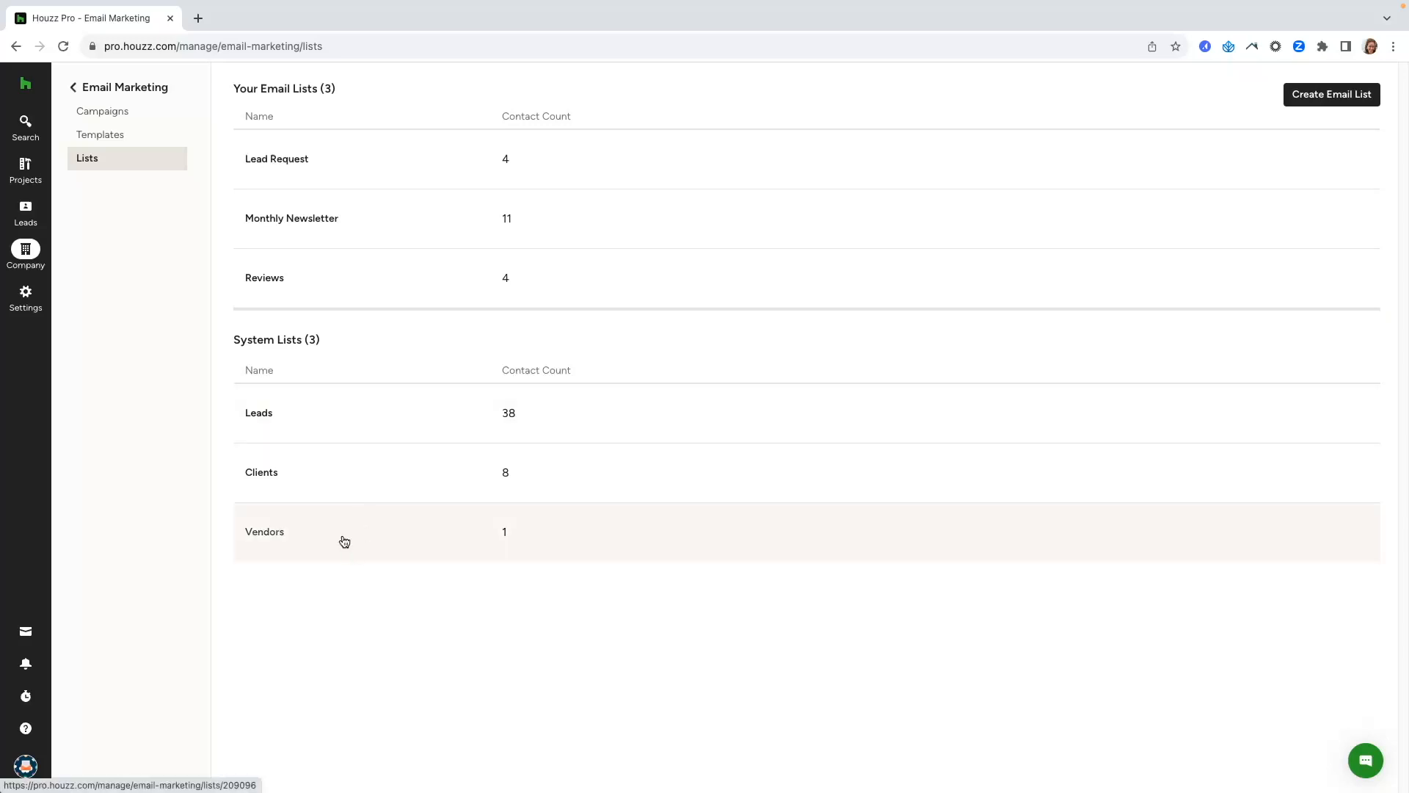
mouse_move(308, 225)
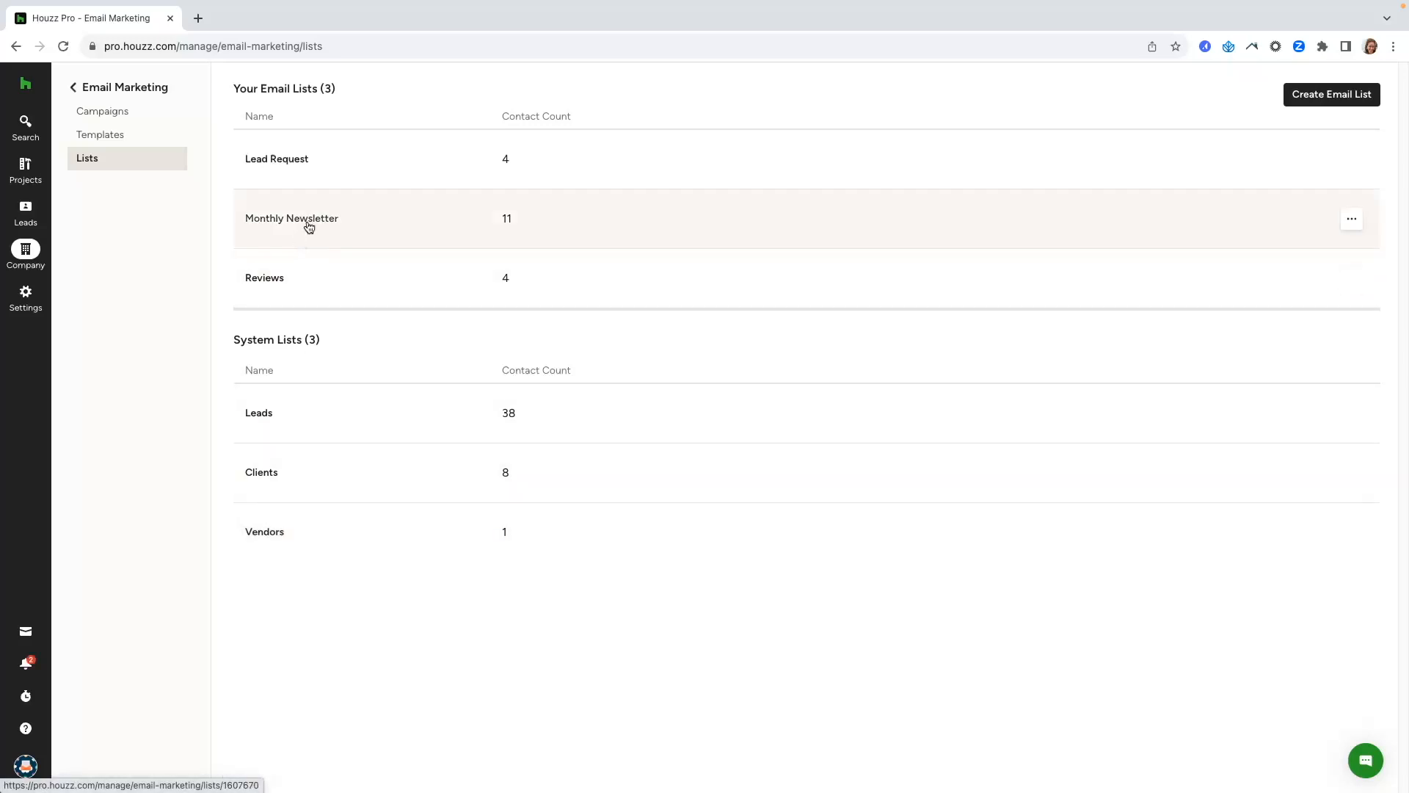
- Review the Monthly Newsletter's 11 contacts, then go back to Campaigns and start Create Campaign
click(291, 217)
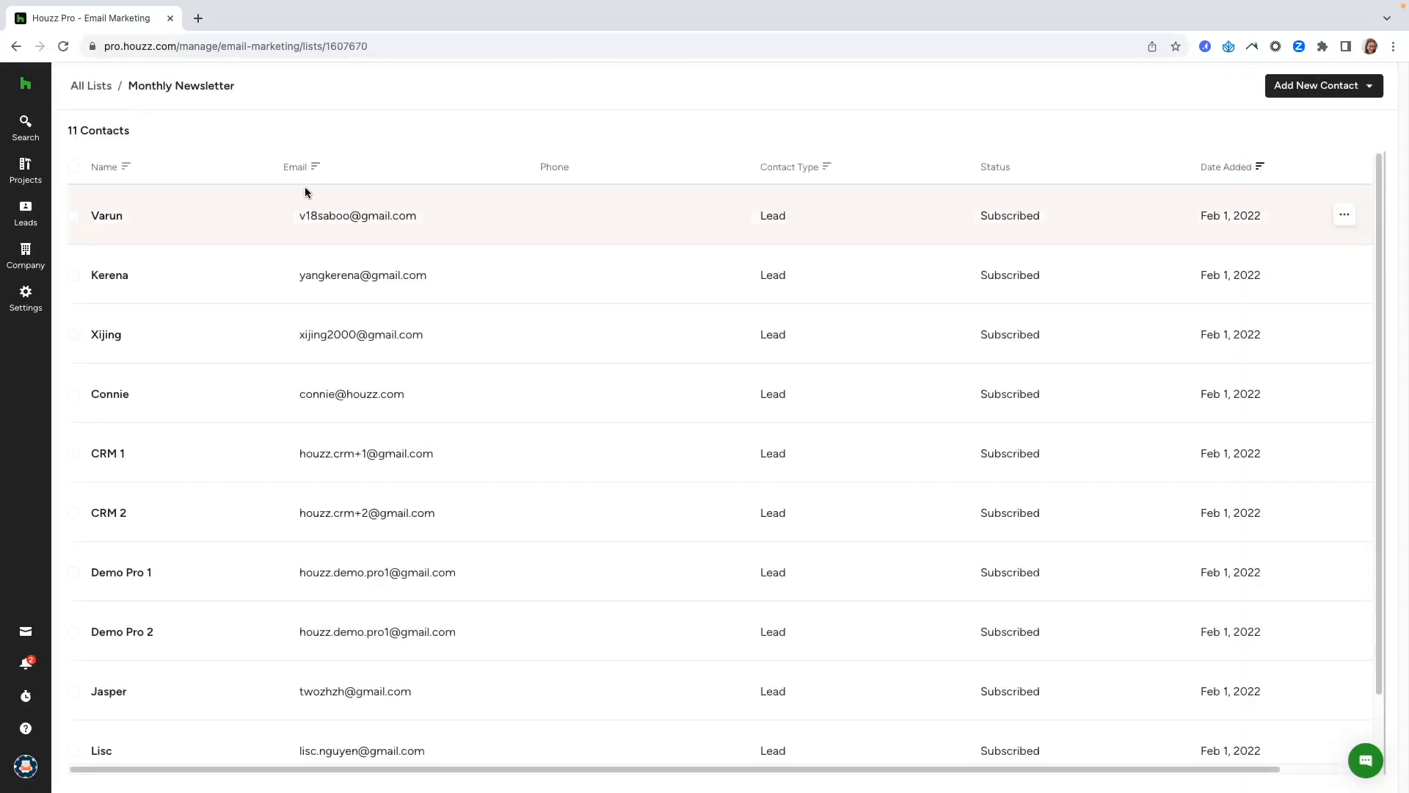
mouse_move(1322, 85)
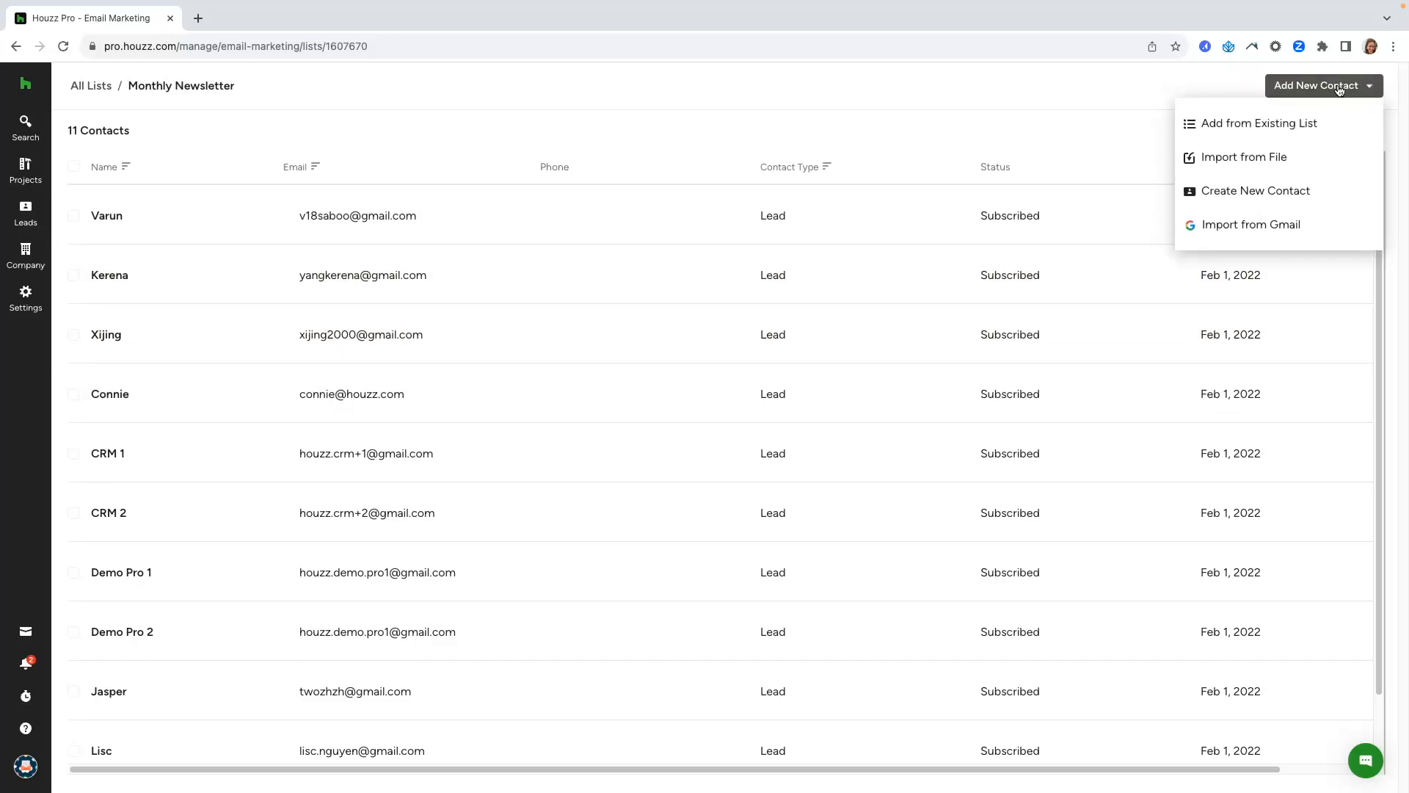
mouse_move(1314, 99)
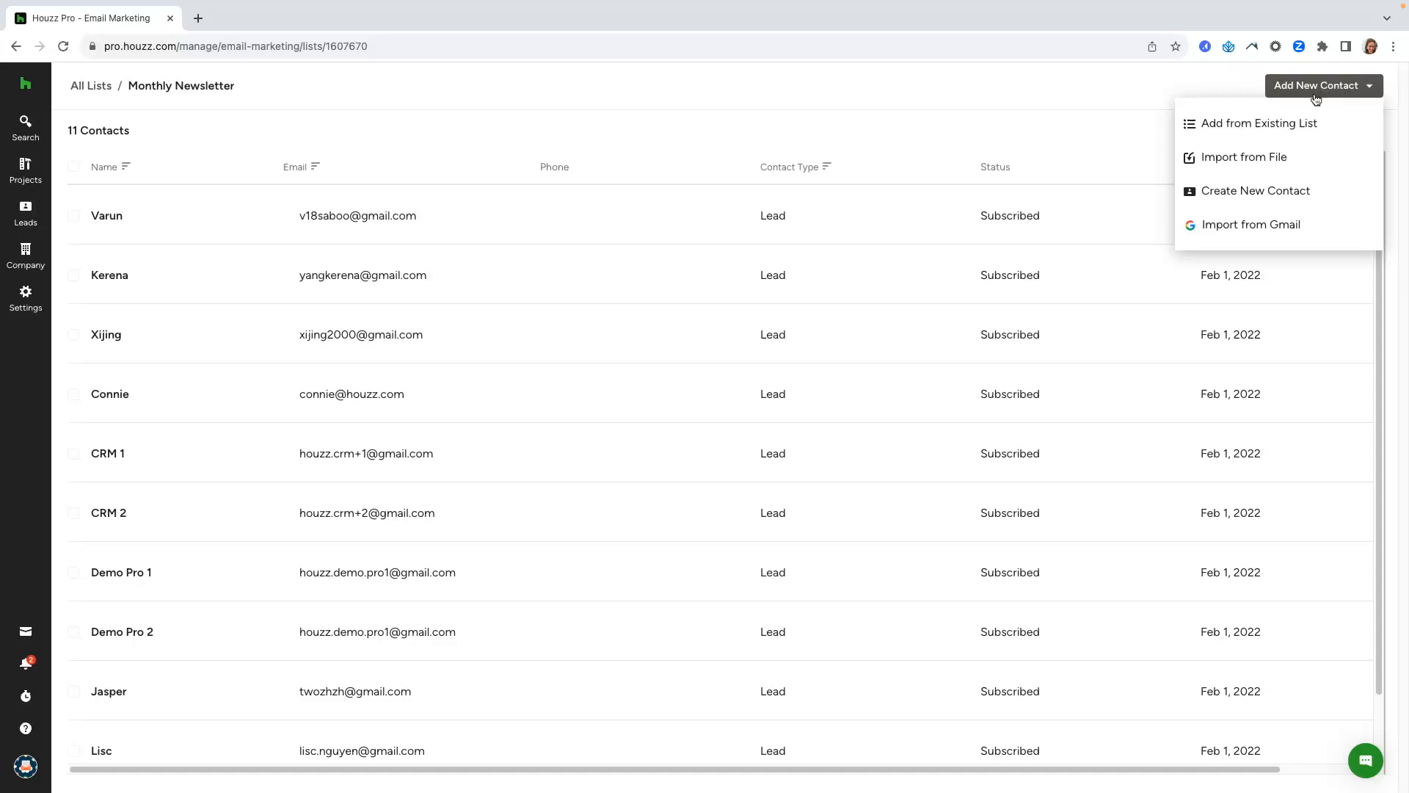
mouse_move(1191, 145)
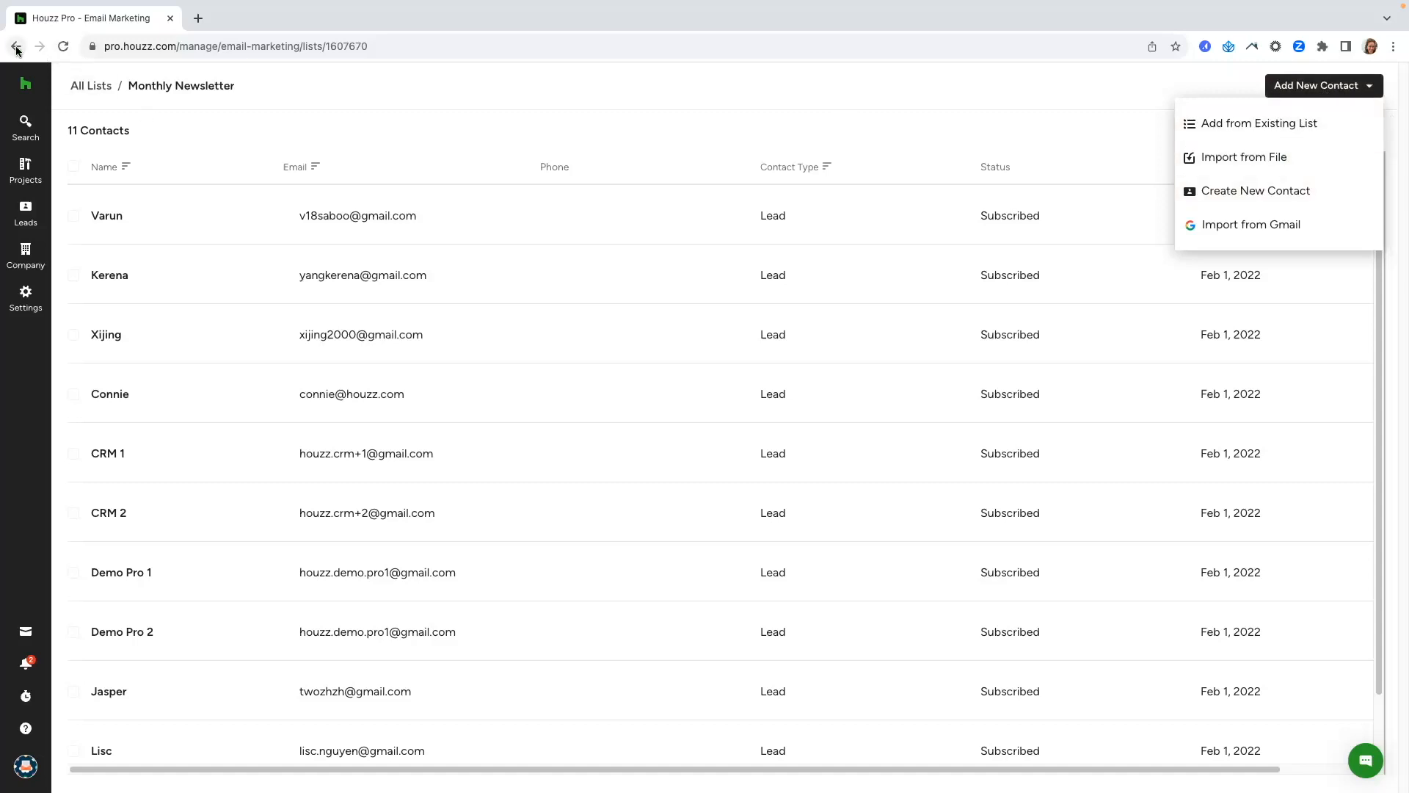
click(15, 47)
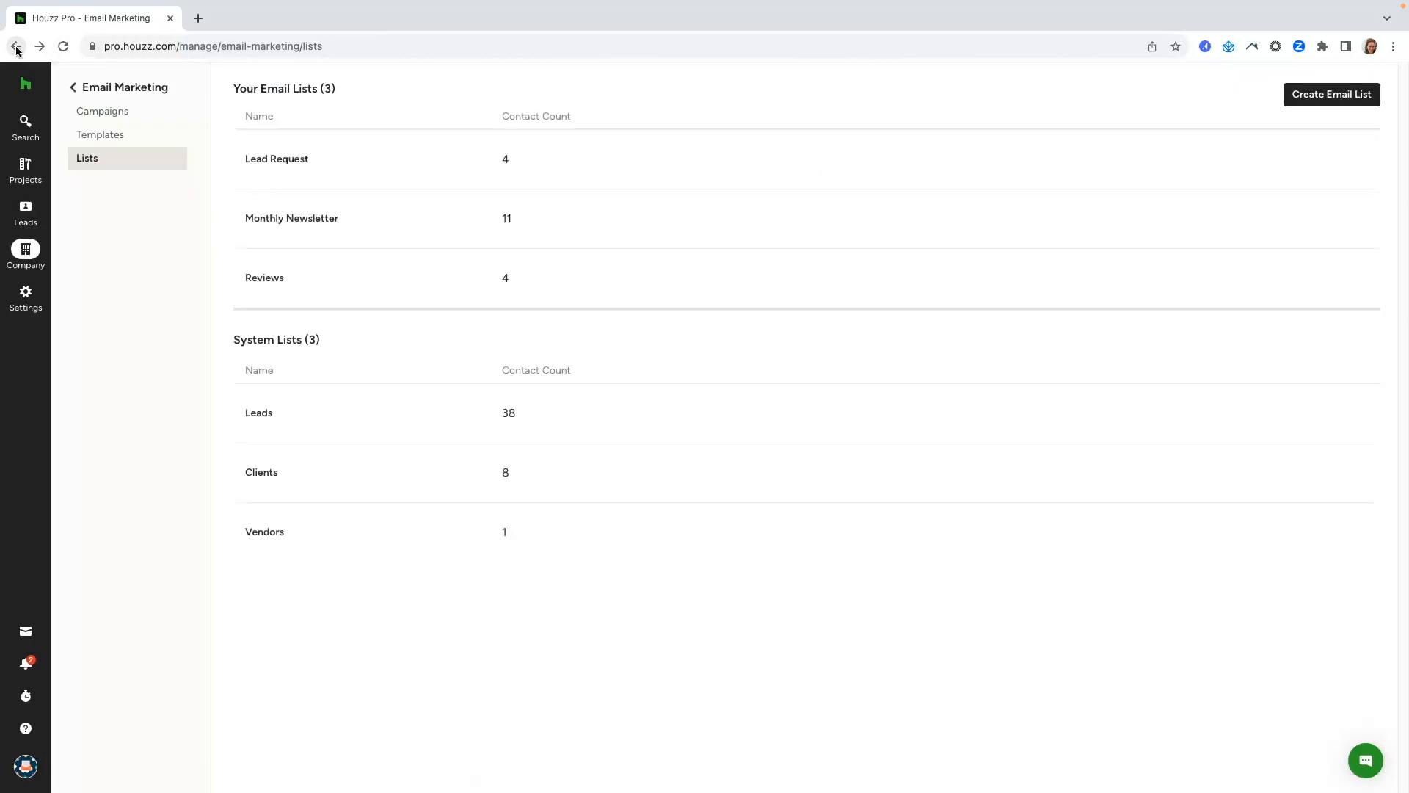
click(103, 111)
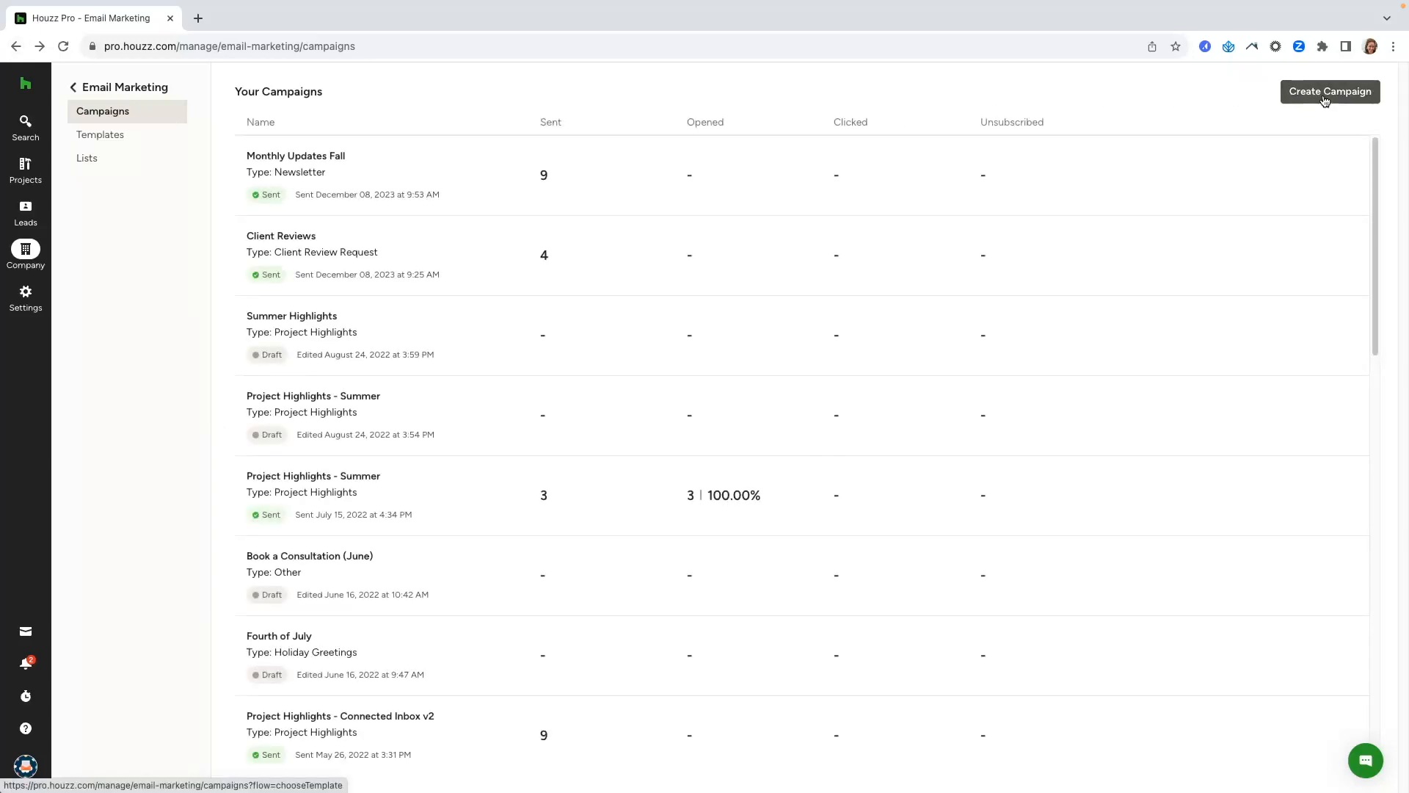
click(1329, 91)
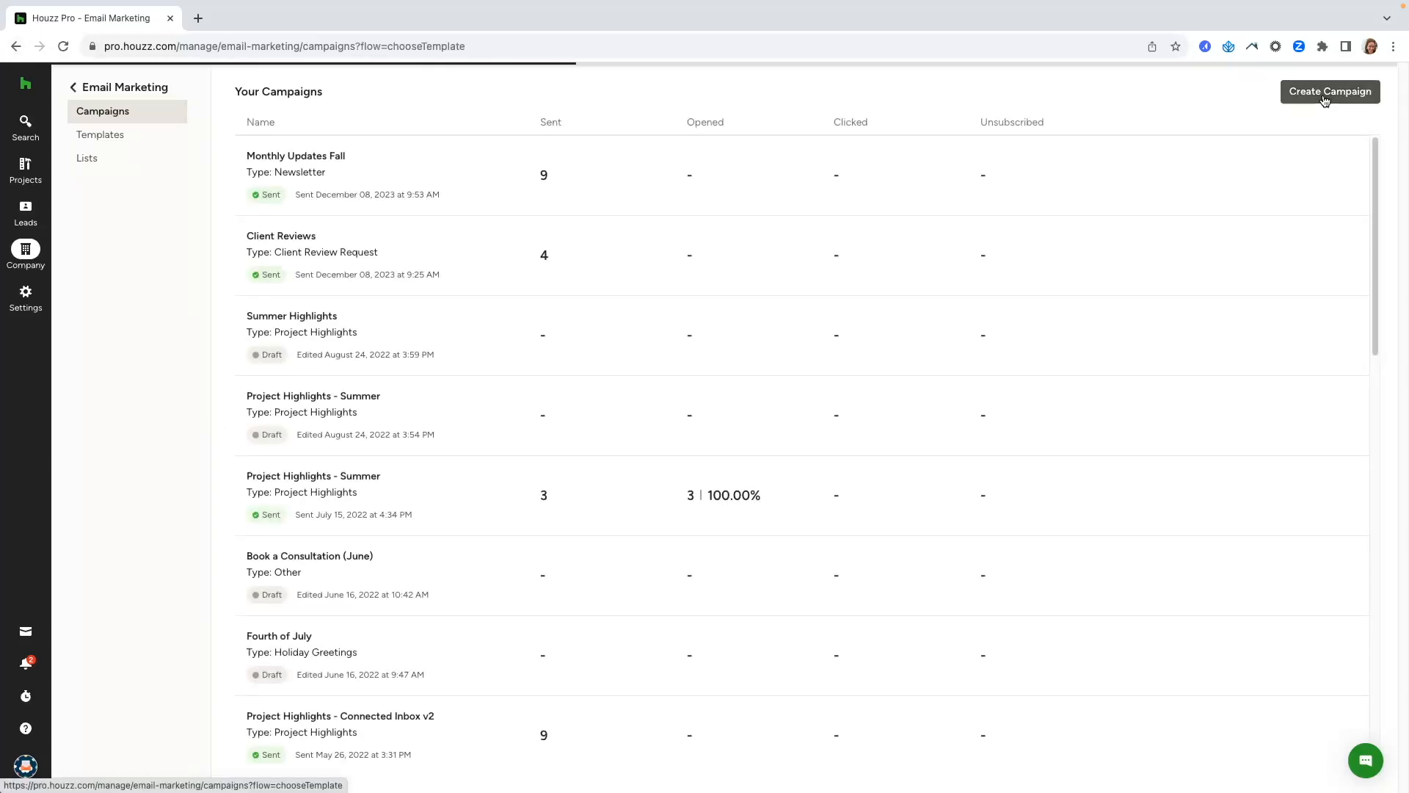
- Compare My Templates with the gallery, ending on Houzz Pro Templates
click(1329, 91)
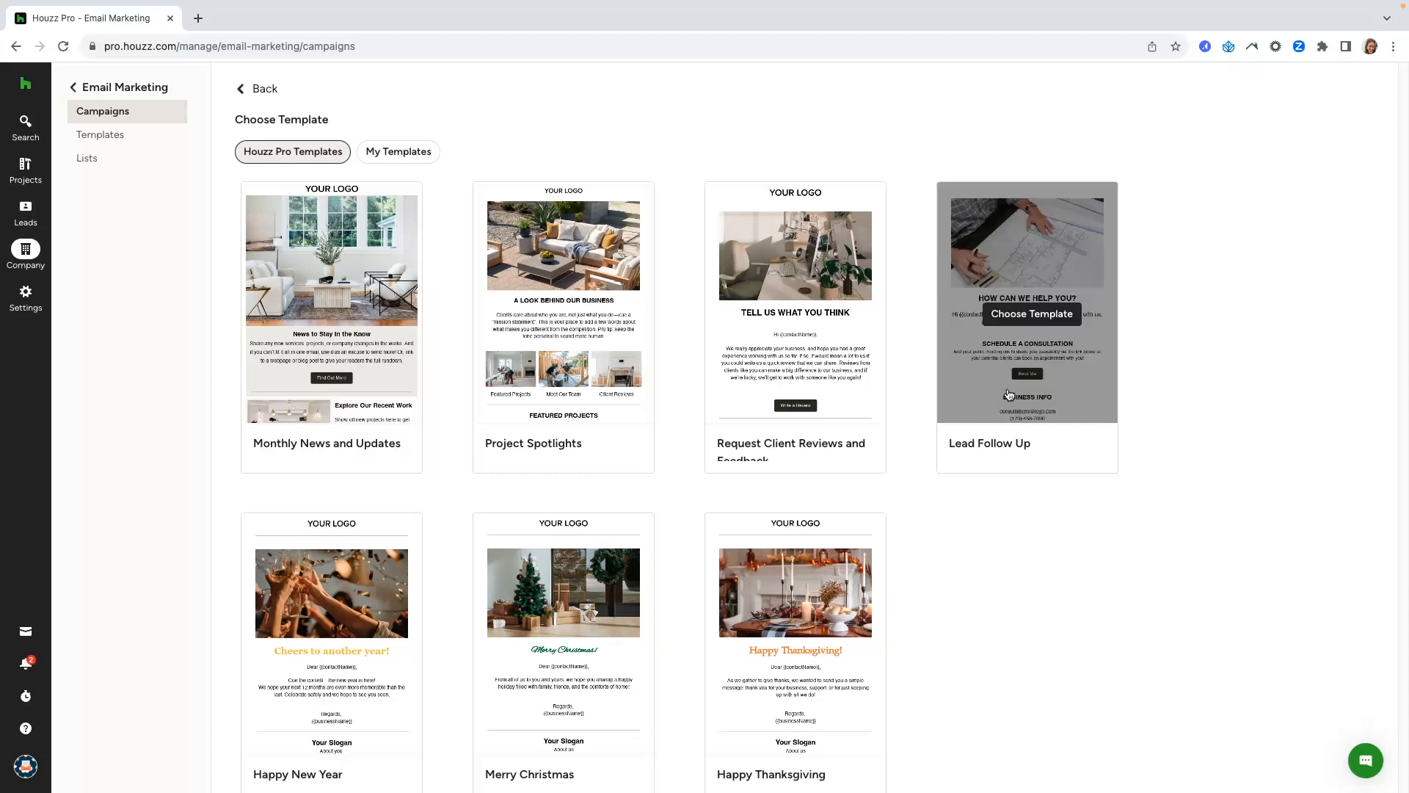
mouse_move(1128, 447)
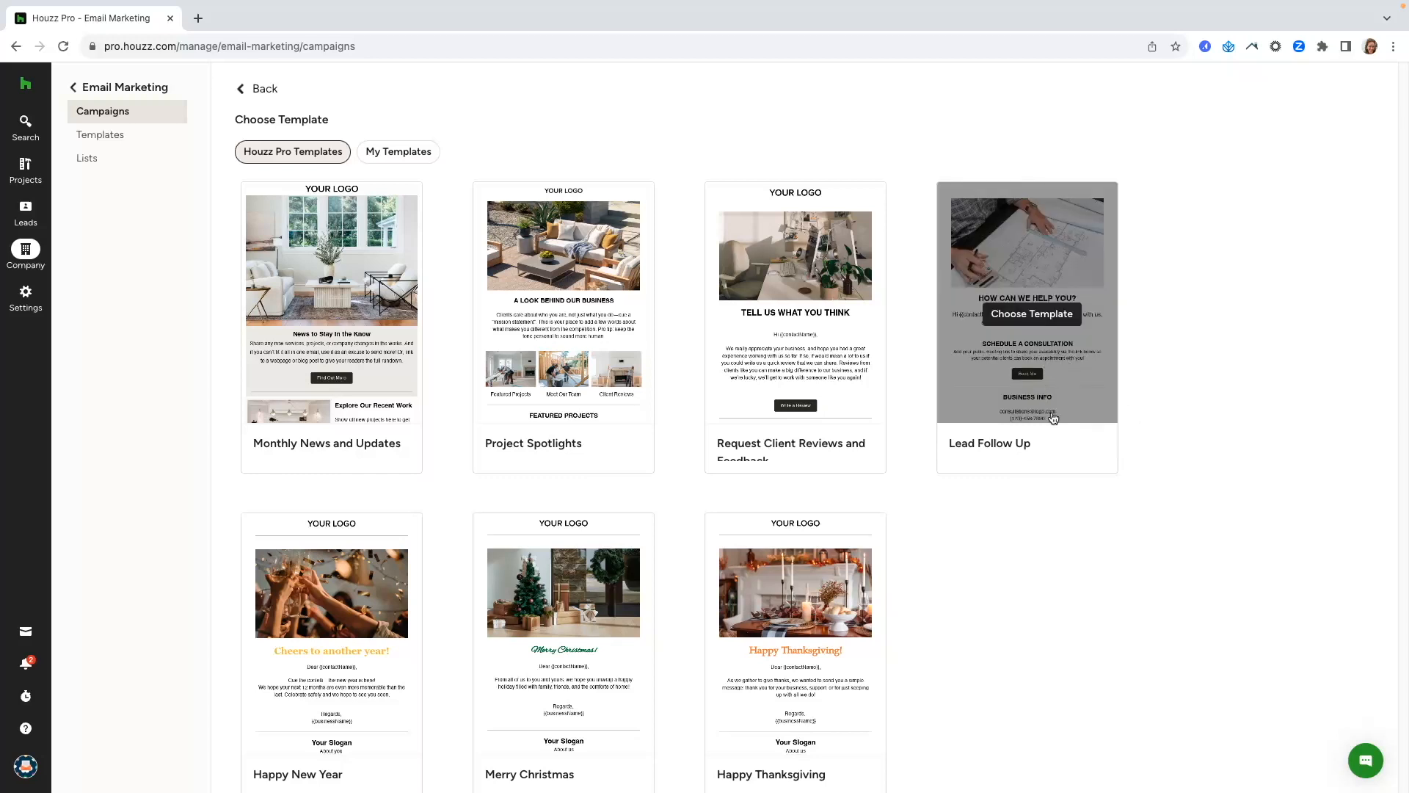
mouse_move(1061, 456)
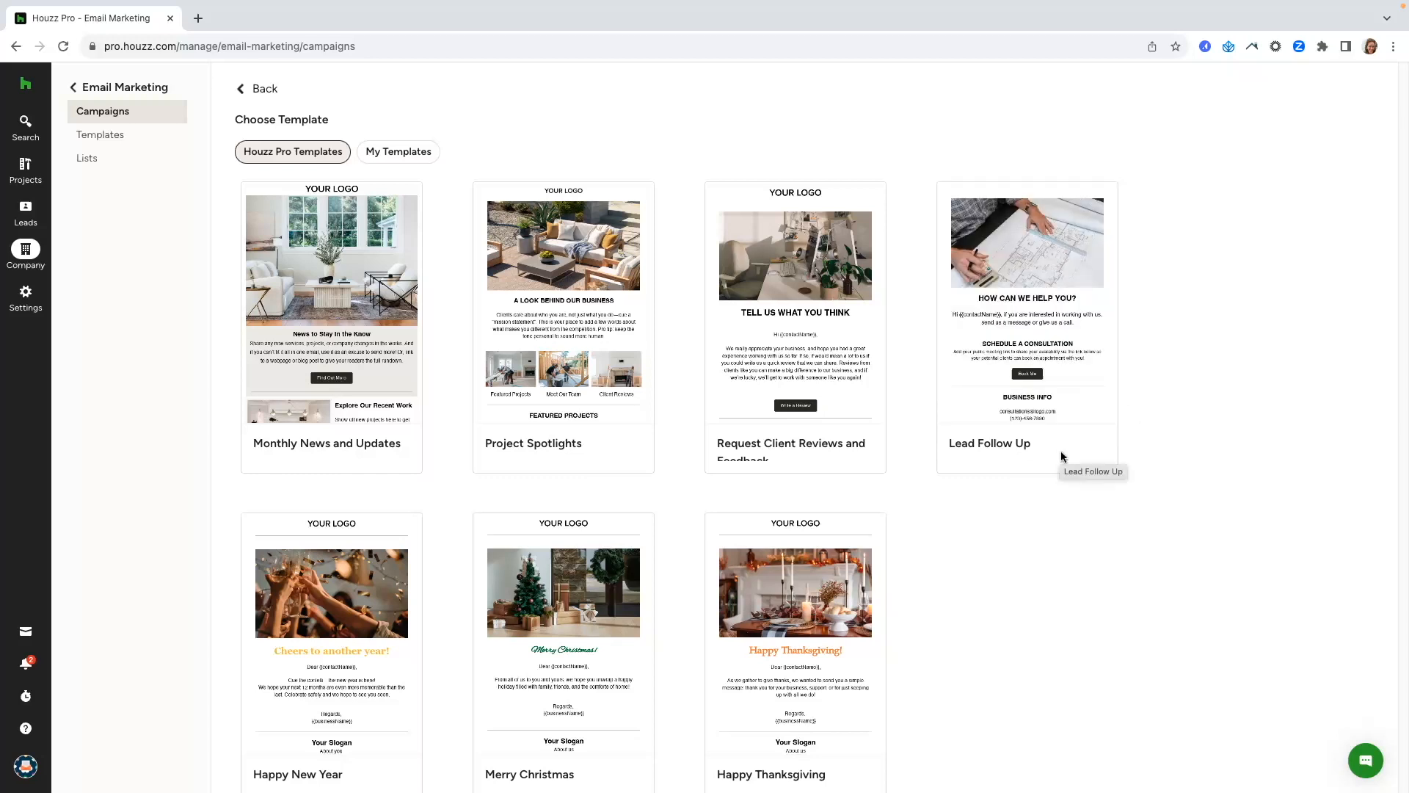
mouse_move(1024, 485)
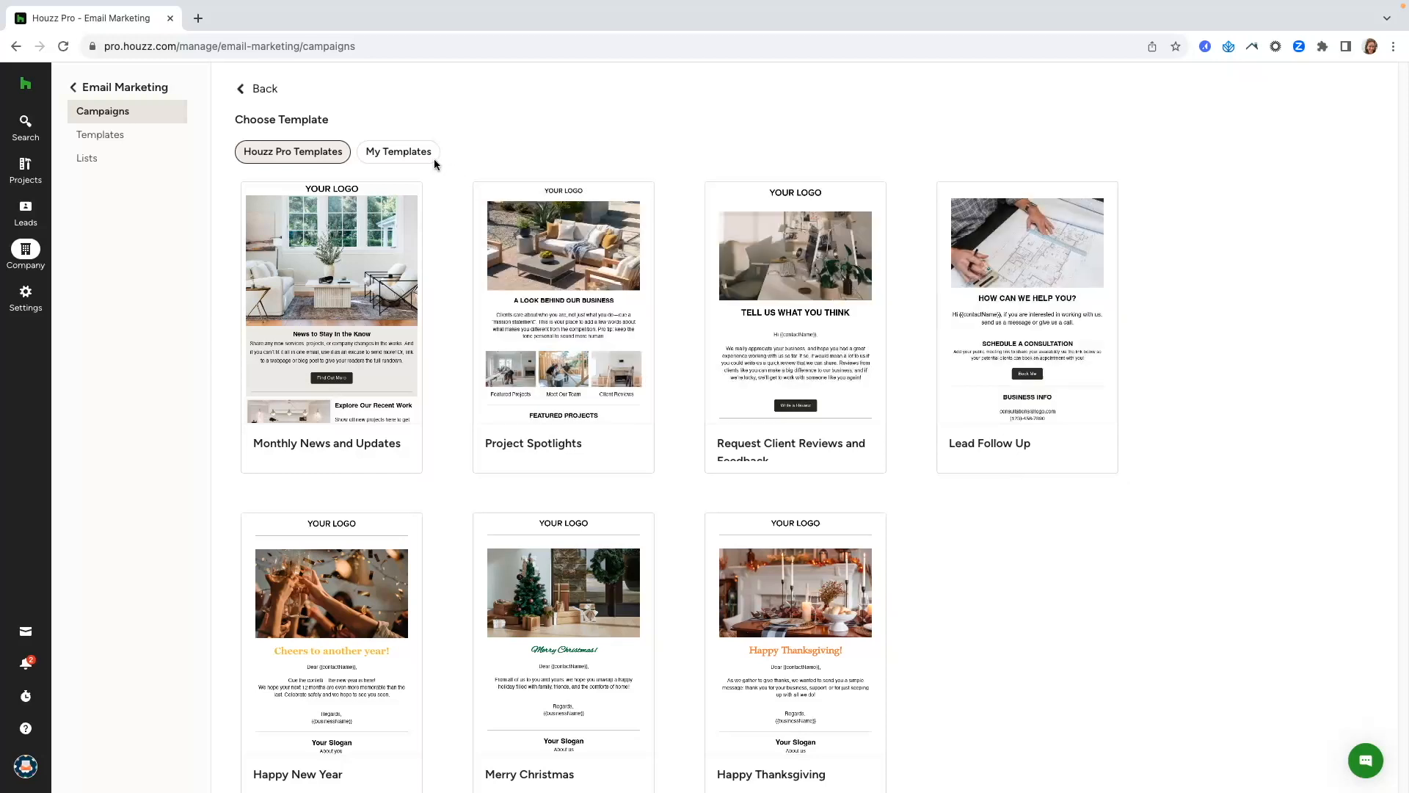
click(398, 151)
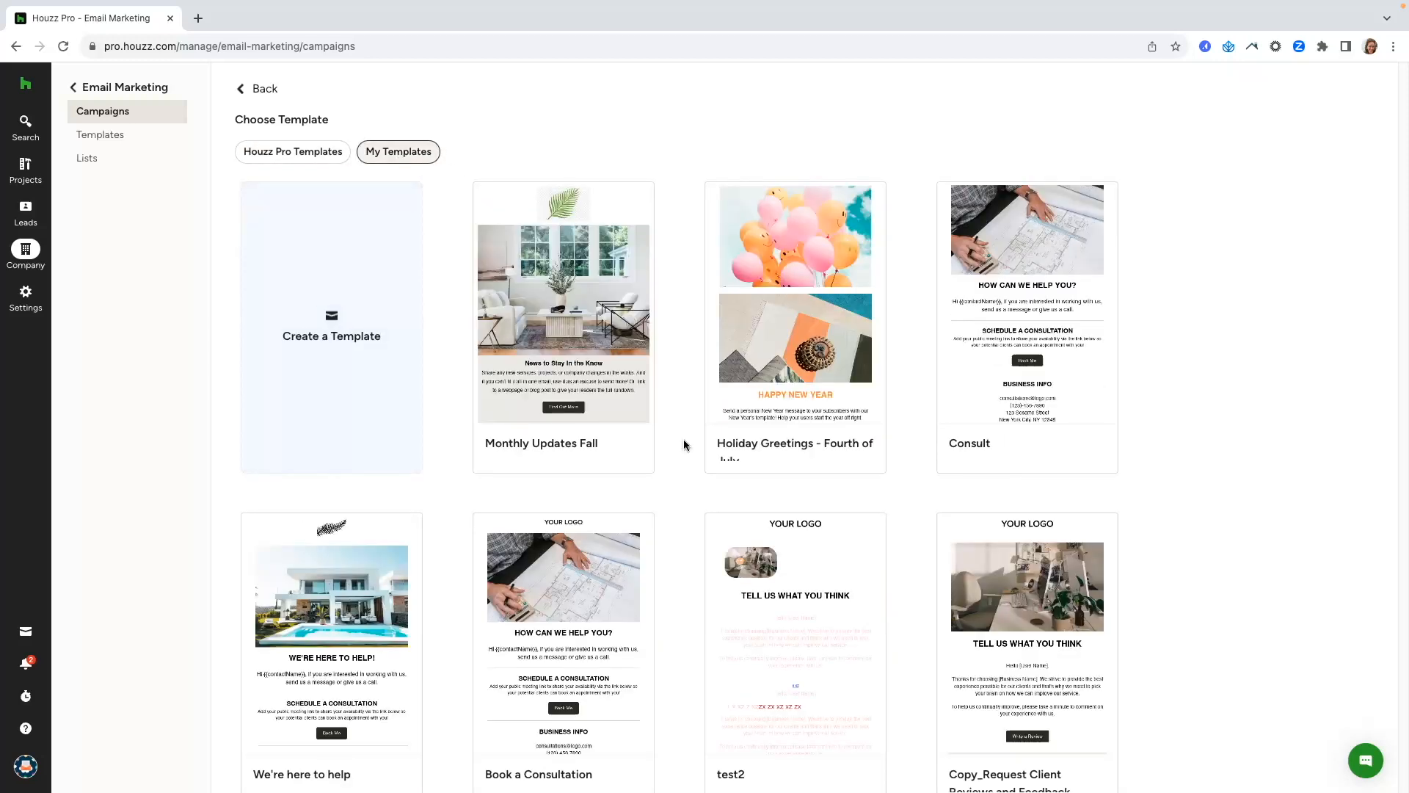
click(292, 152)
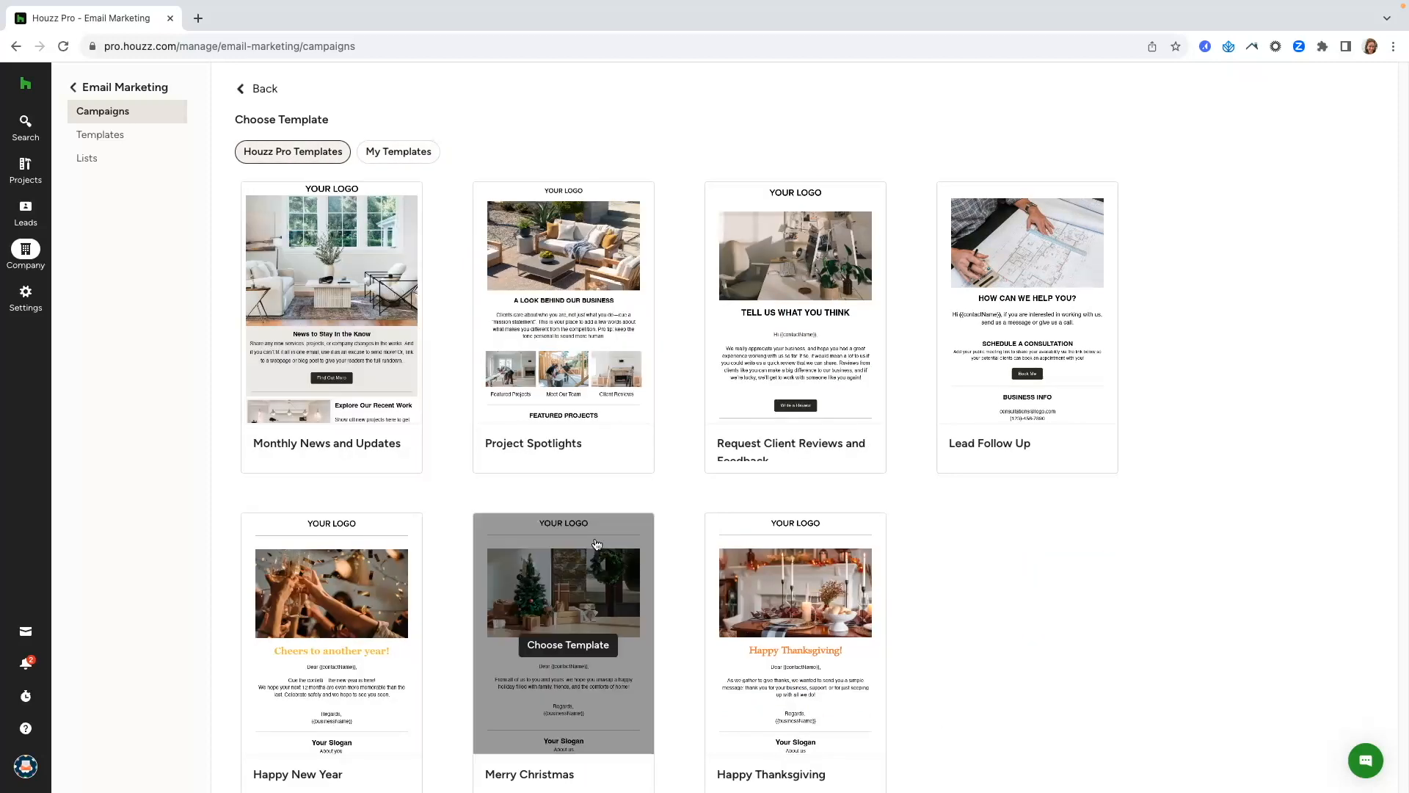
mouse_move(331, 301)
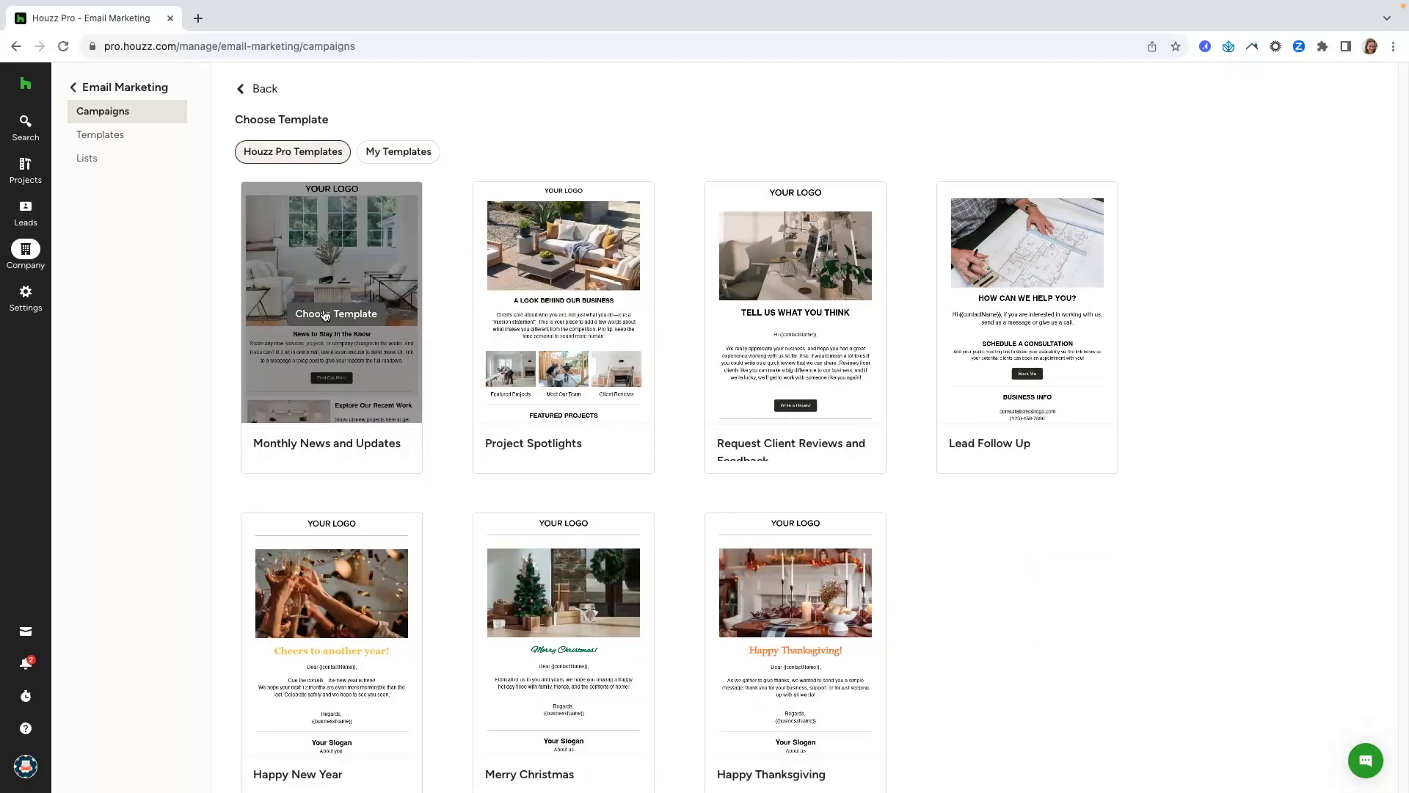
- Use the Monthly News and Updates template, name the campaign 'Monthly Updates December', and select the logo
click(331, 314)
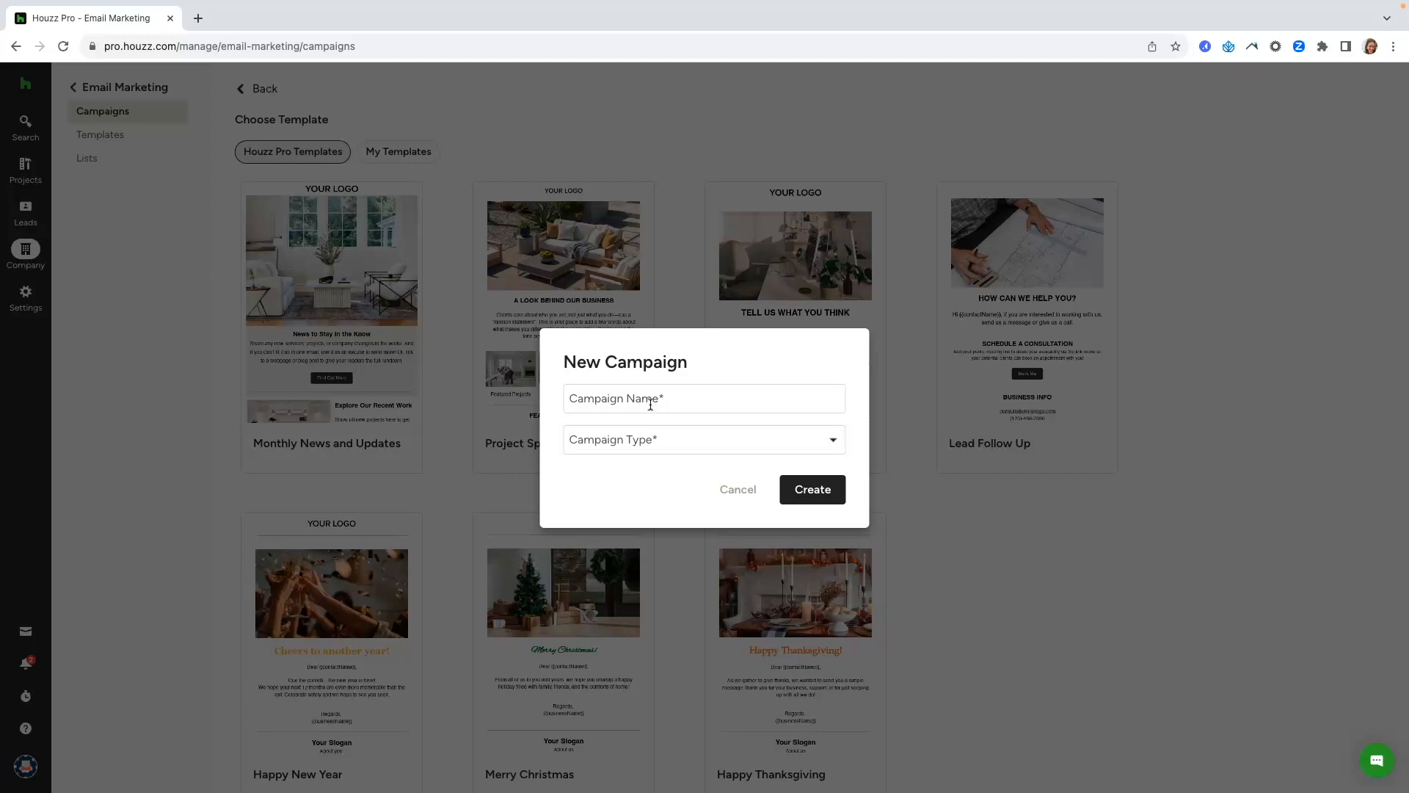
text(Monthly Updates)
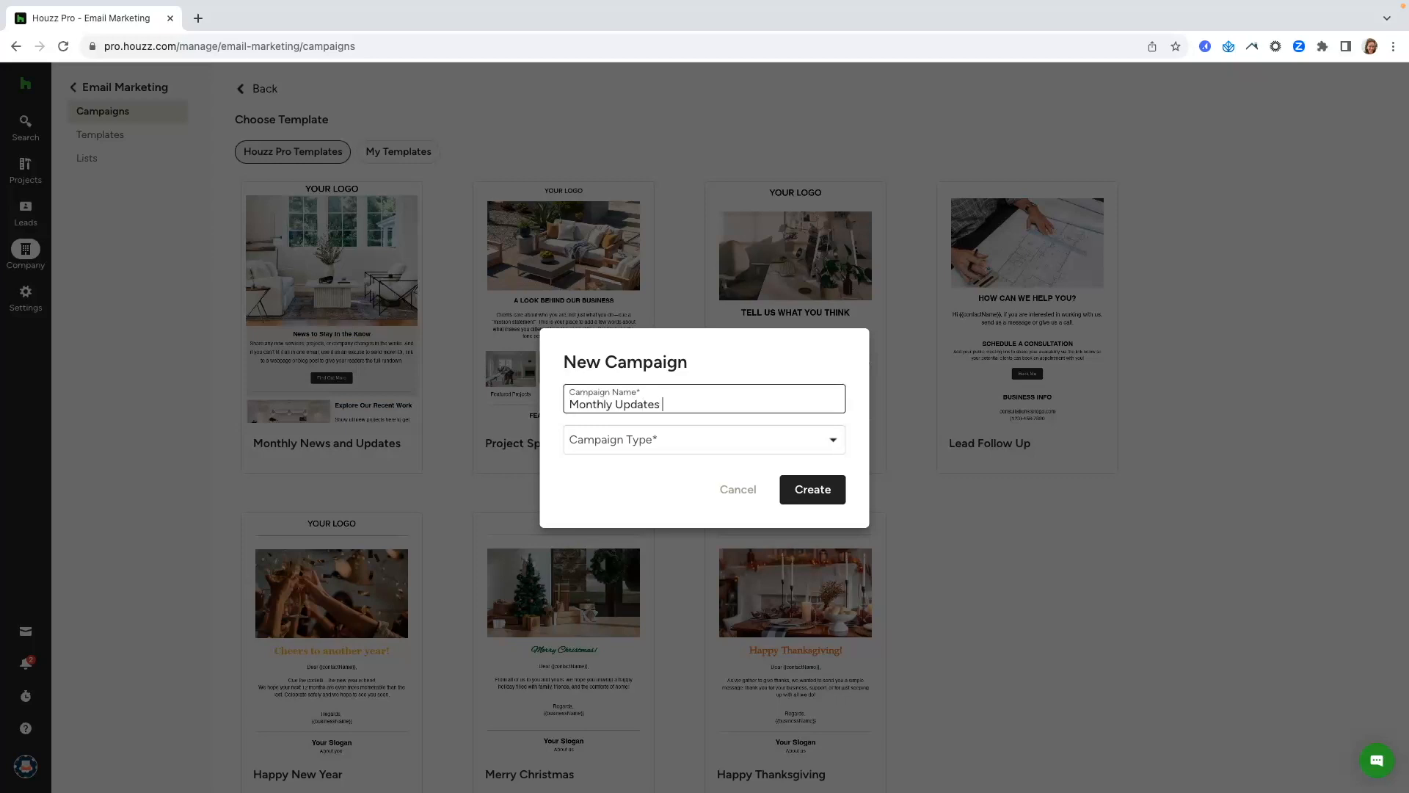
text(Decemb)
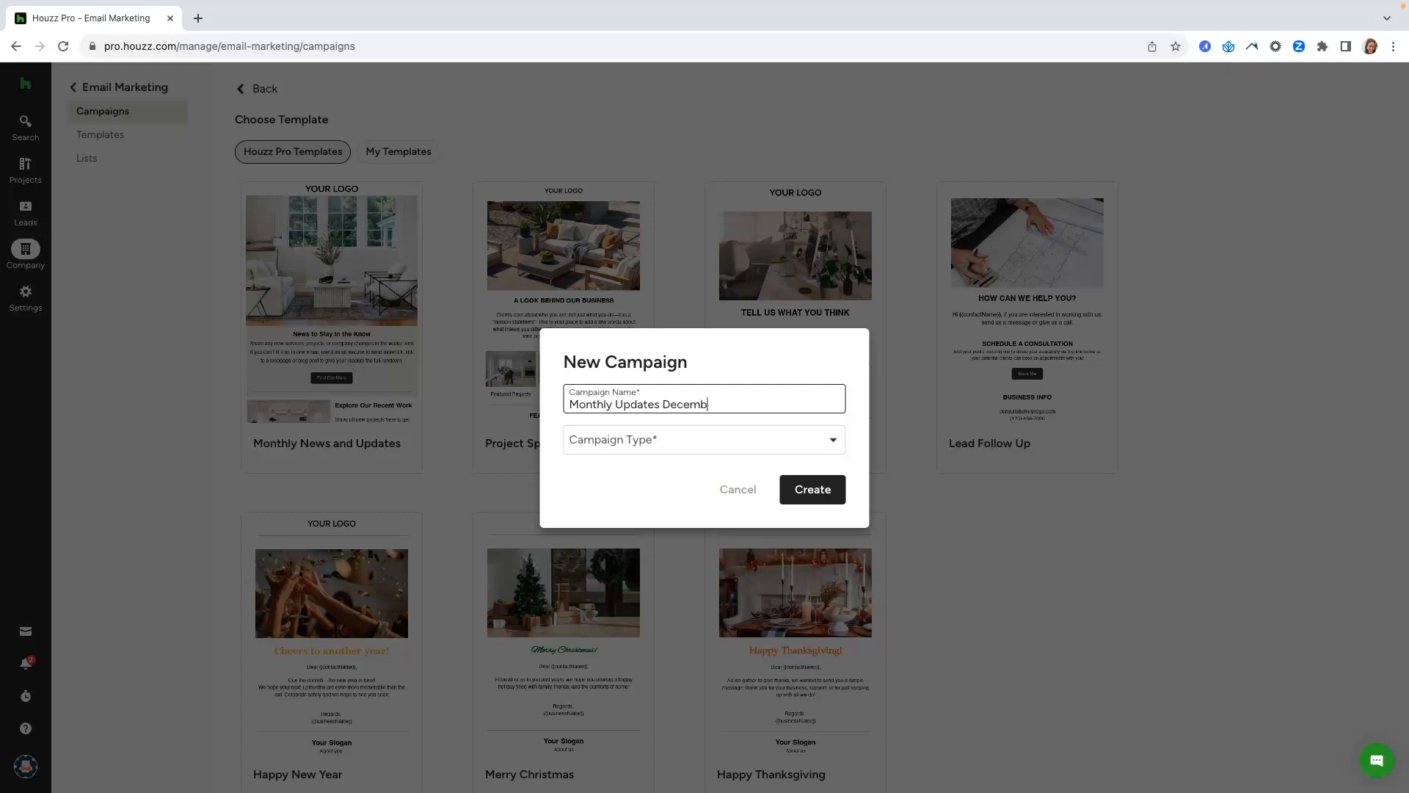
click(703, 439)
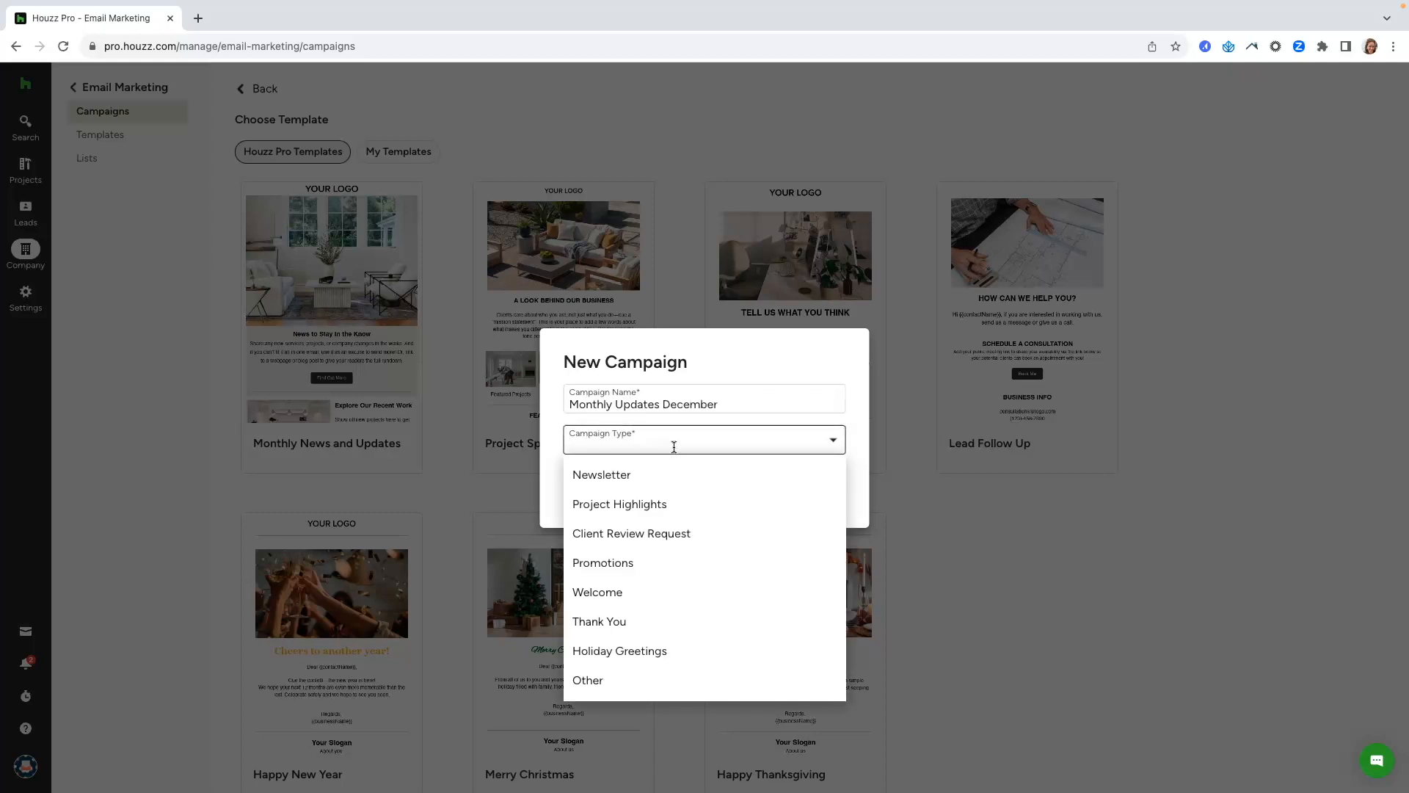
mouse_move(652, 504)
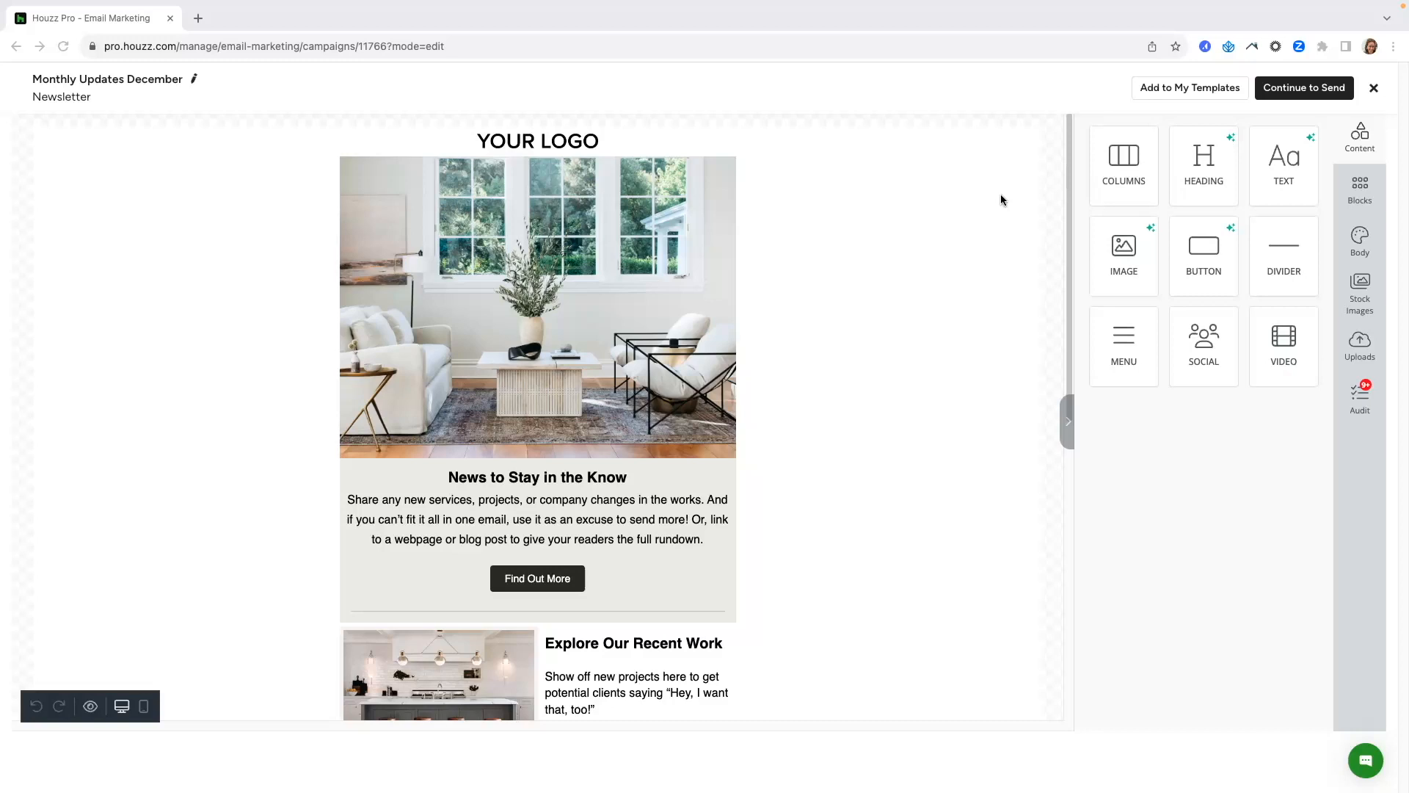
mouse_move(918, 314)
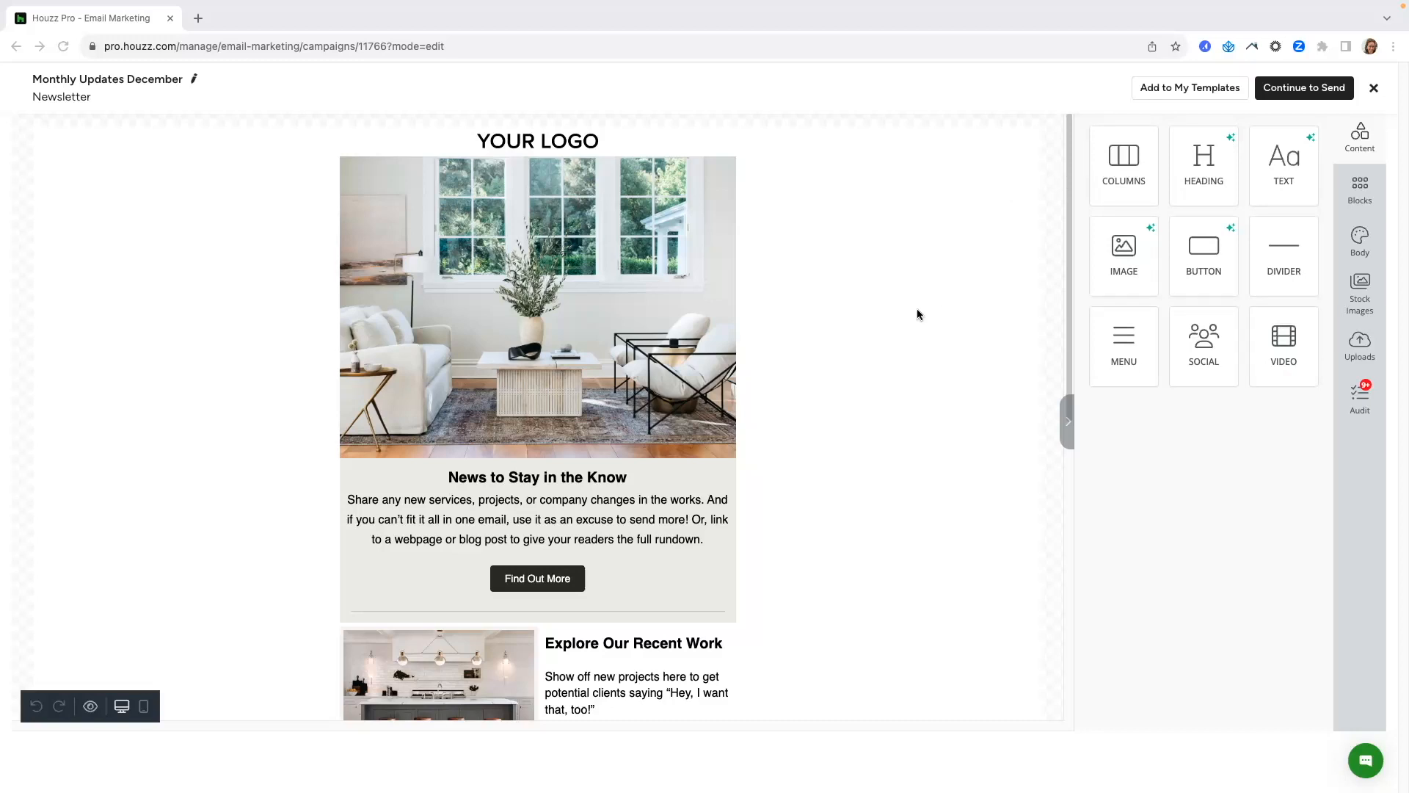
click(537, 141)
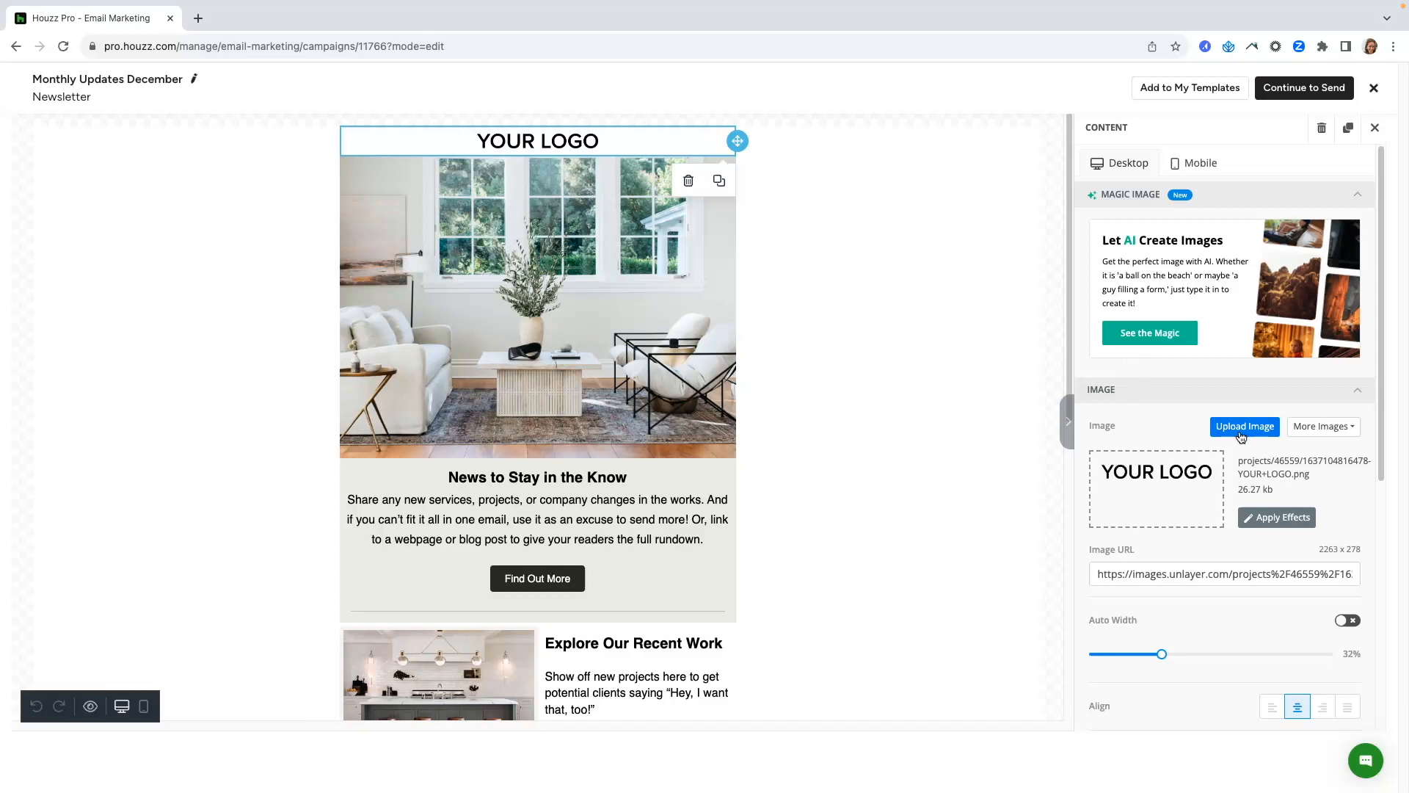
- Upload logo leaf.jpeg as the newsletter logo
click(1244, 425)
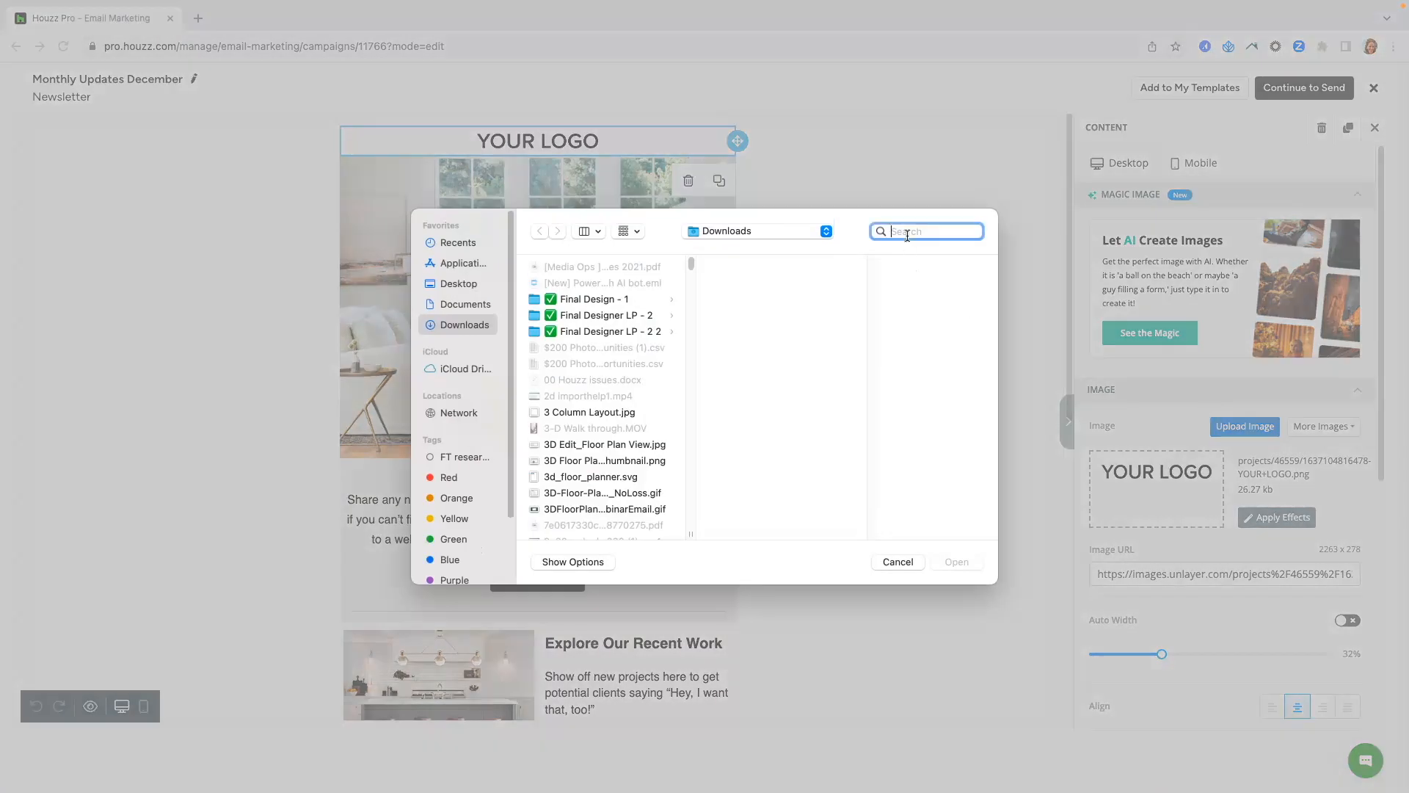
text(leaf)
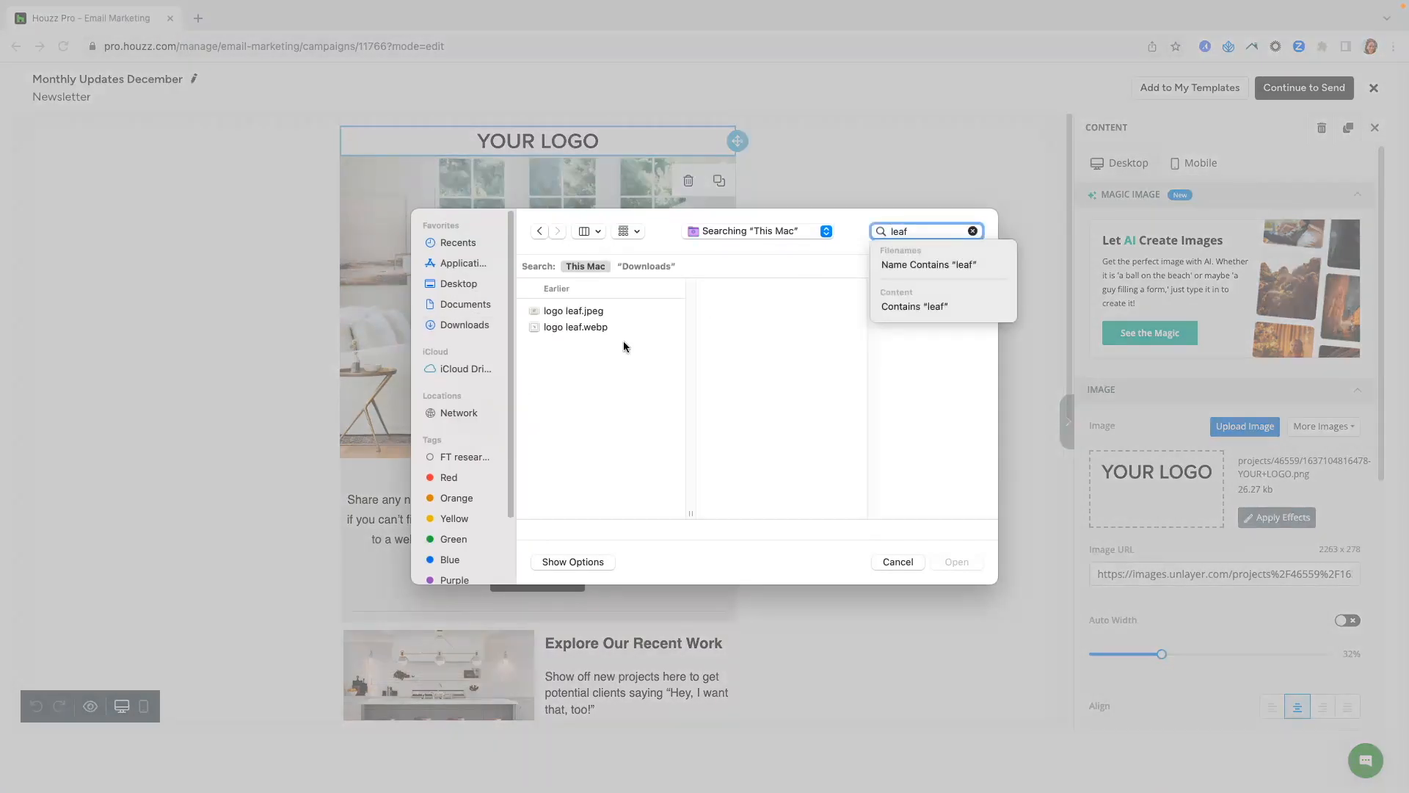
click(572, 310)
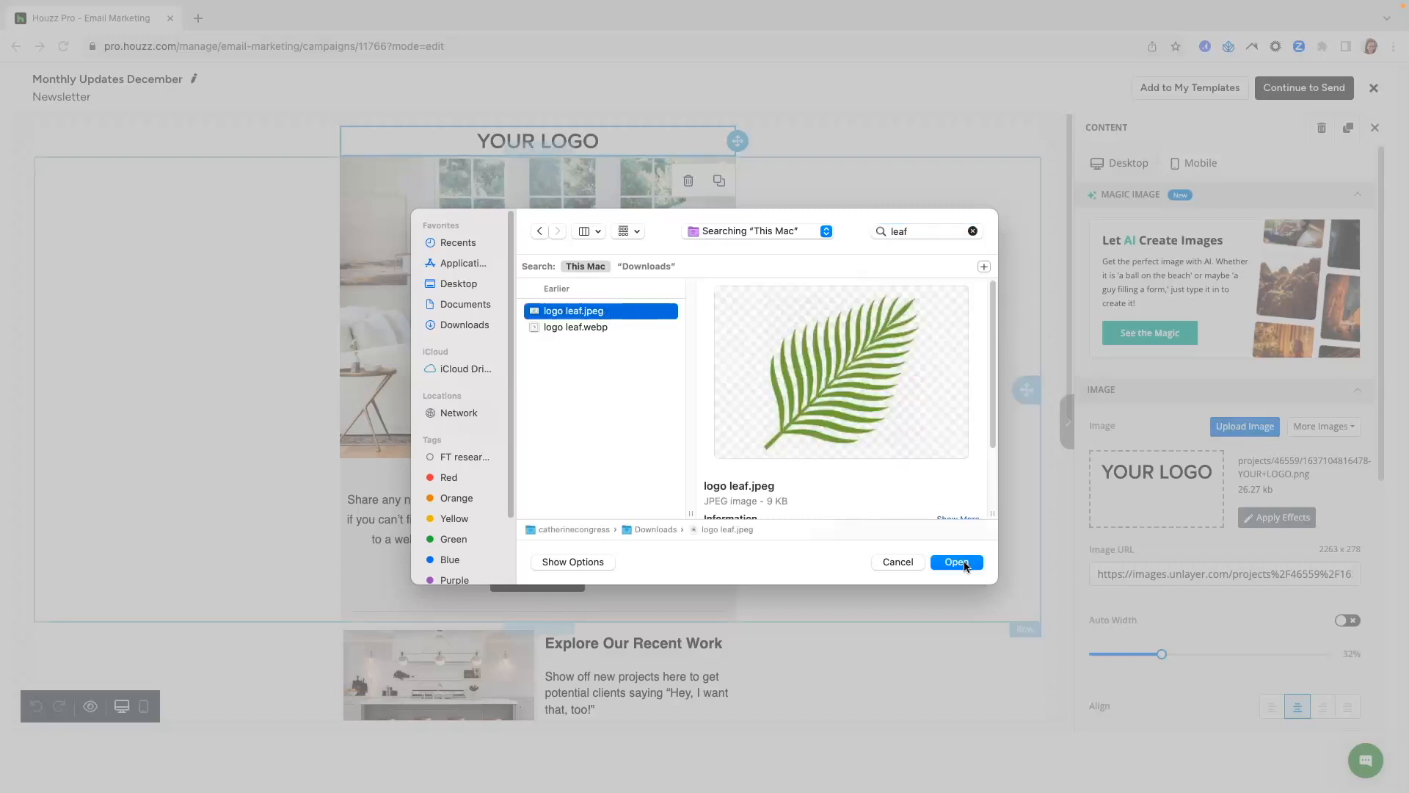
click(956, 561)
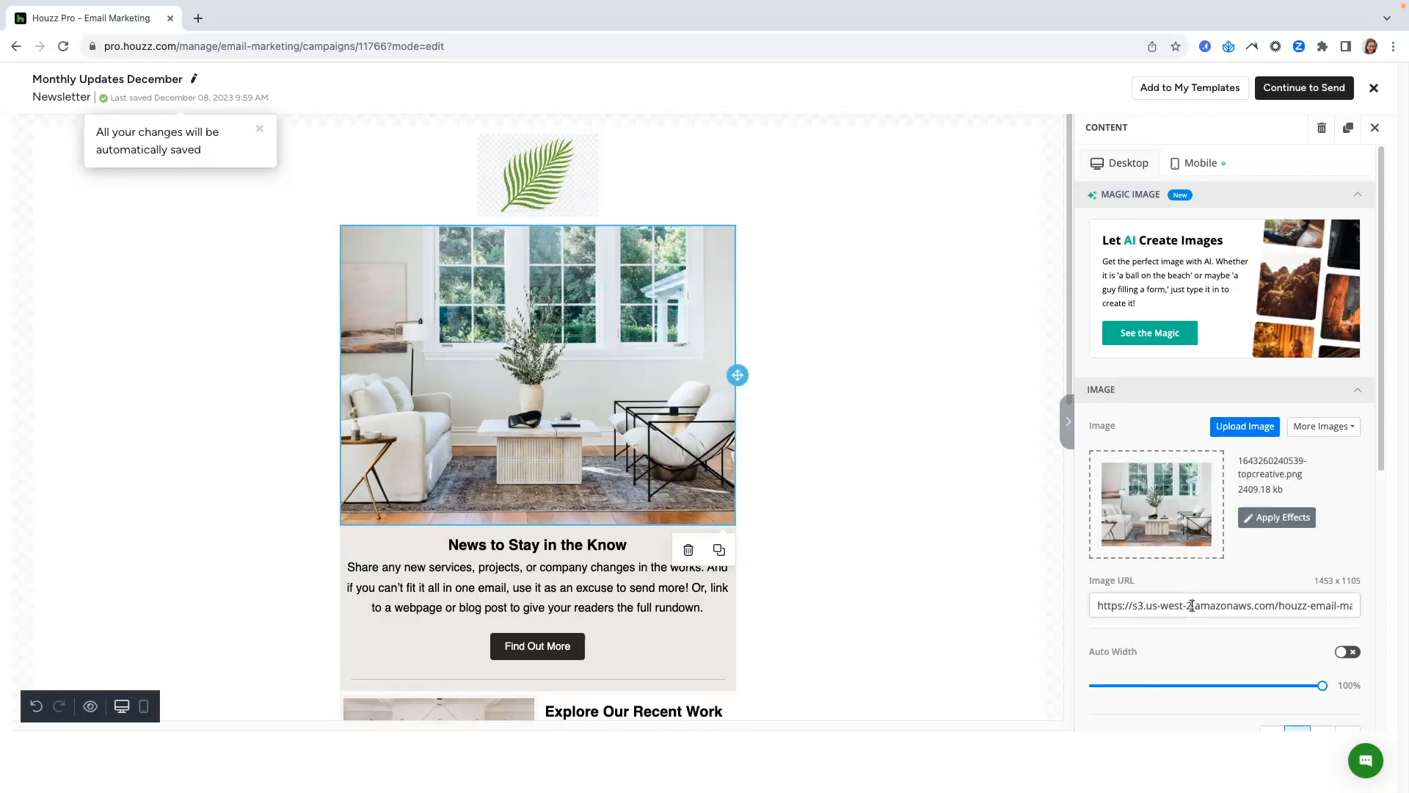
- Make the intro paragraph read 'Hi [Contact Name] See all of our latest projects!'
scroll(down, 3)
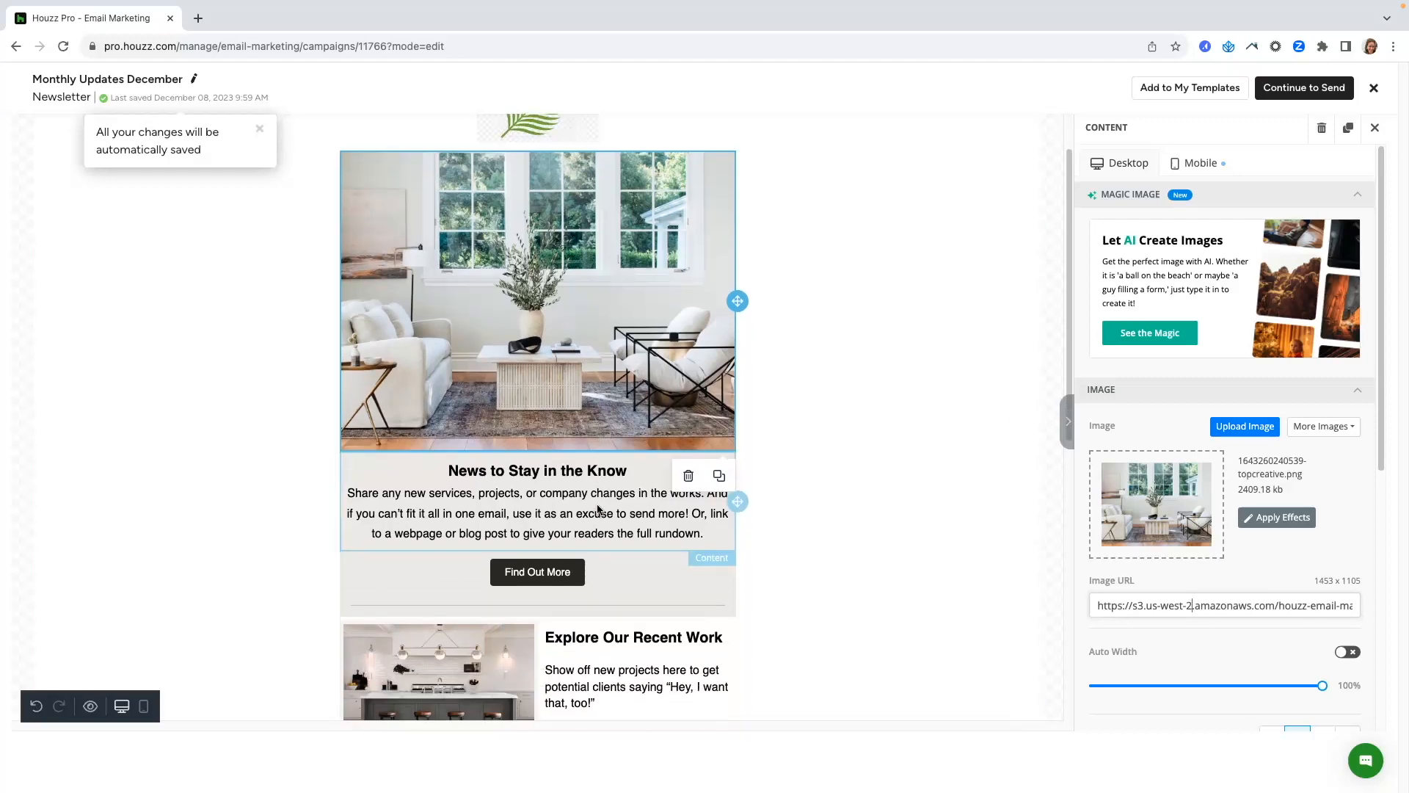
click(536, 512)
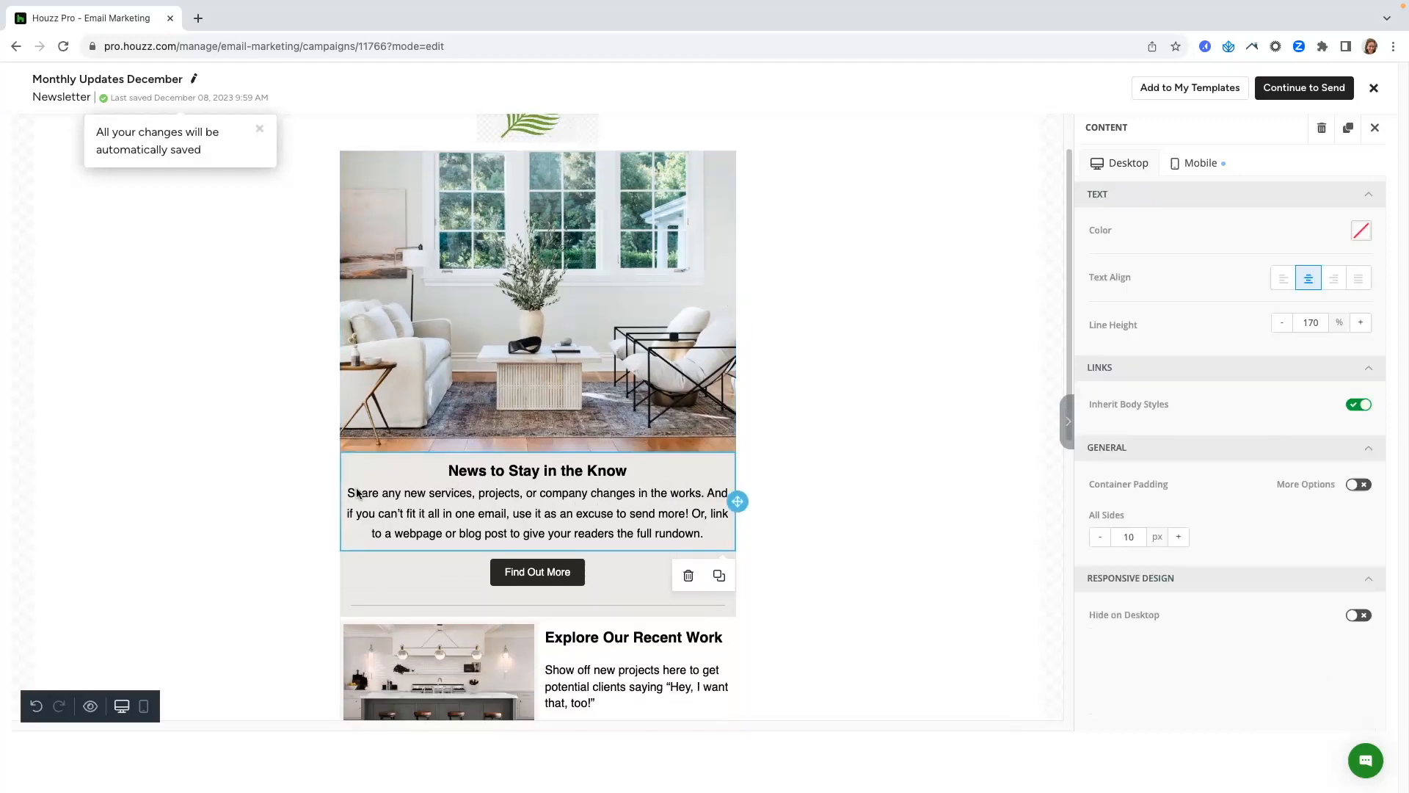
click(537, 512)
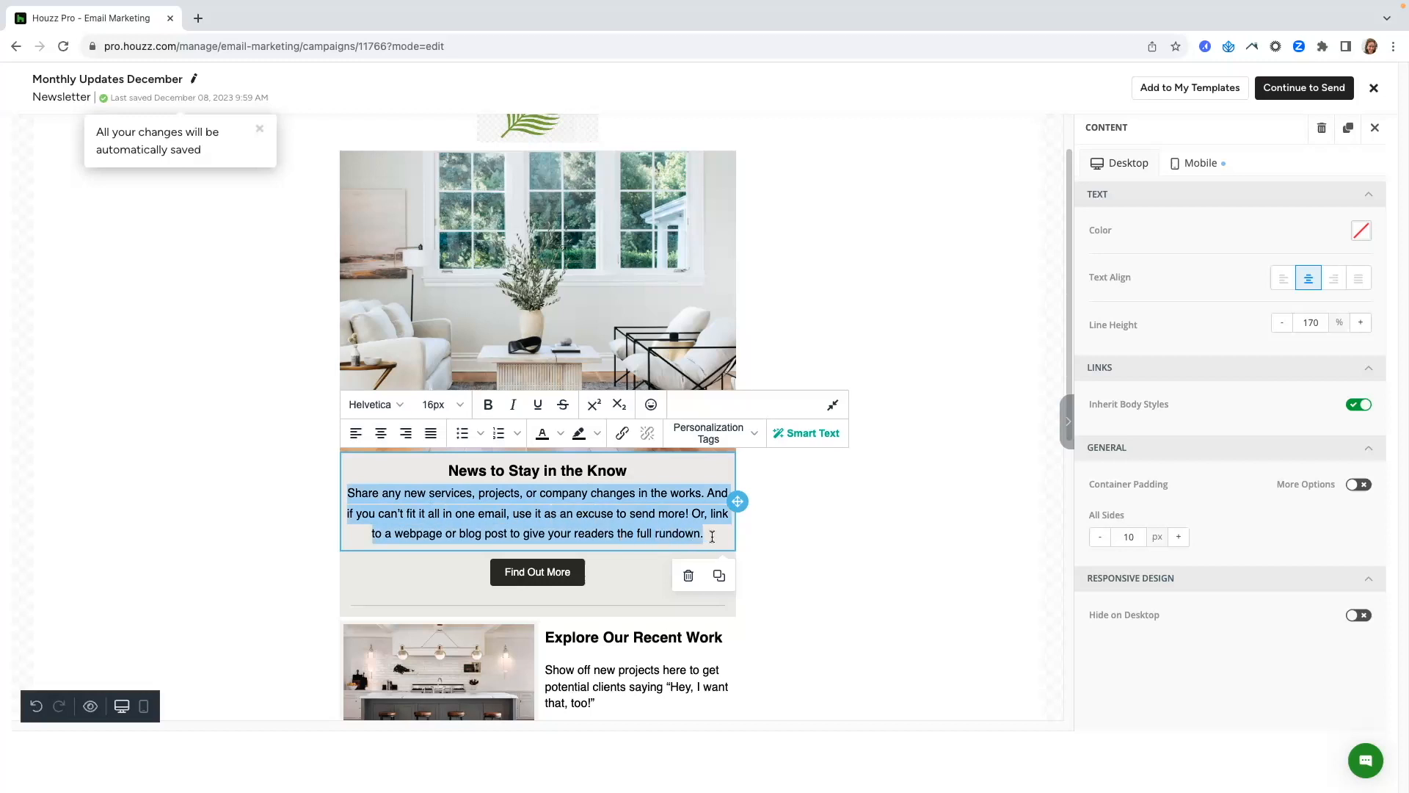
text(See all of our latest projects!)
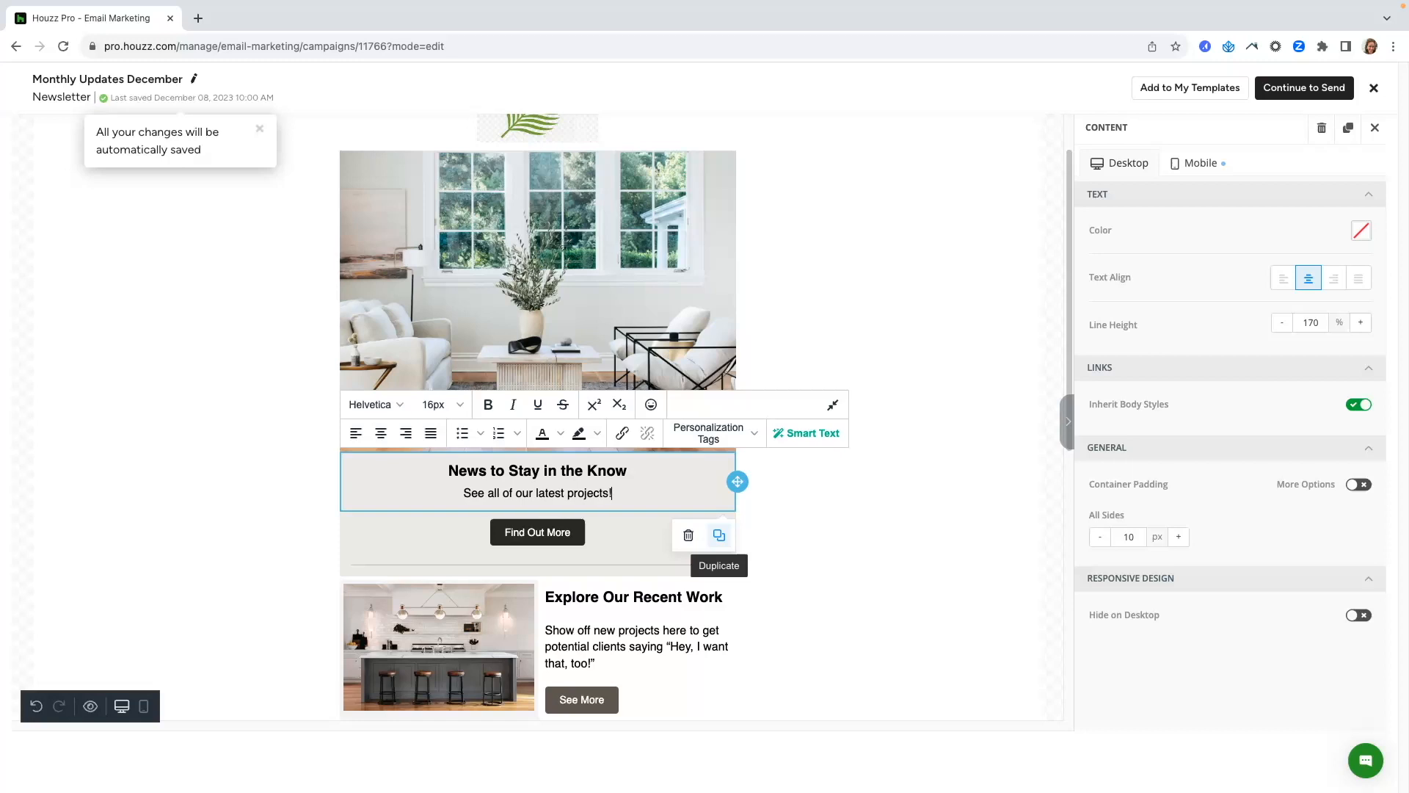
mouse_move(449, 492)
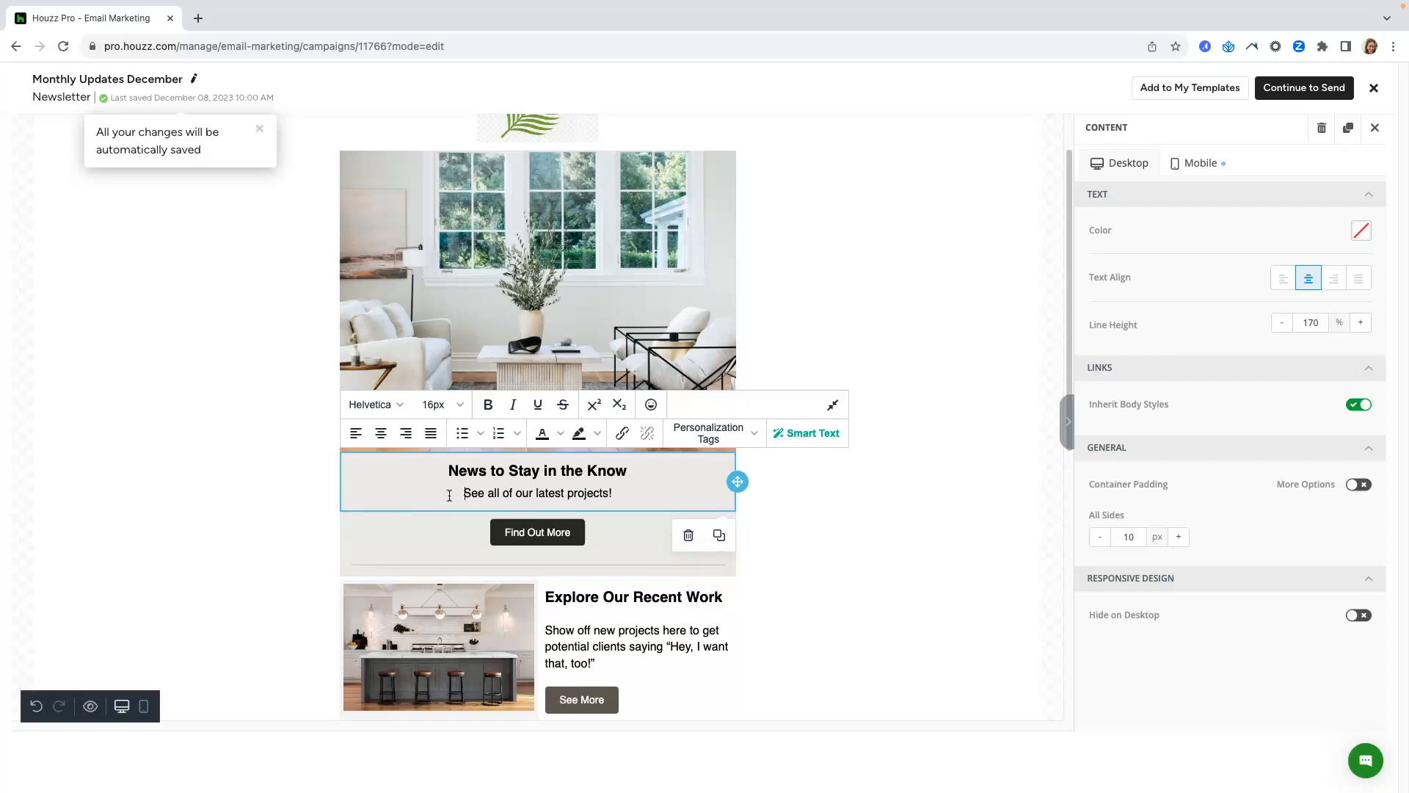
text(Hi)
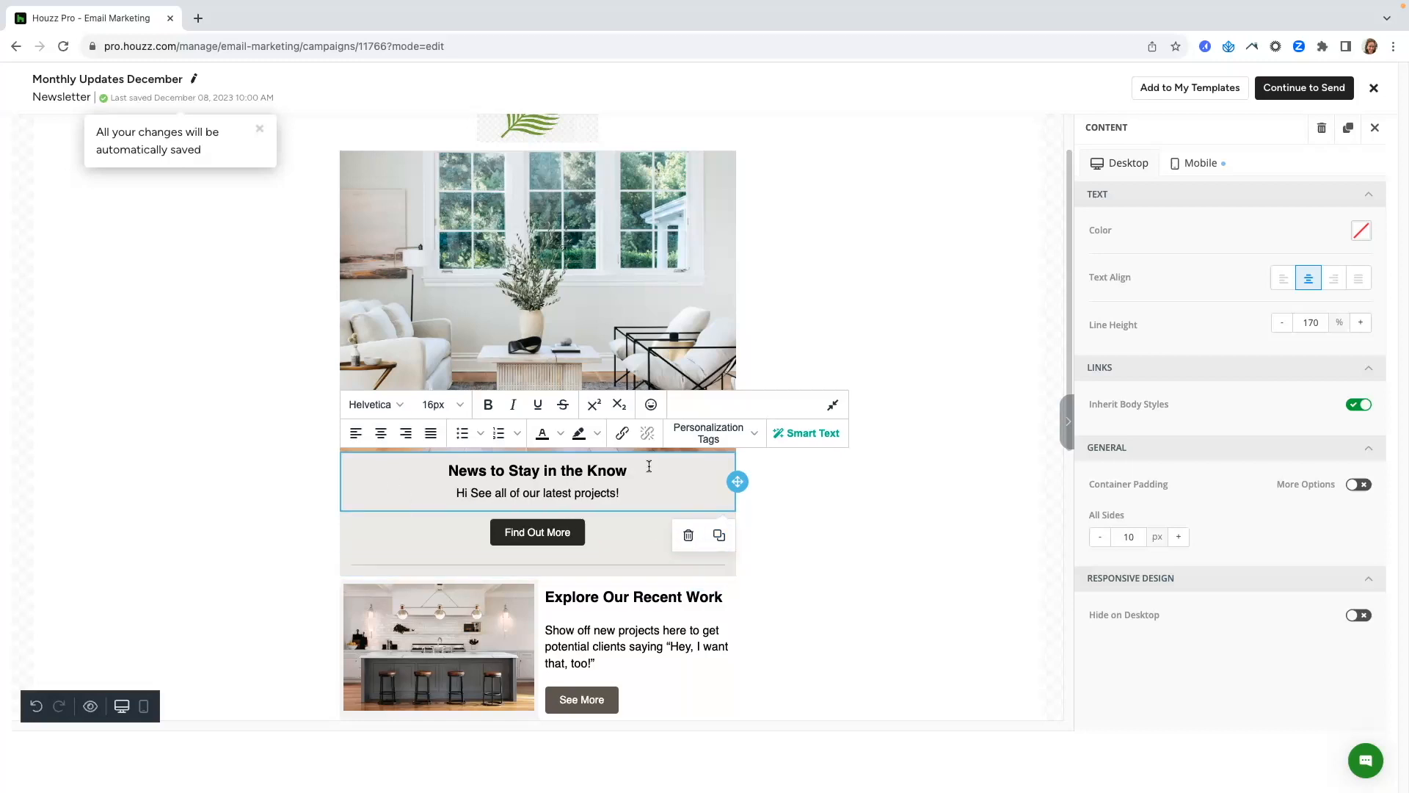
click(714, 432)
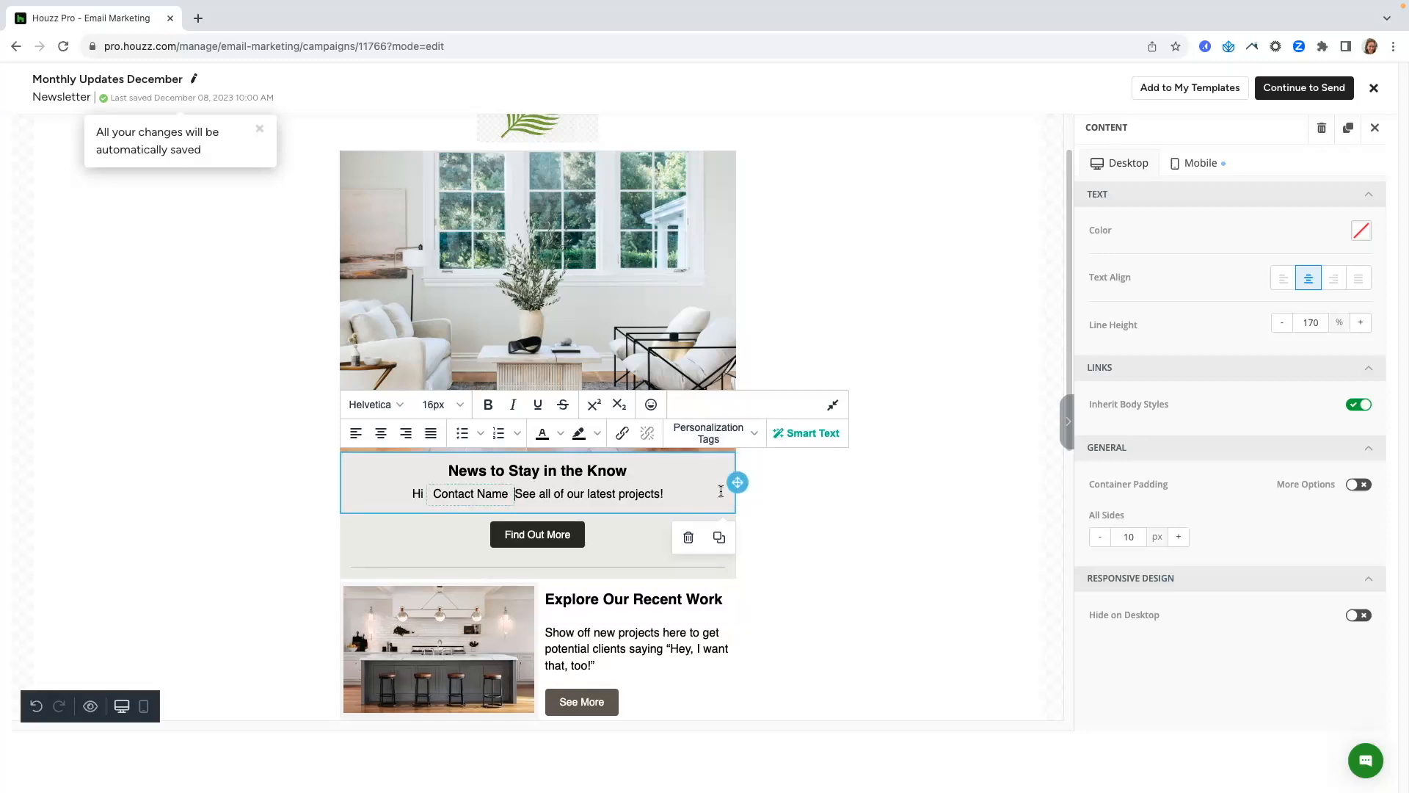
click(633, 599)
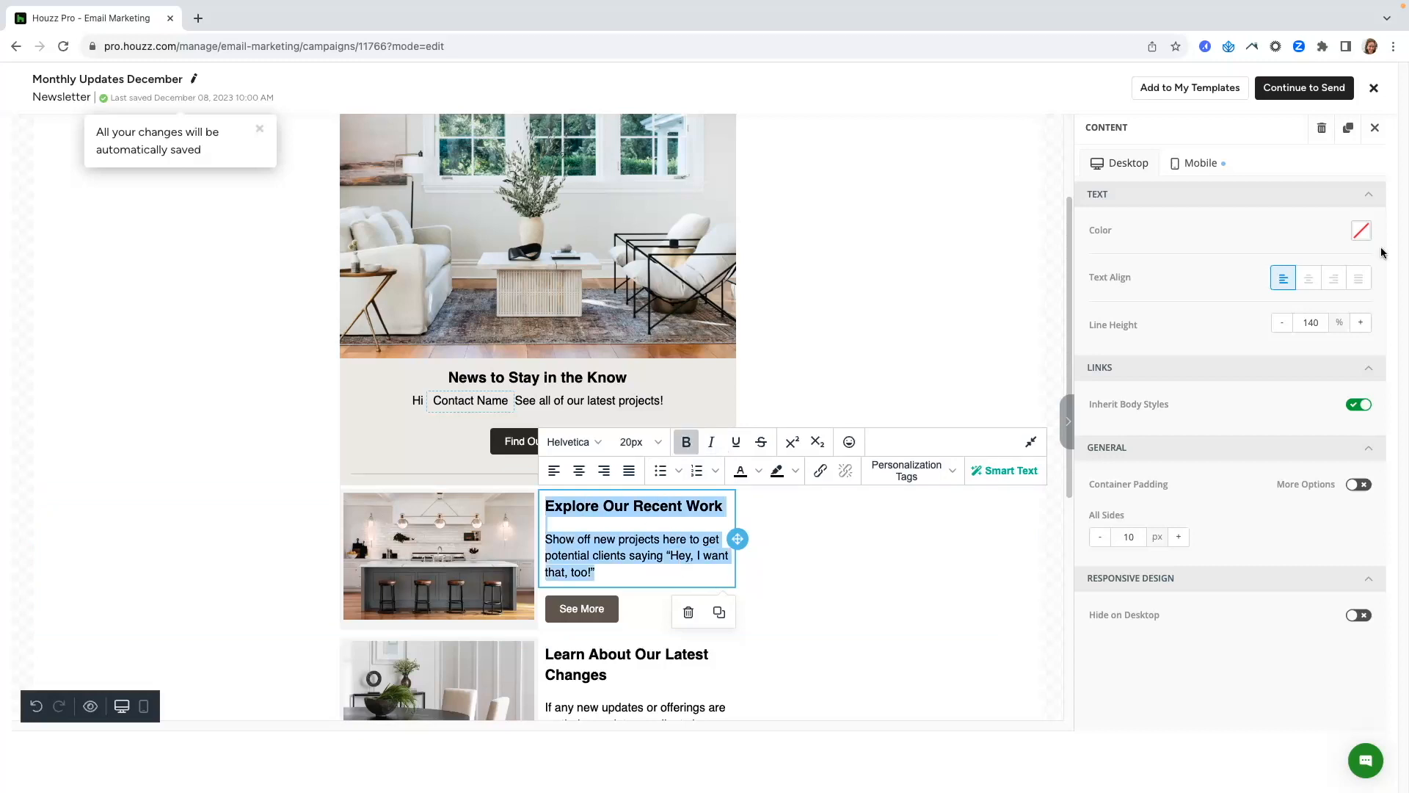
- Color the Explore Our Recent Work text dark red and place it below Learn About Our Latest Changes
click(1361, 230)
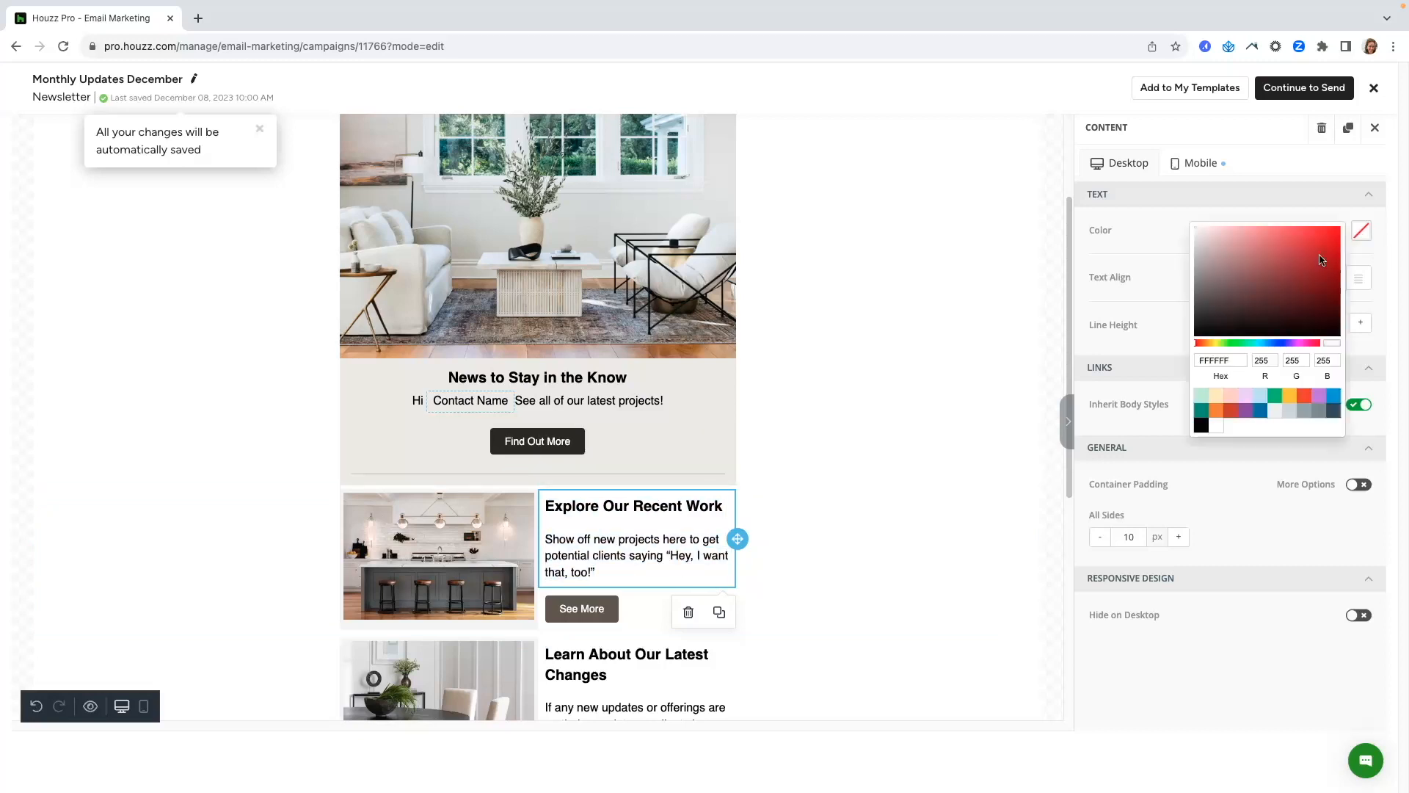
click(1317, 254)
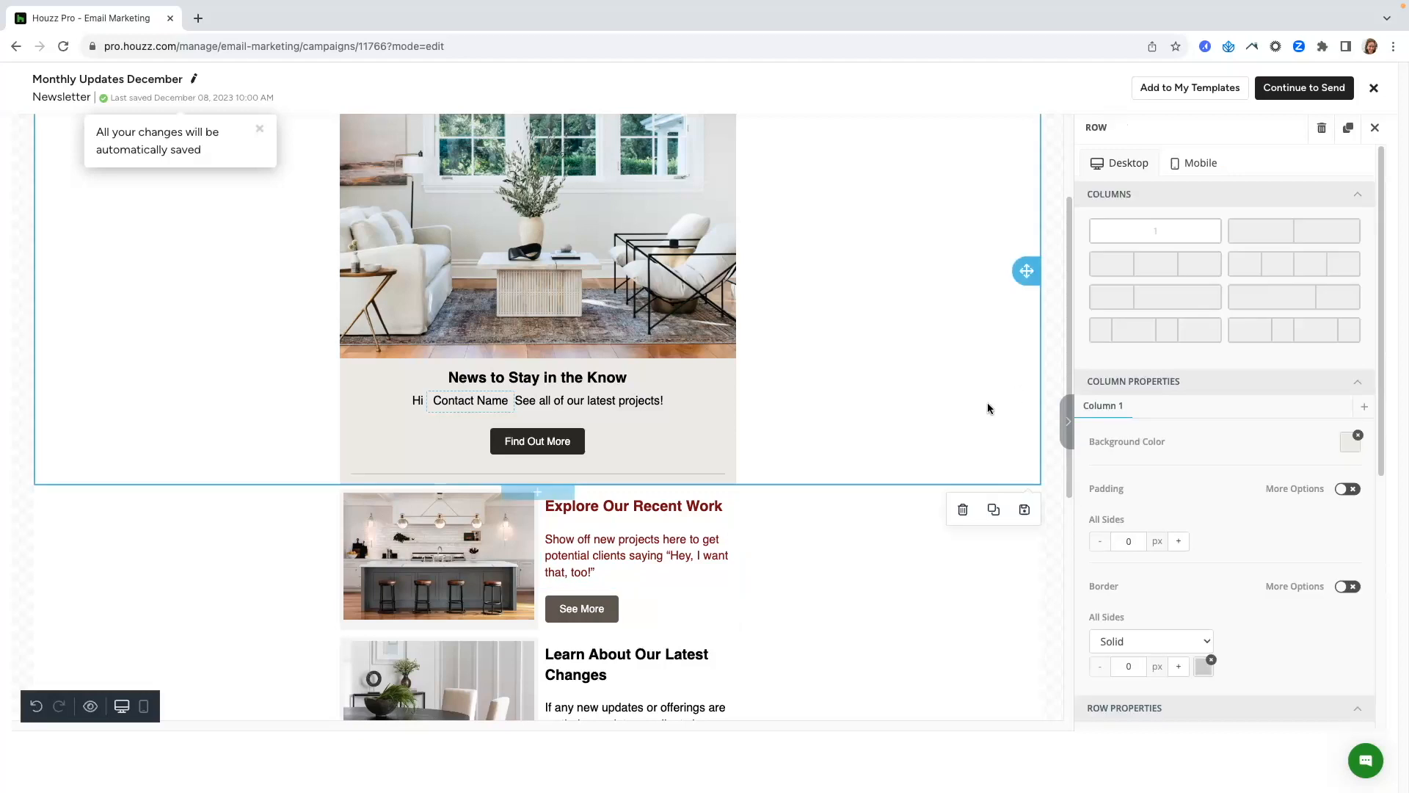
scroll(down, 3)
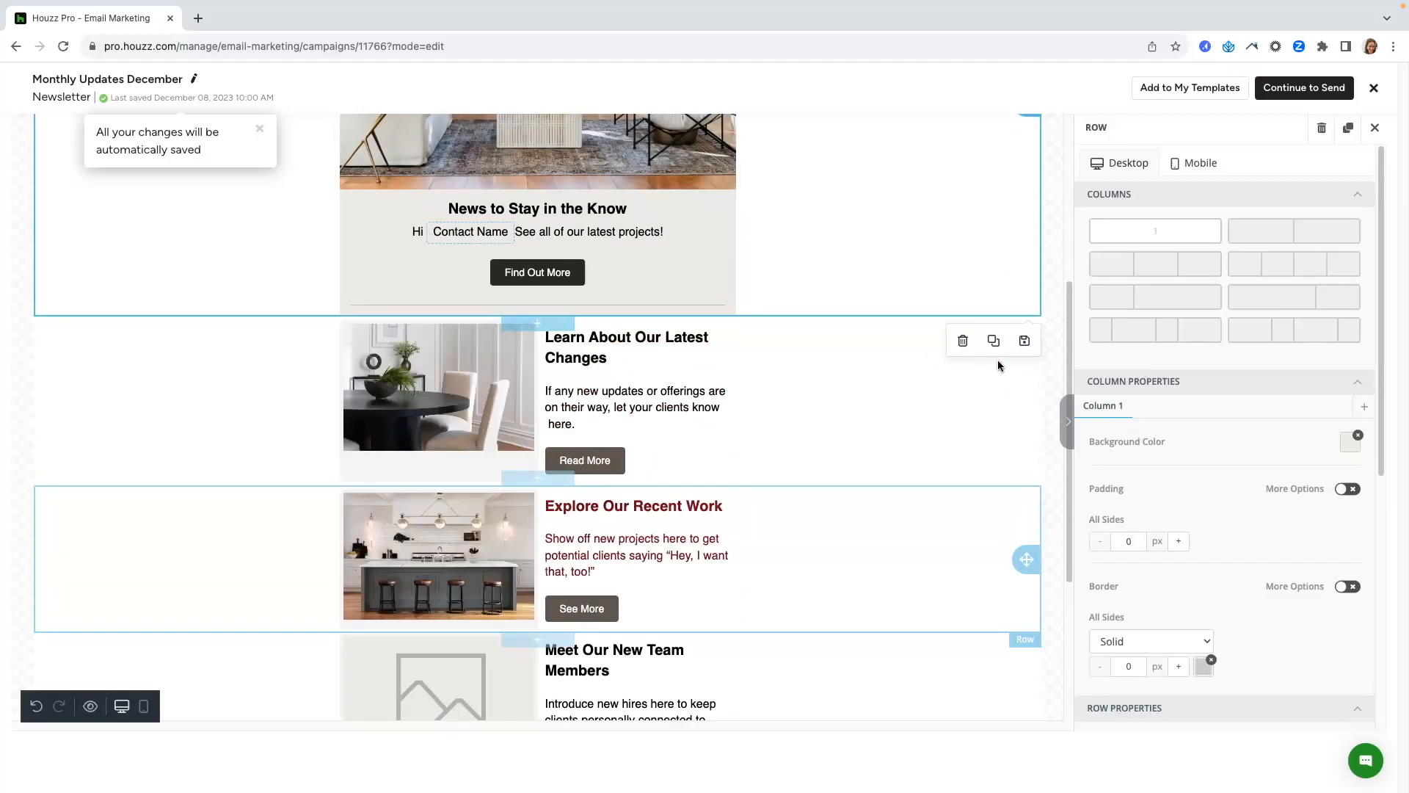
click(439, 387)
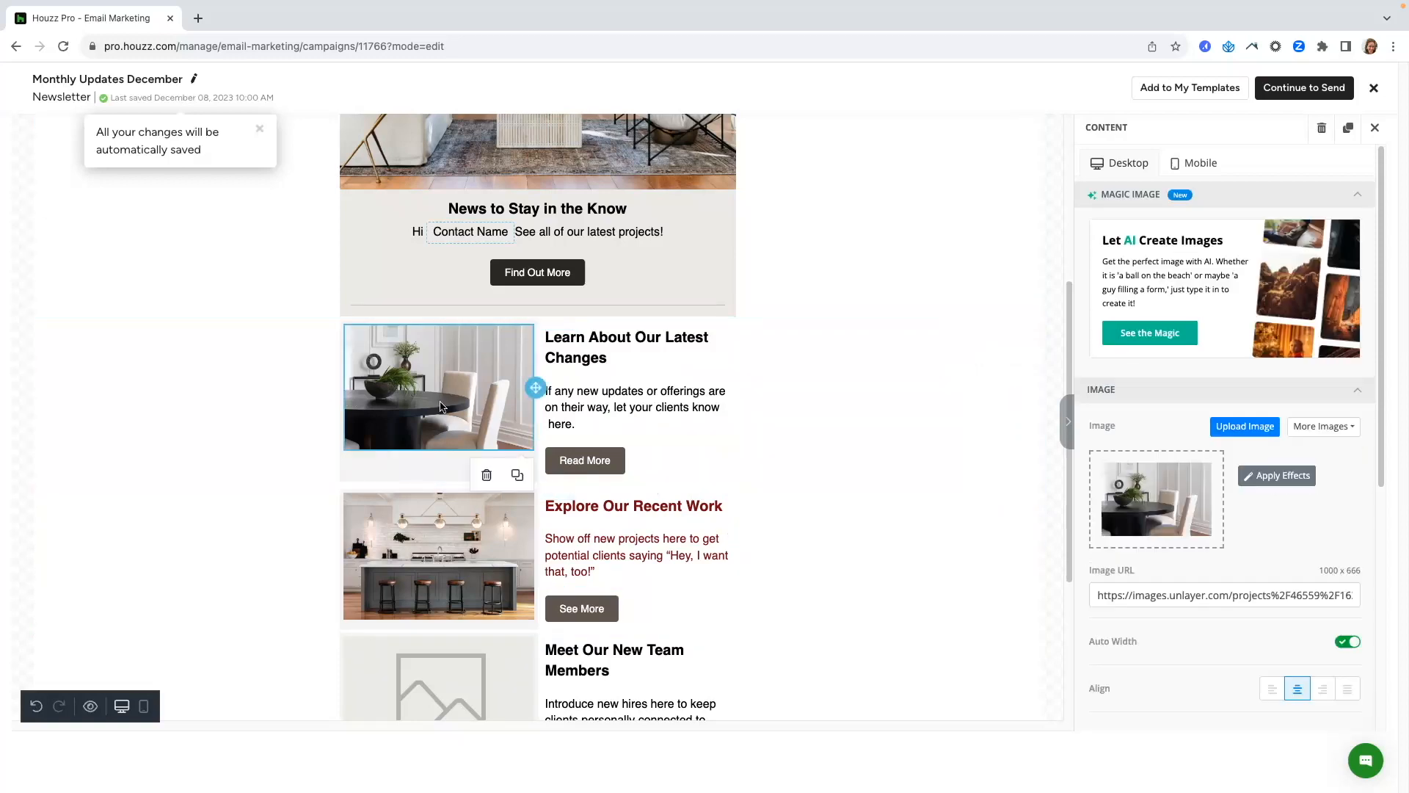
scroll(down, 3)
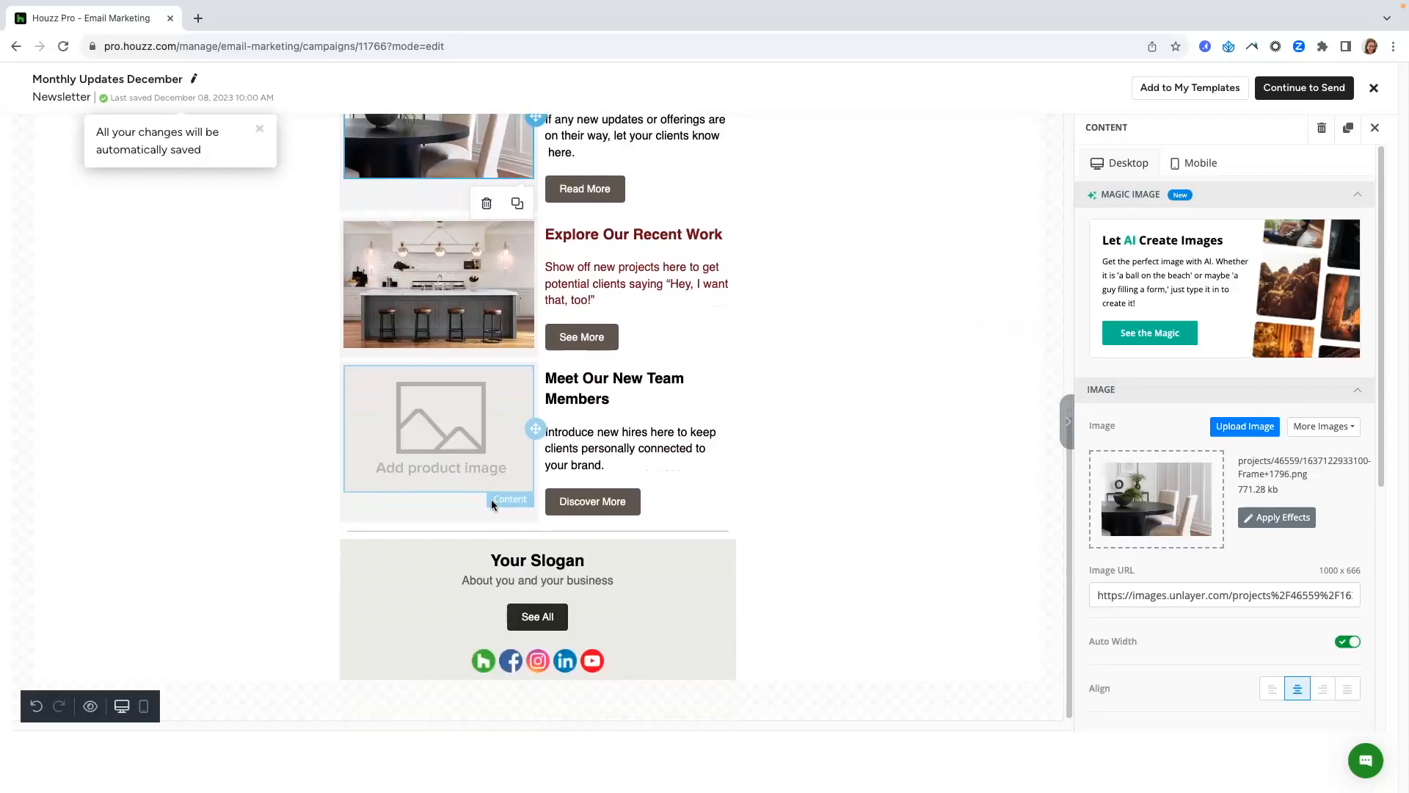
click(536, 660)
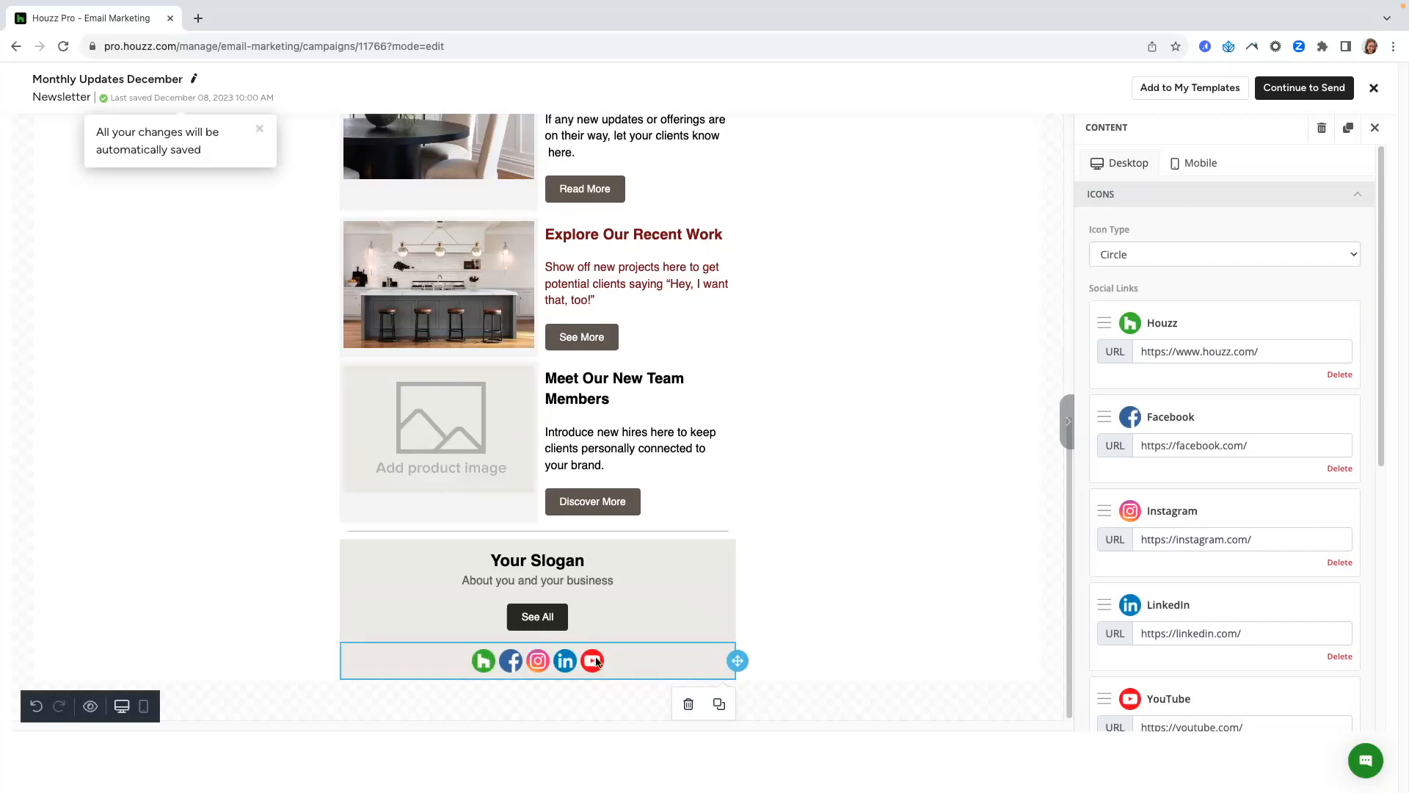
mouse_move(1251, 505)
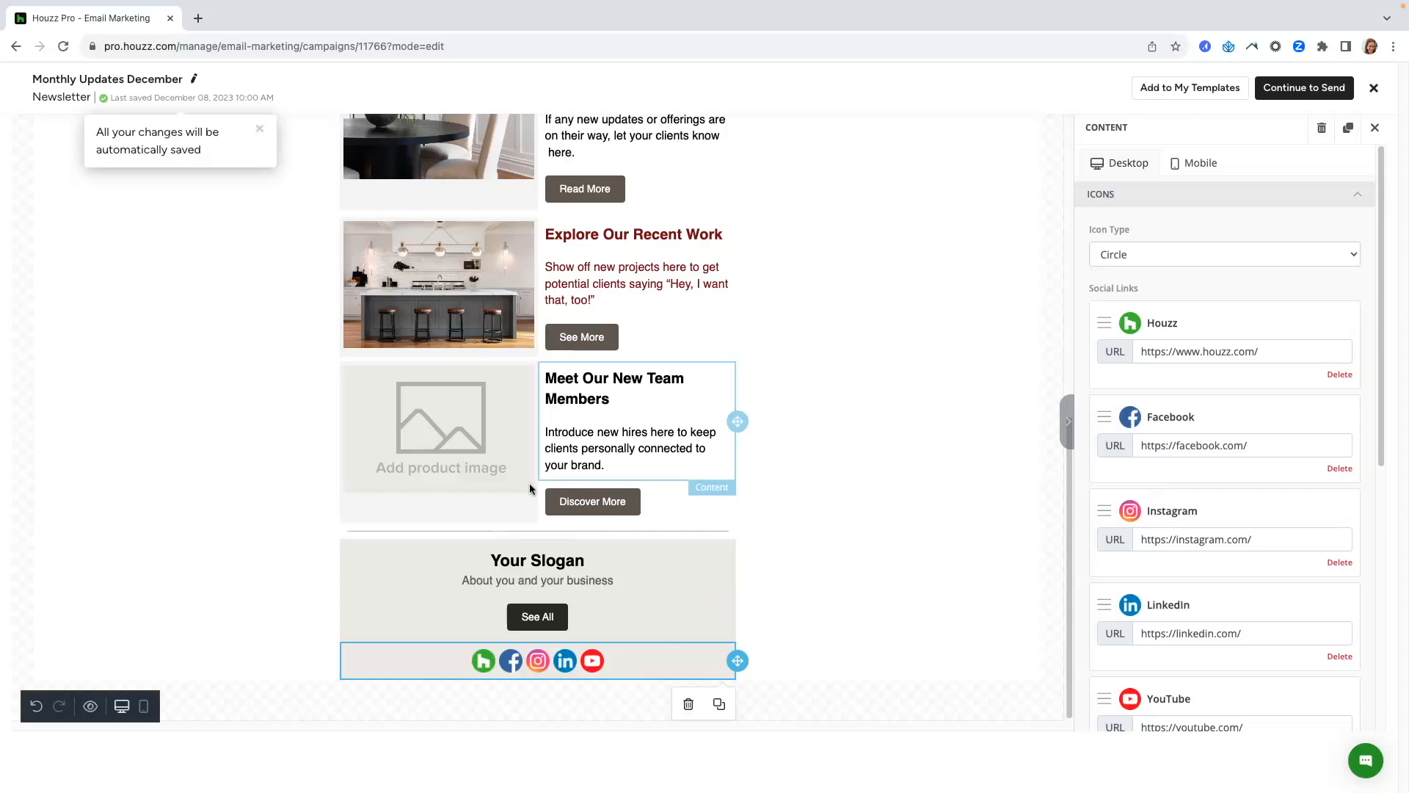
- Open the See More button's website-link Action settings
click(581, 336)
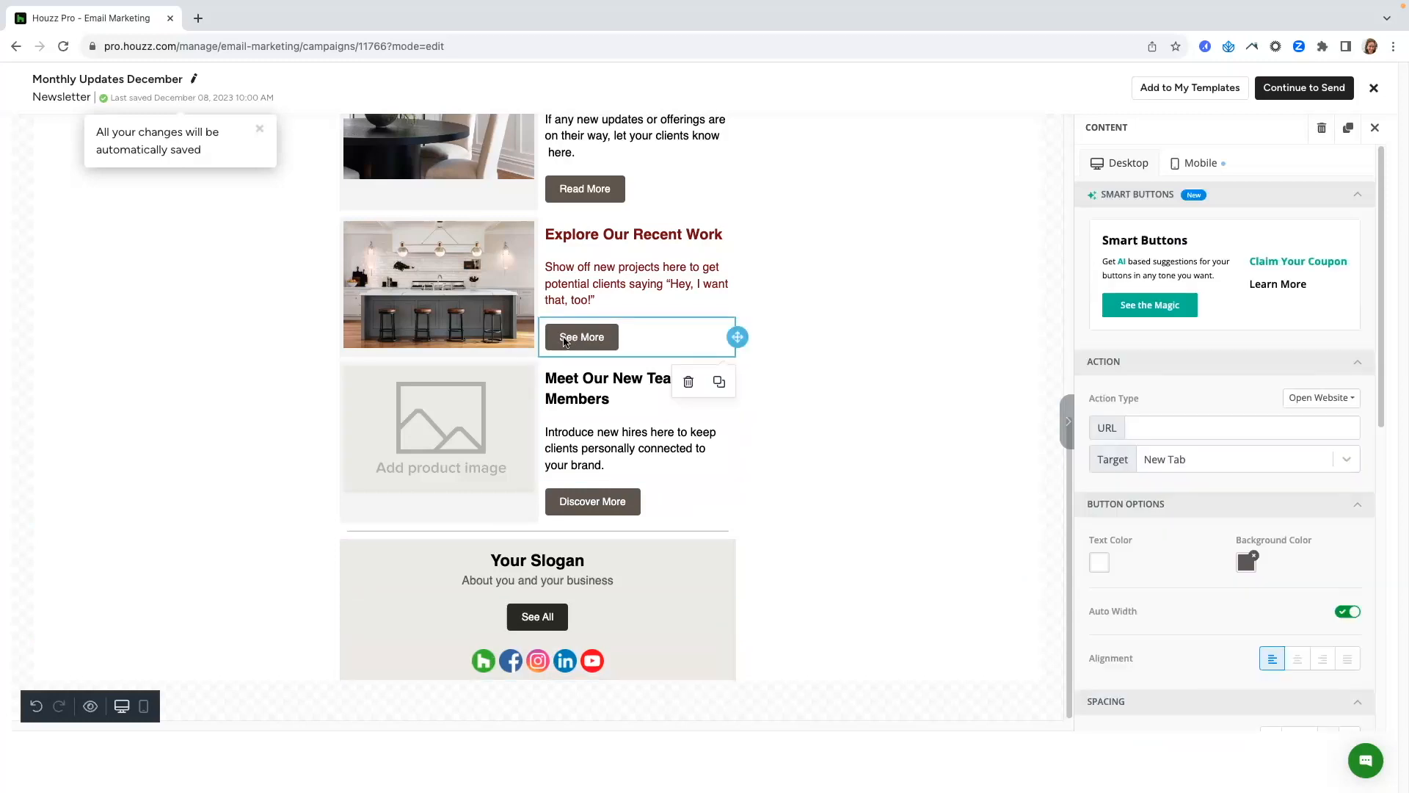
click(582, 336)
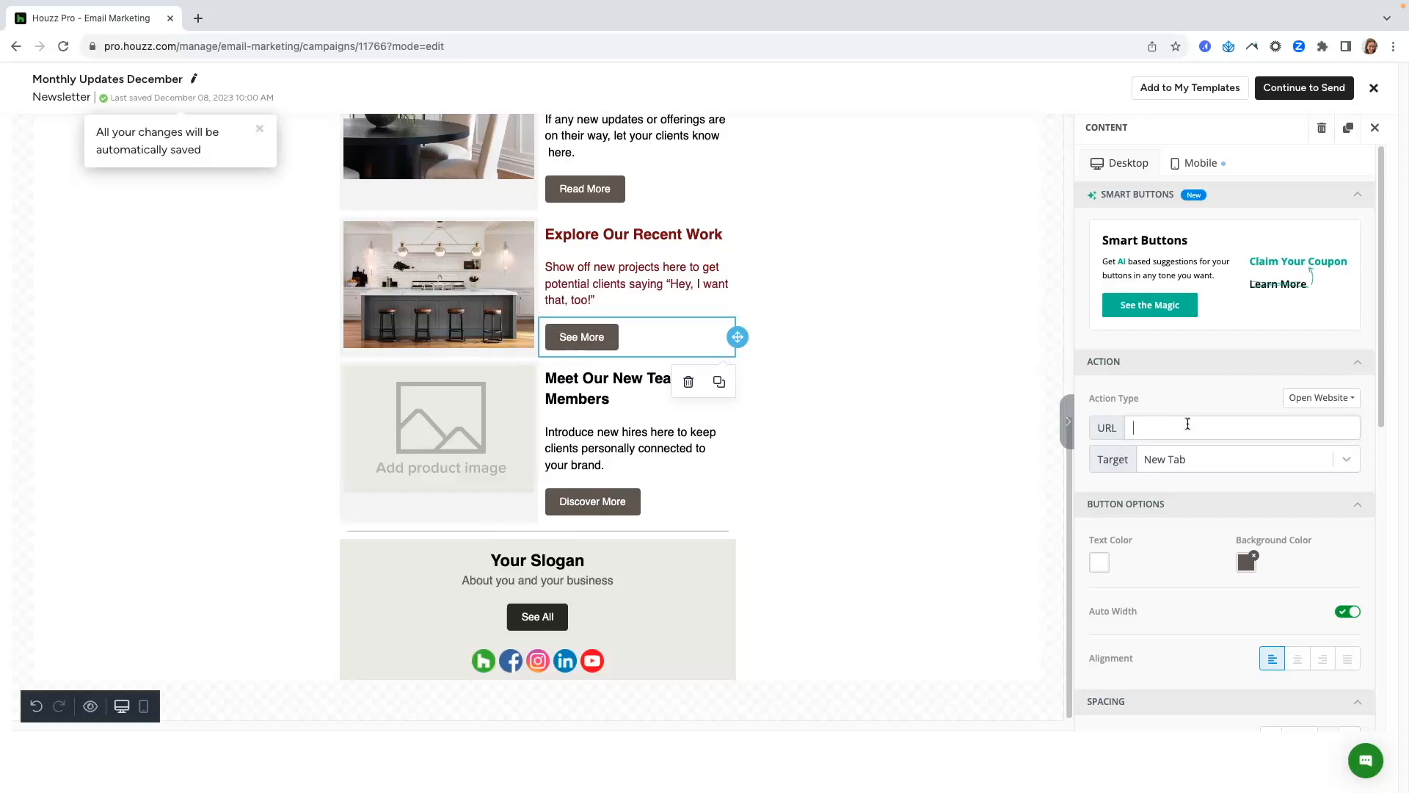
scroll(down, 3)
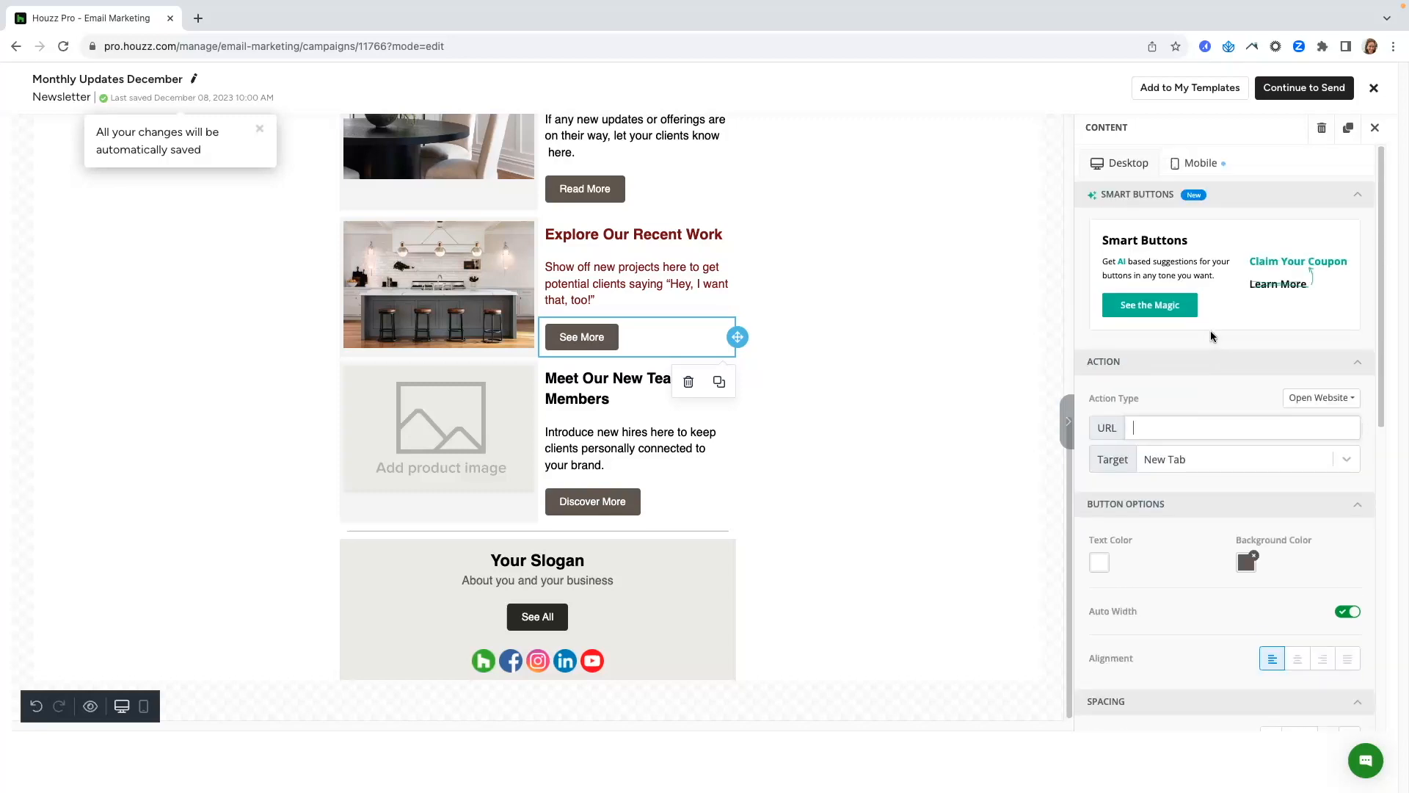
scroll(up, 3)
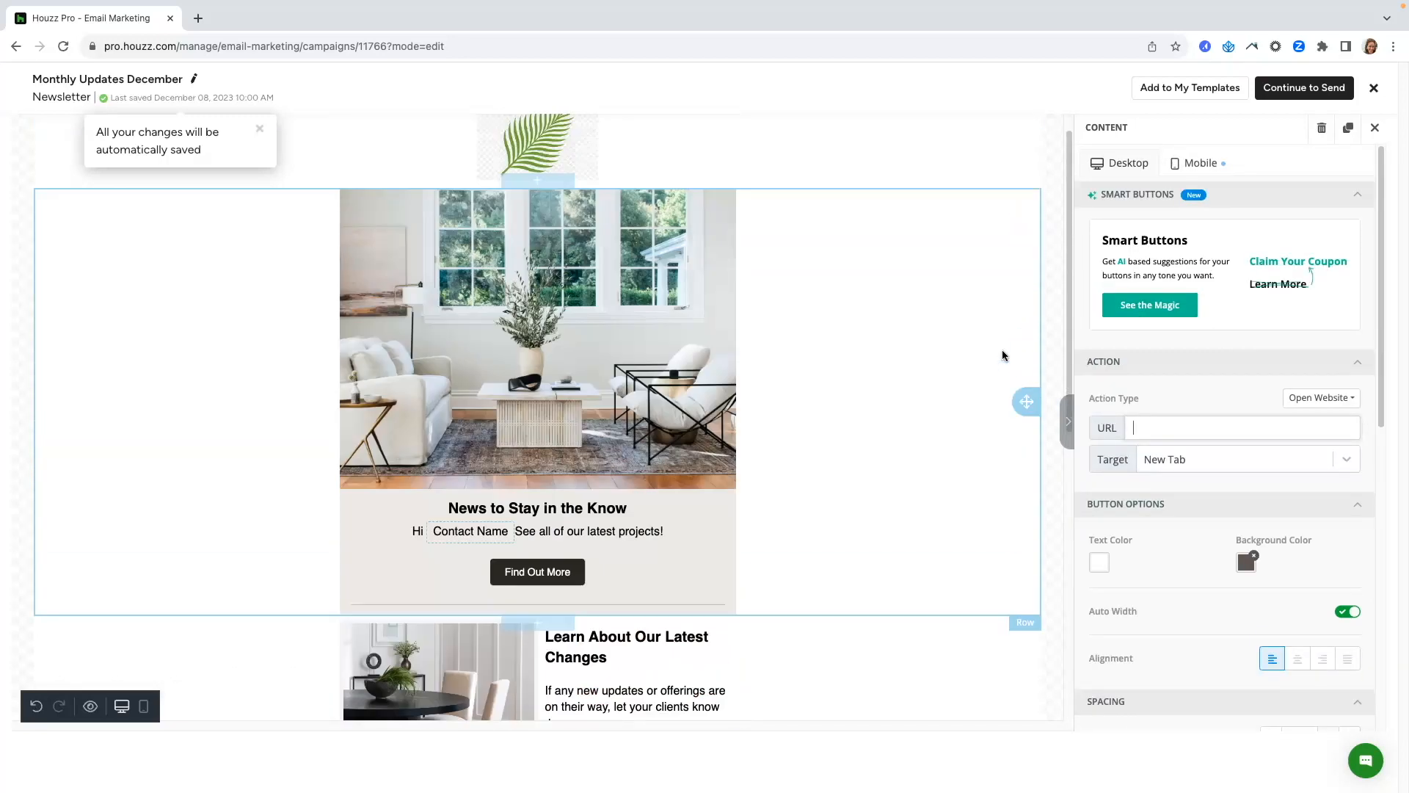
- Check the mobile layout, then save the campaign as template 'Monthly Updates December'
scroll(up, 3)
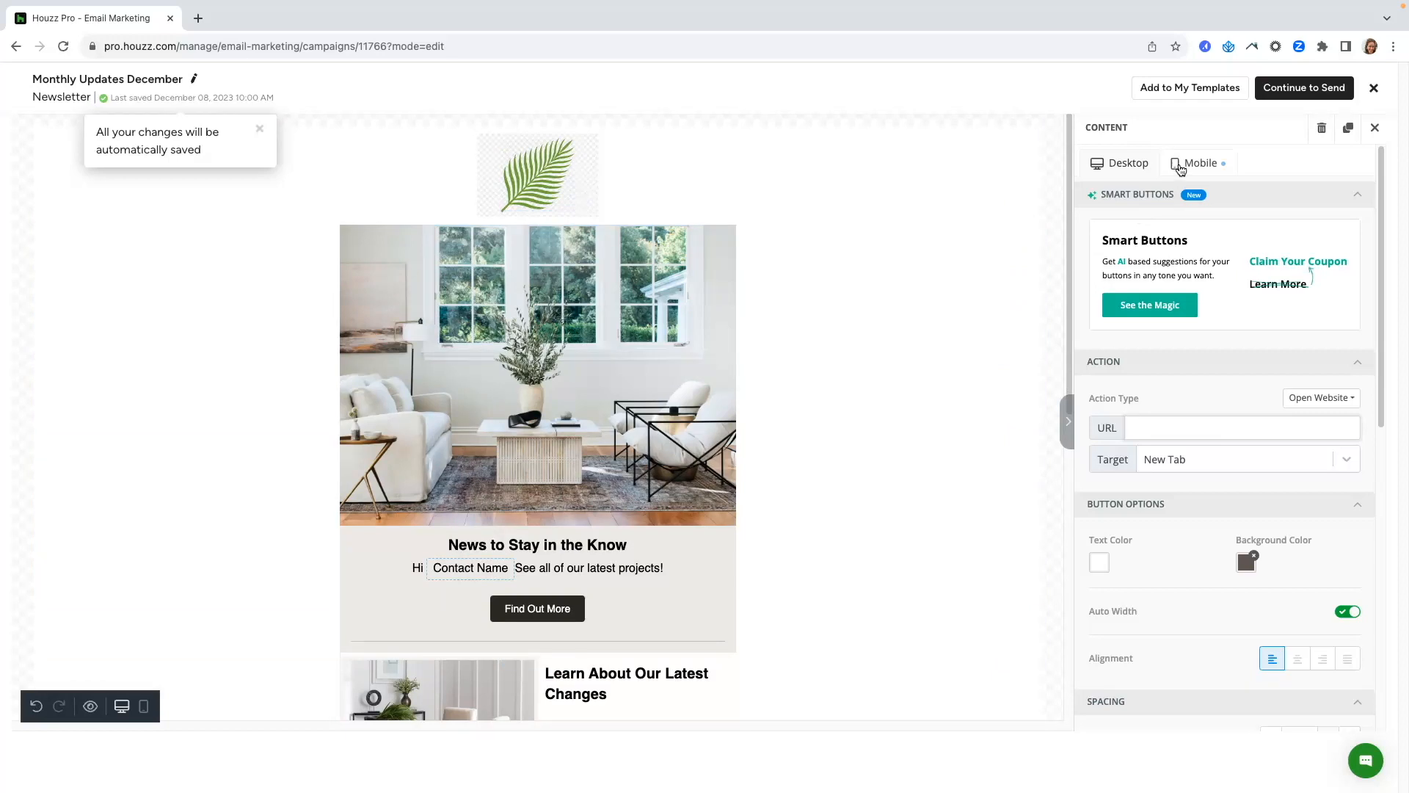
click(1197, 163)
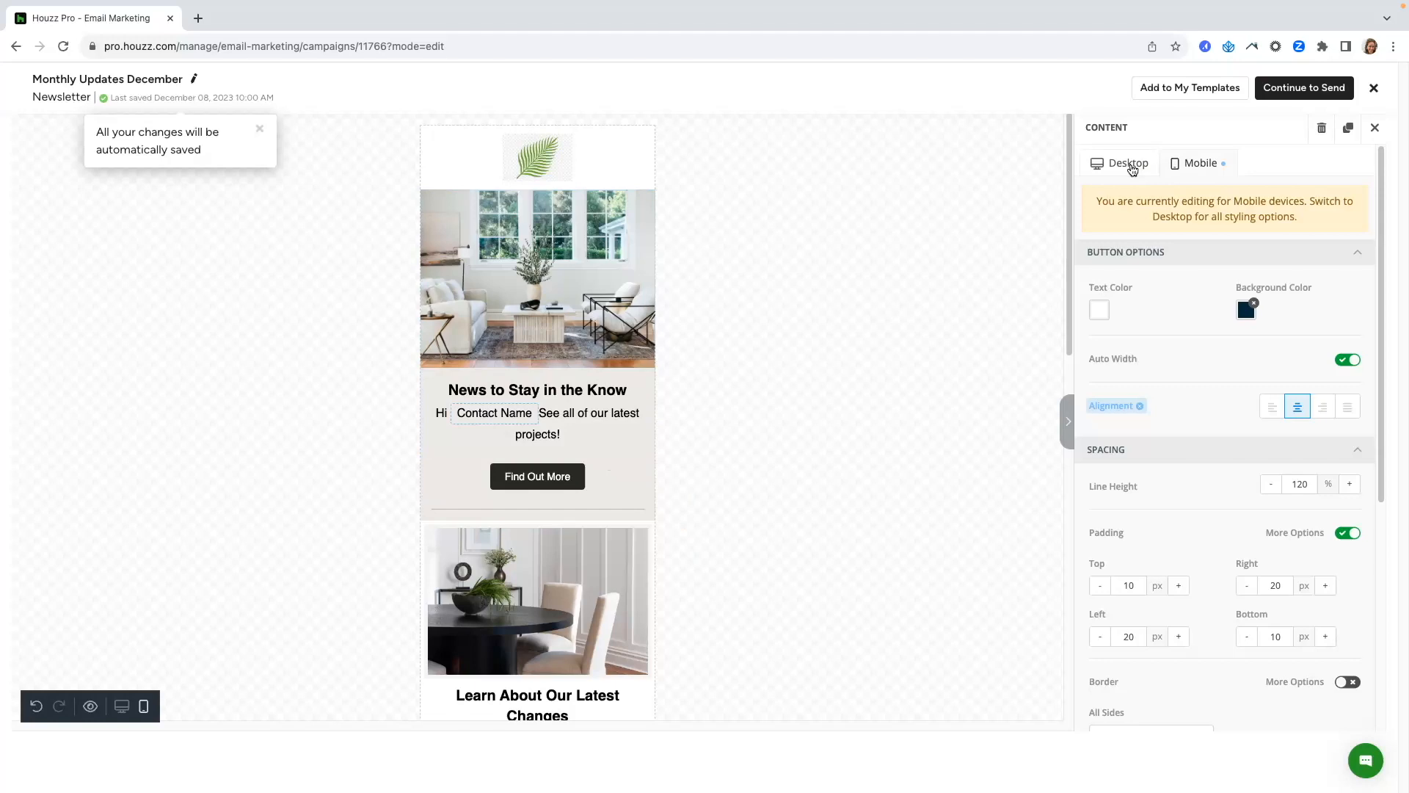
click(1127, 163)
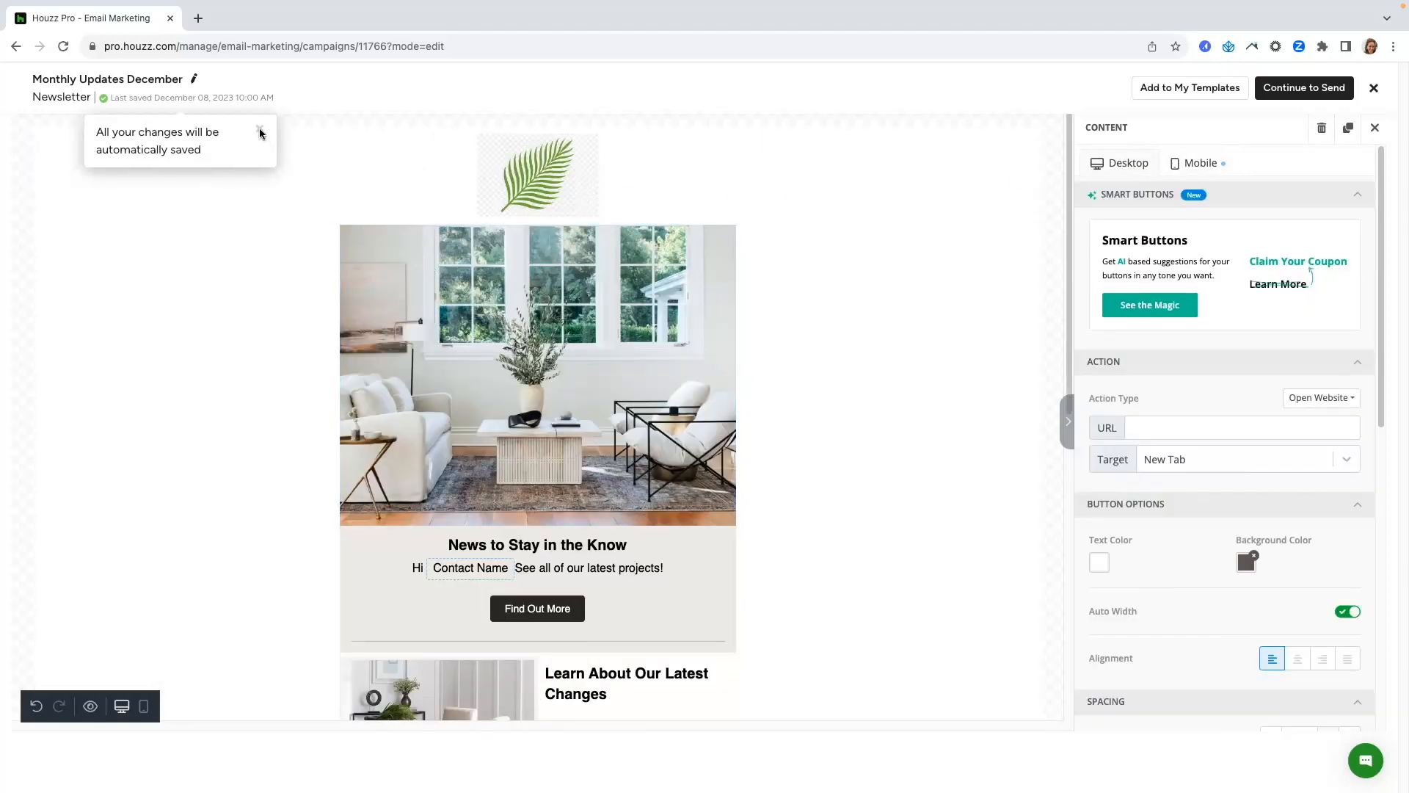
click(261, 132)
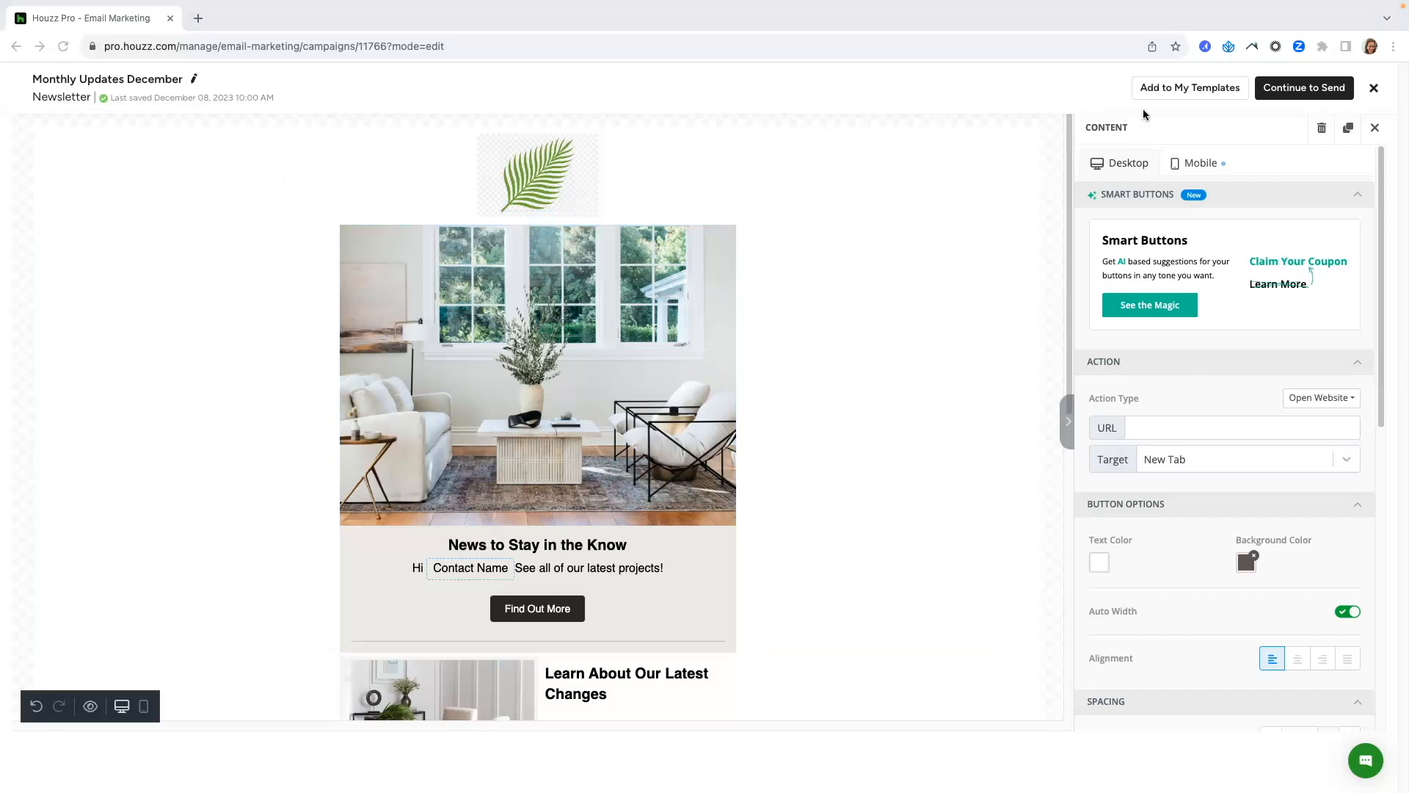
mouse_move(877, 183)
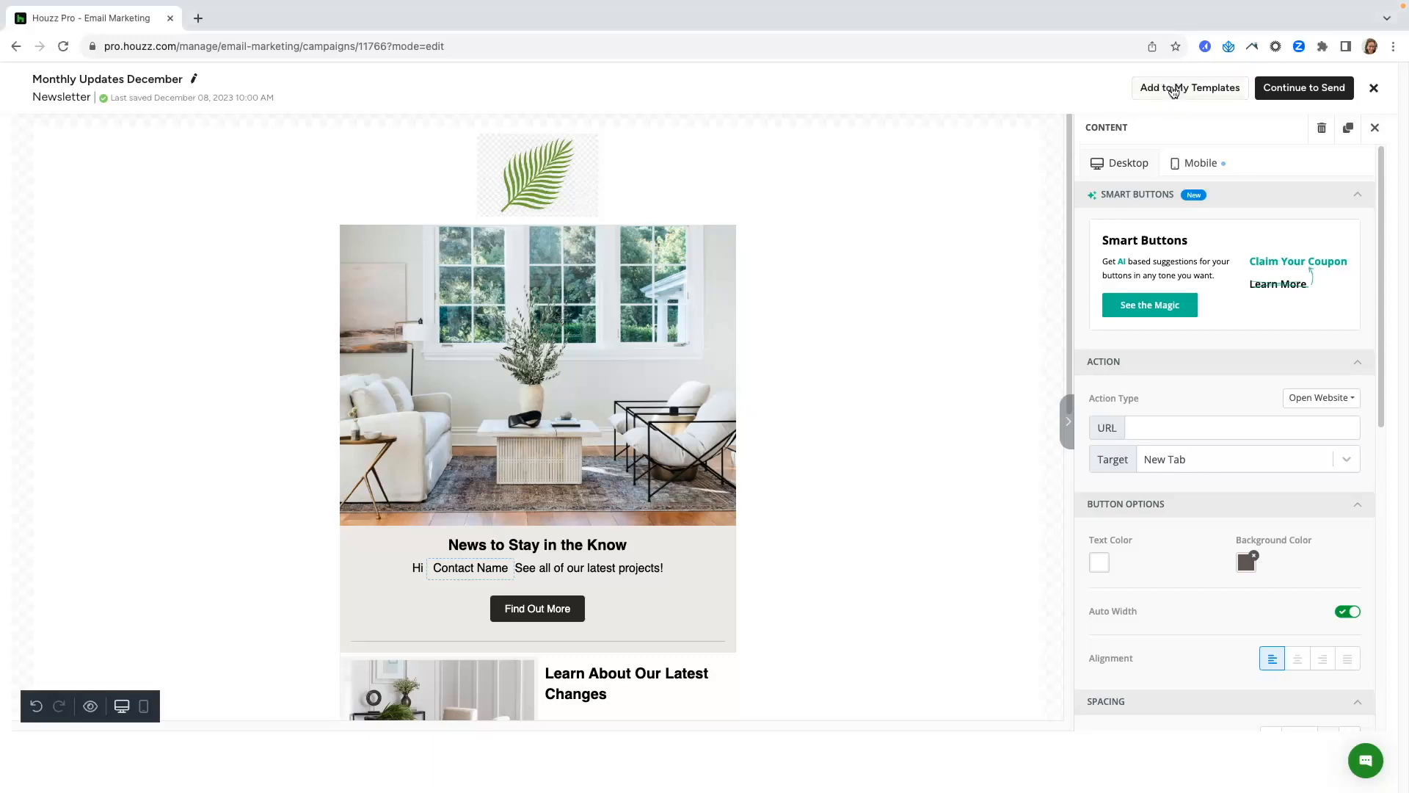
click(1188, 88)
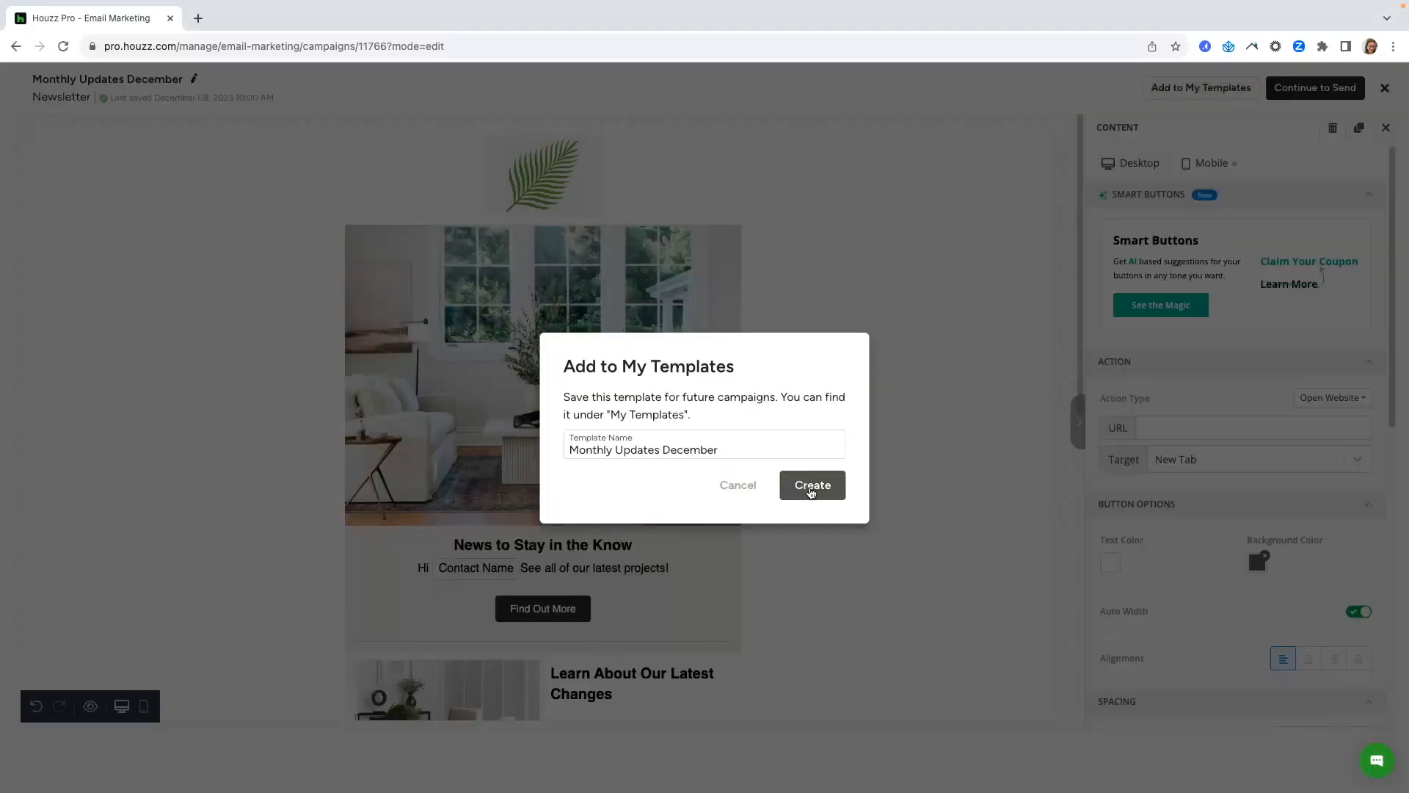
click(809, 484)
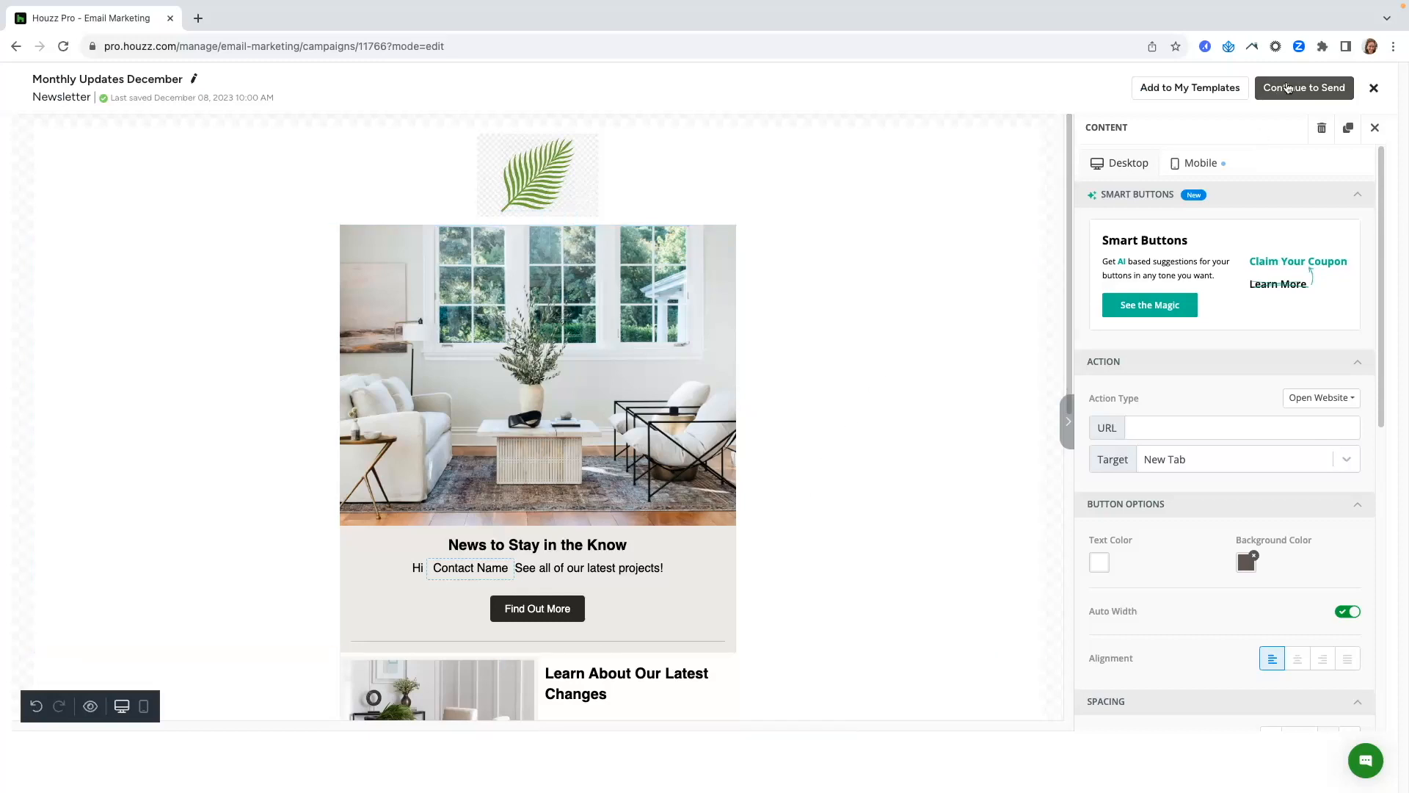
- Continue to the send details and connect the Google account's Gmail inbox as sender
click(1303, 87)
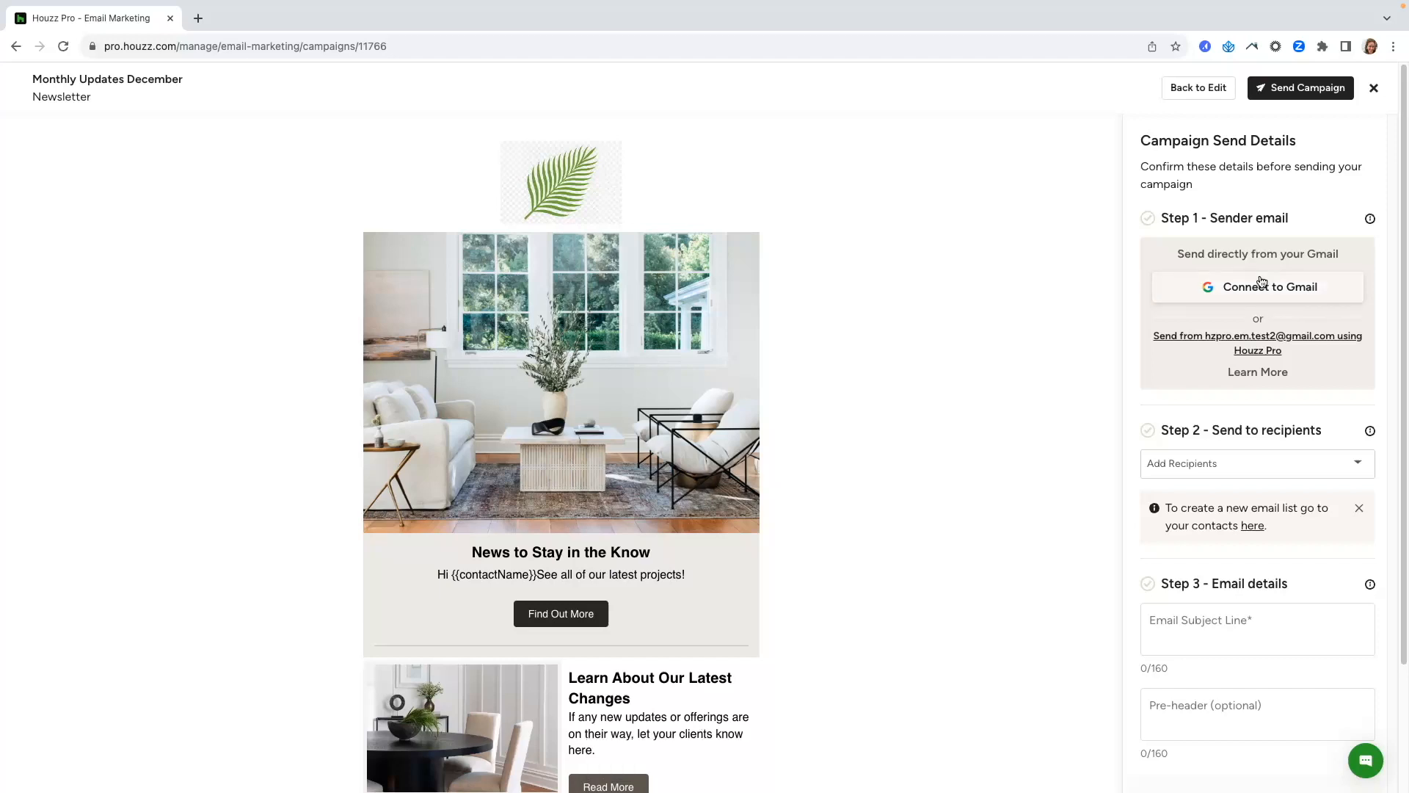
mouse_move(1249, 343)
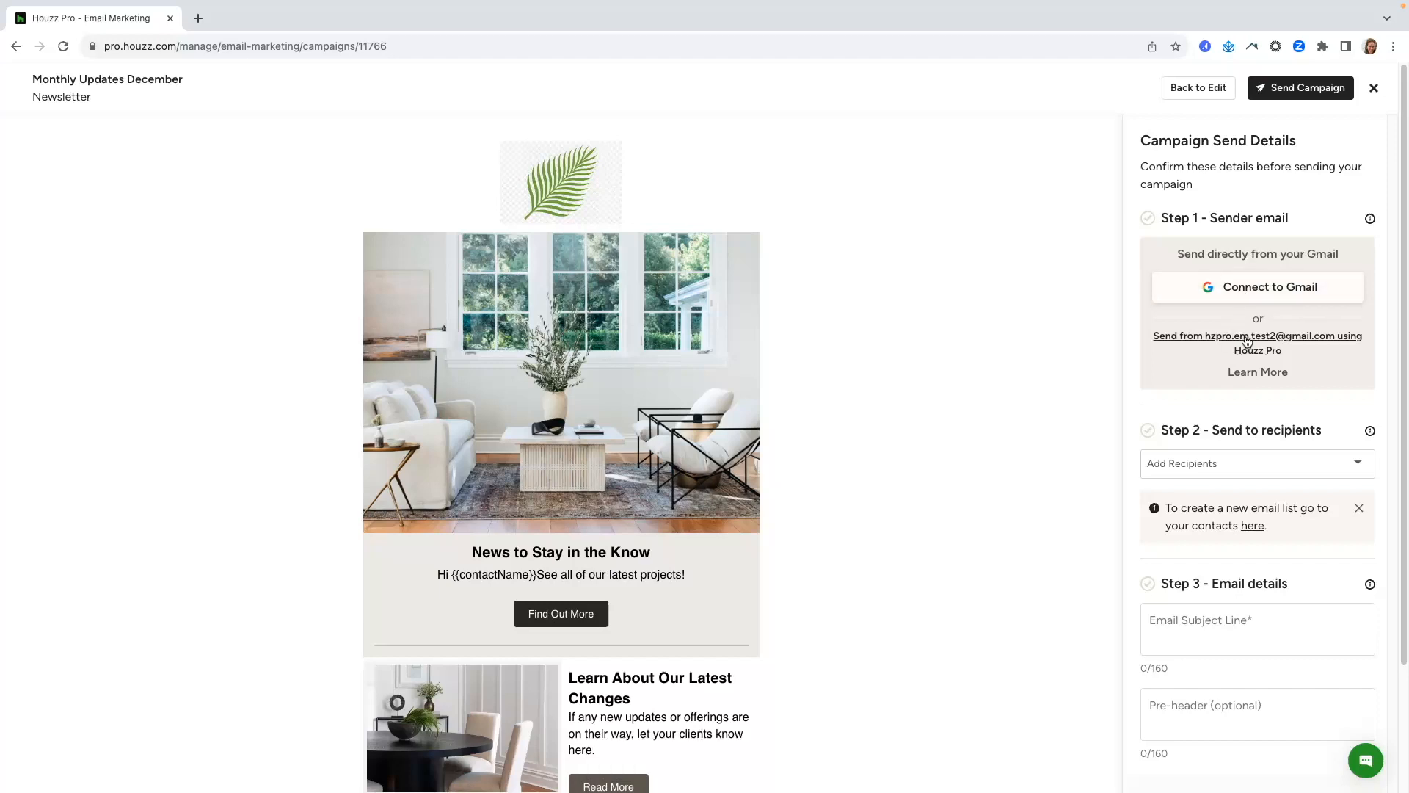
mouse_move(1257, 287)
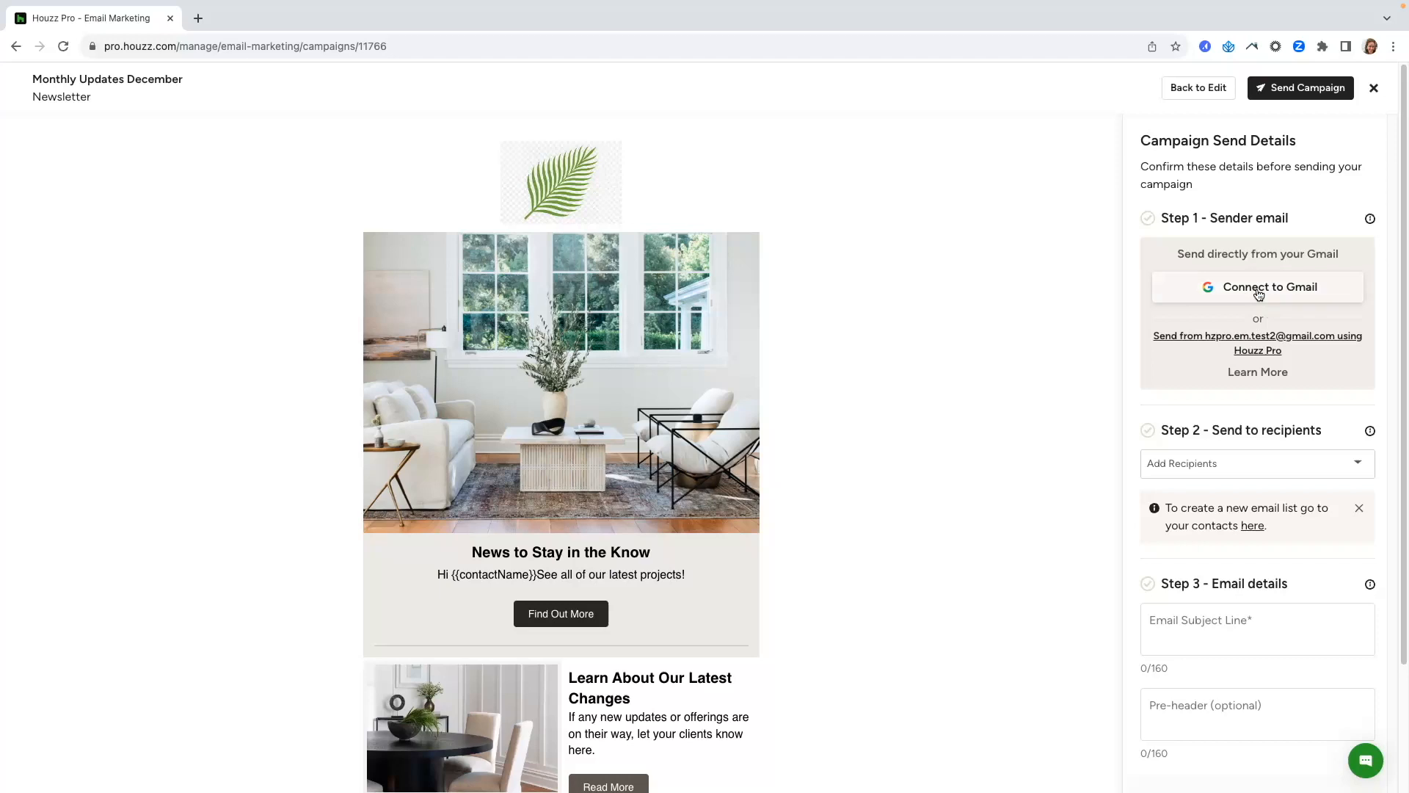
click(1257, 287)
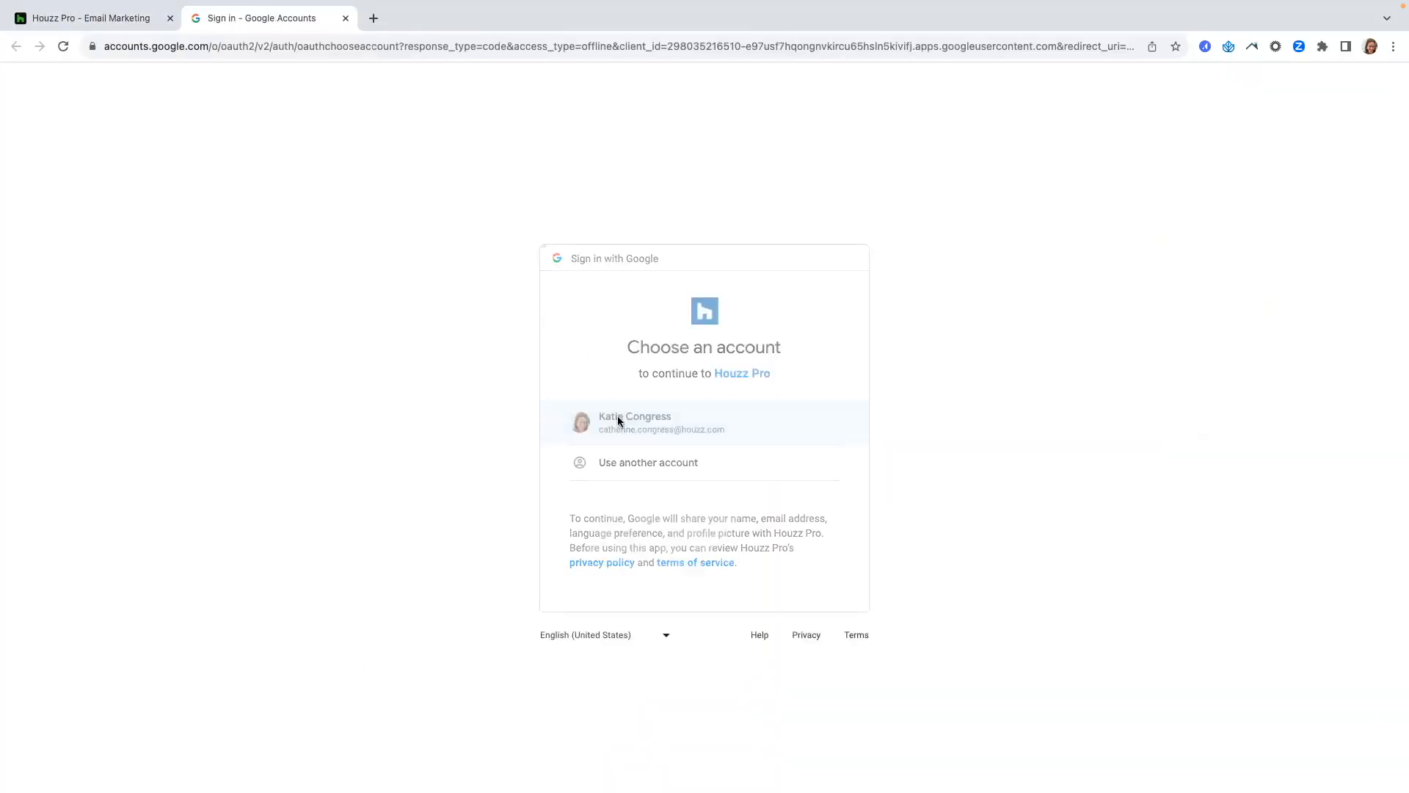
click(704, 423)
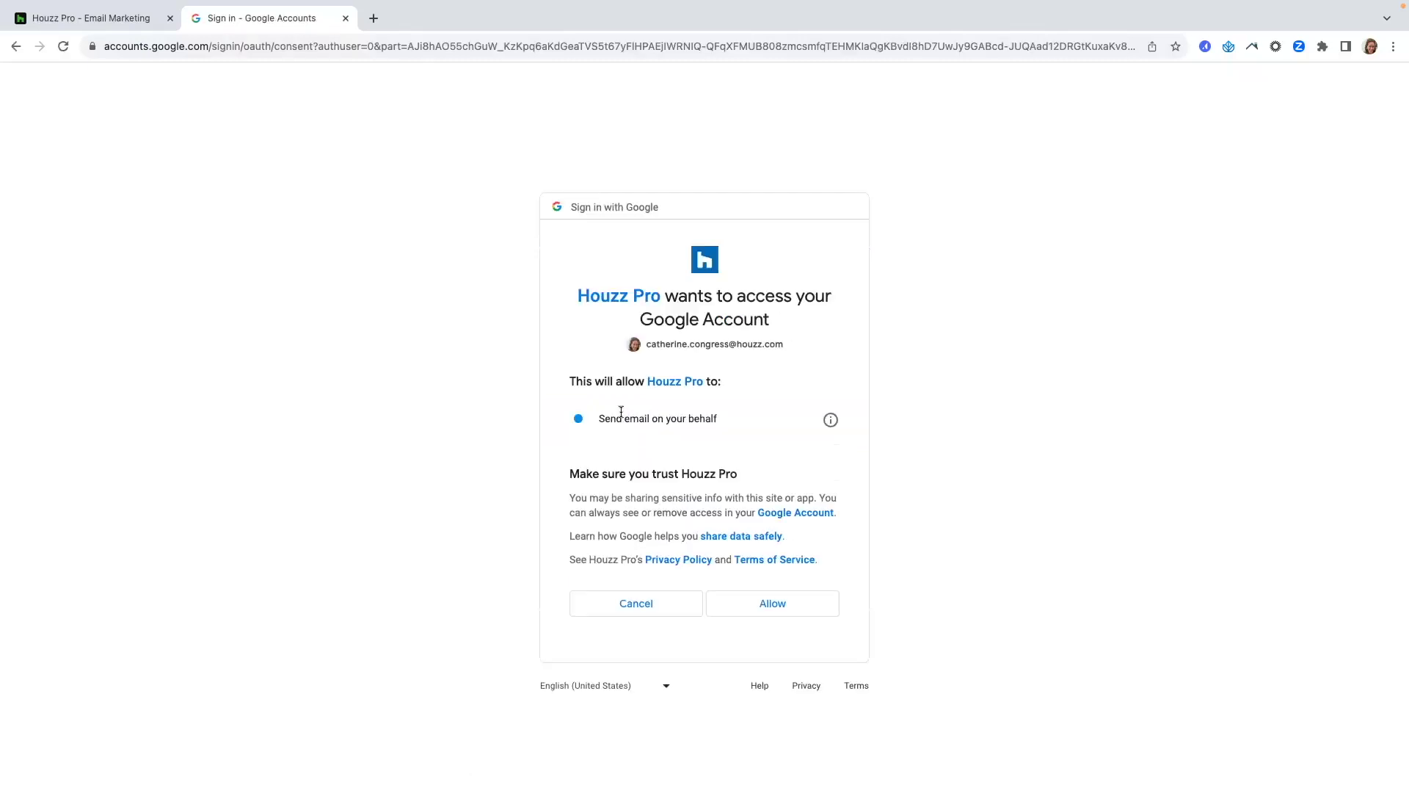
click(771, 604)
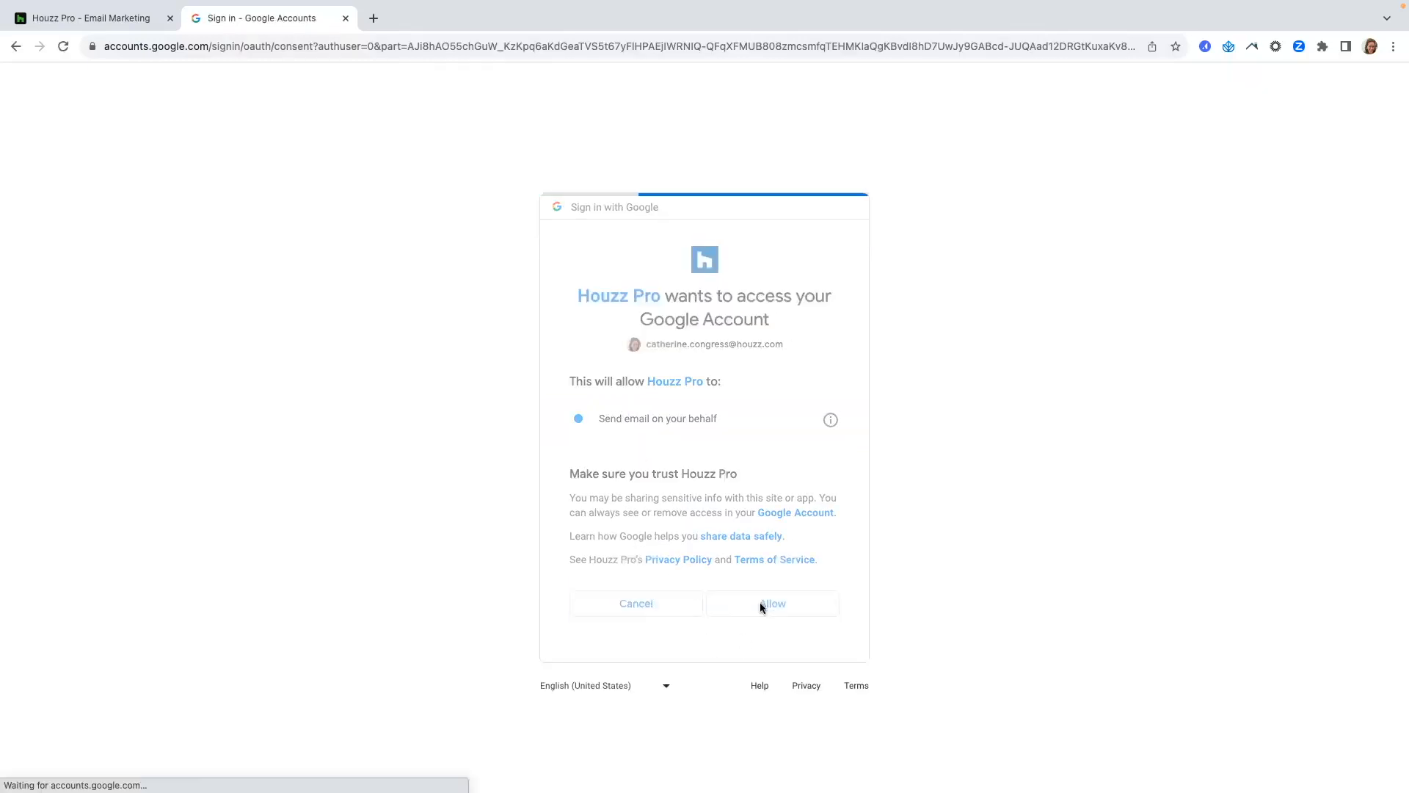
click(771, 604)
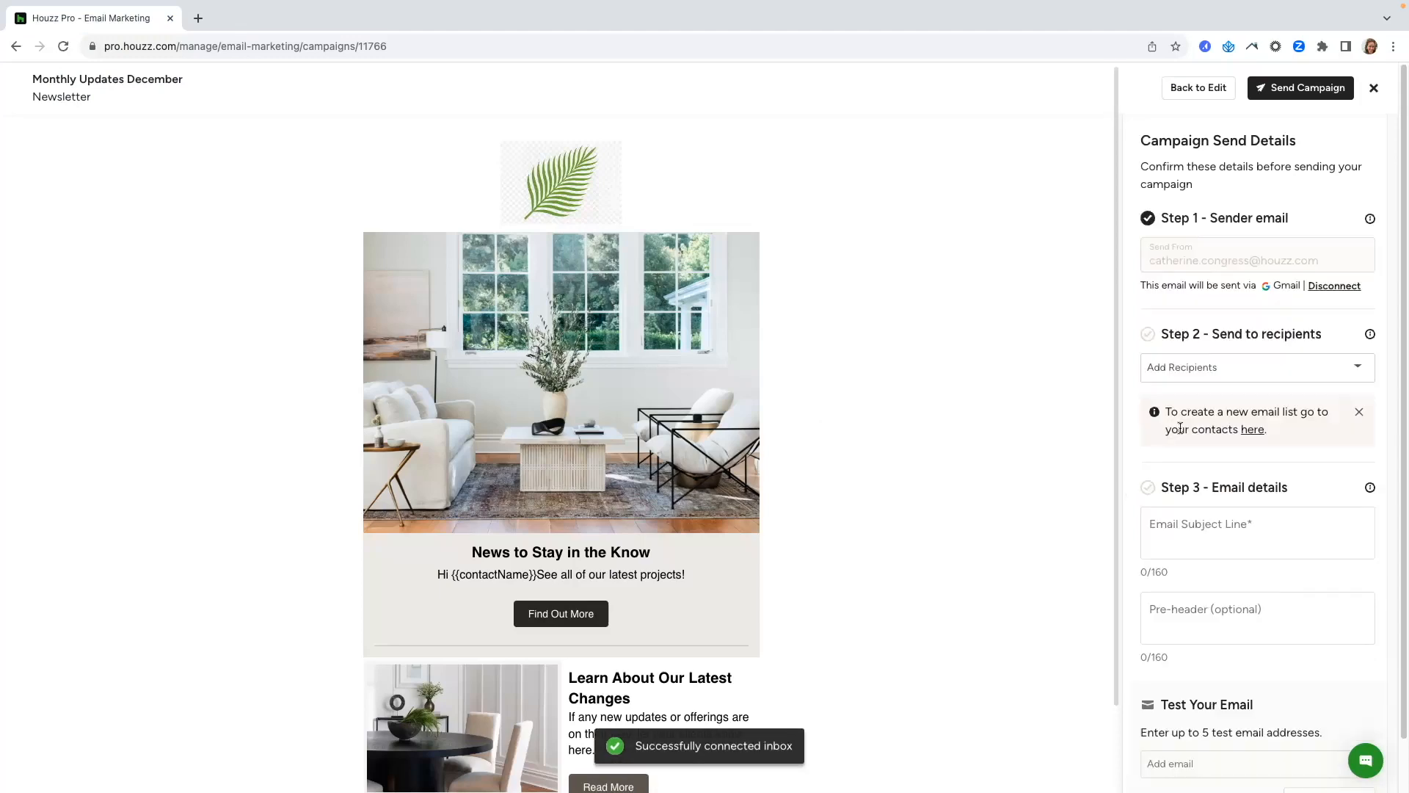
- Choose the Monthly Newsletter list (11 recipients) as the campaign audience
click(1256, 367)
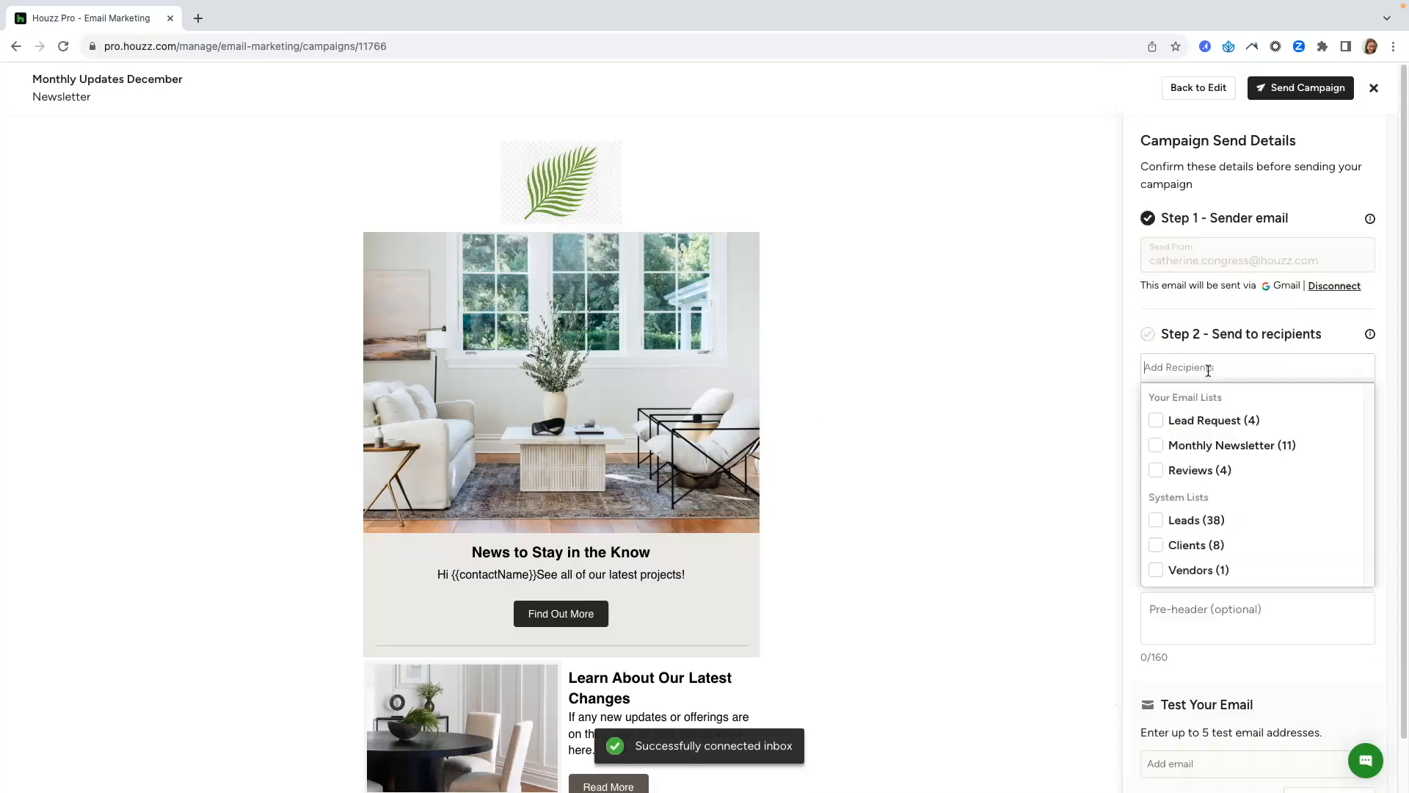
click(1156, 445)
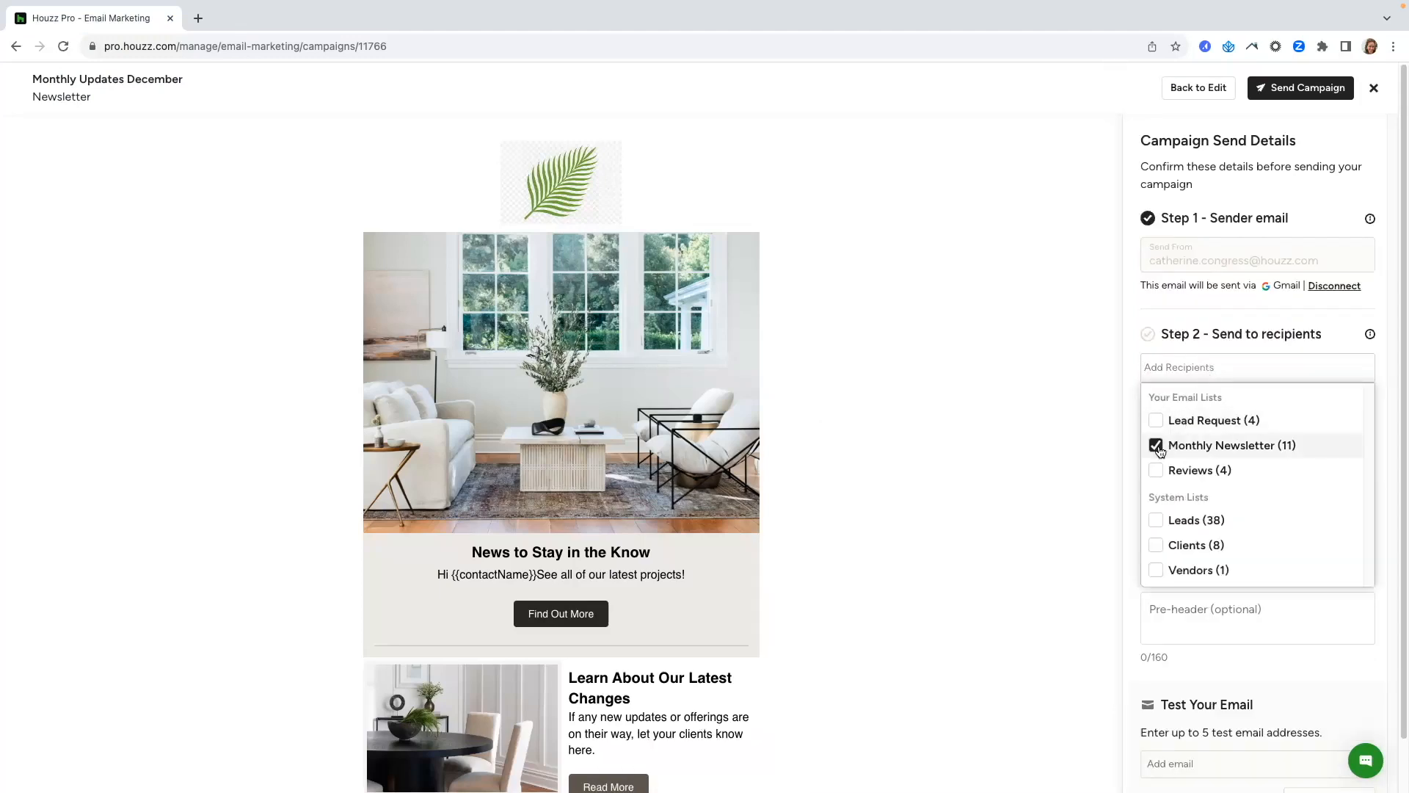
click(1156, 444)
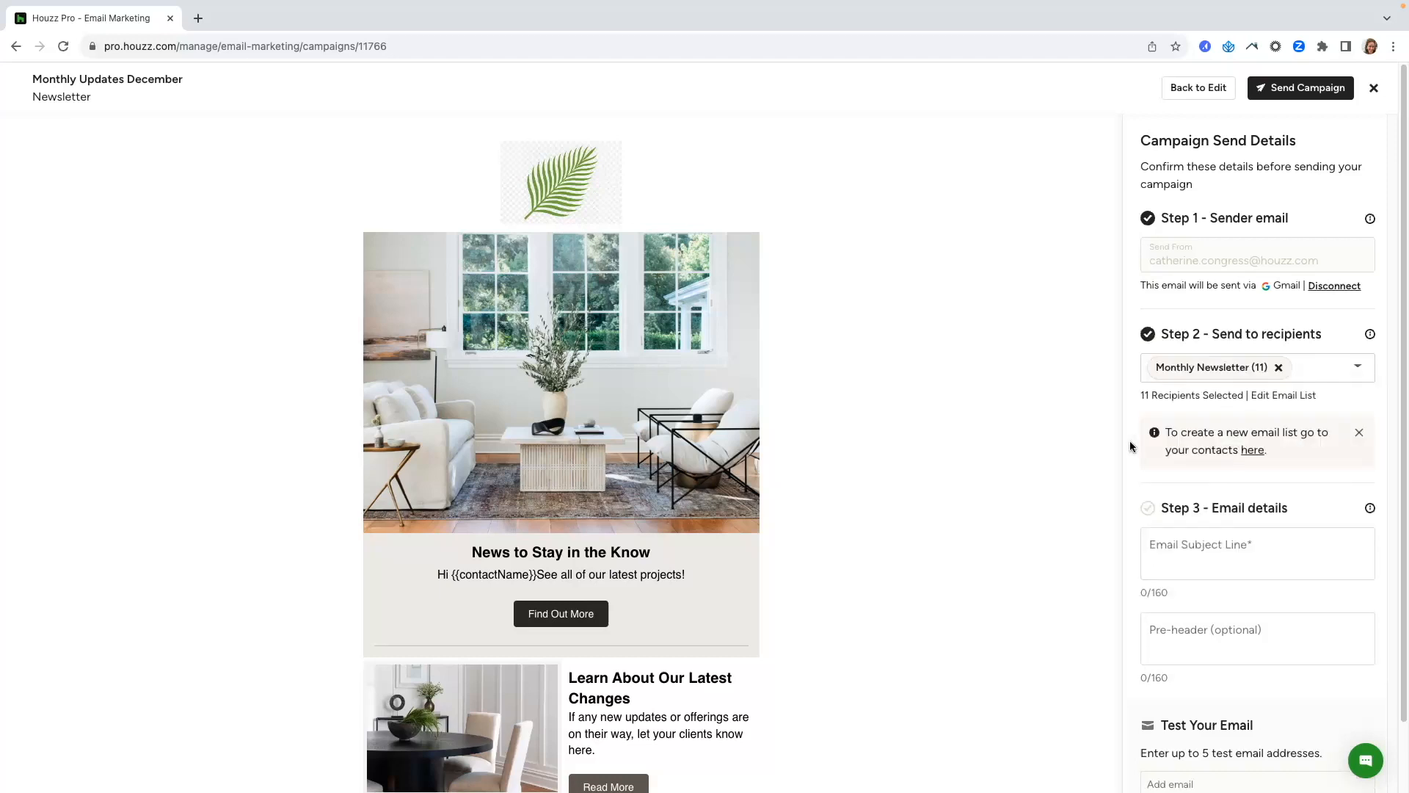
mouse_move(1209, 405)
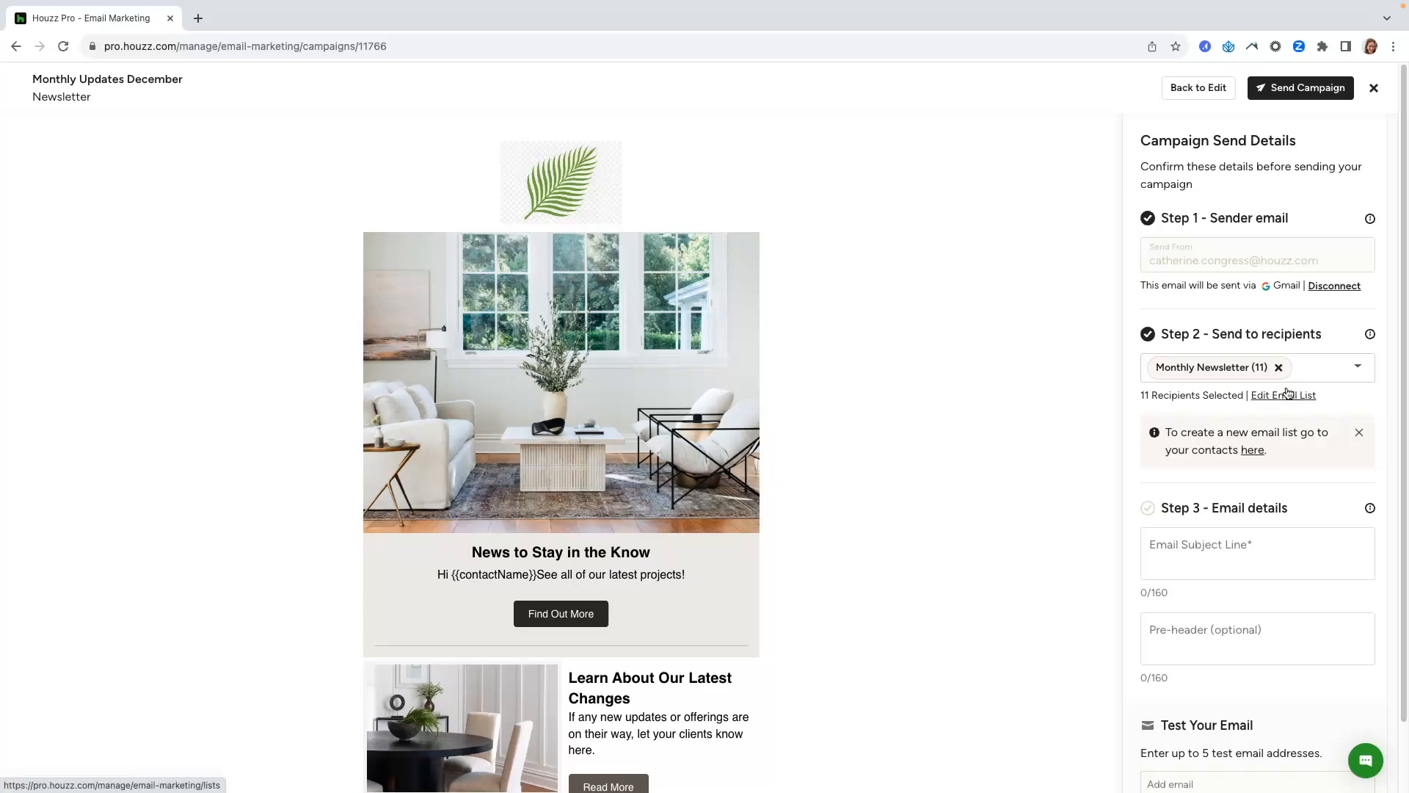
click(1257, 552)
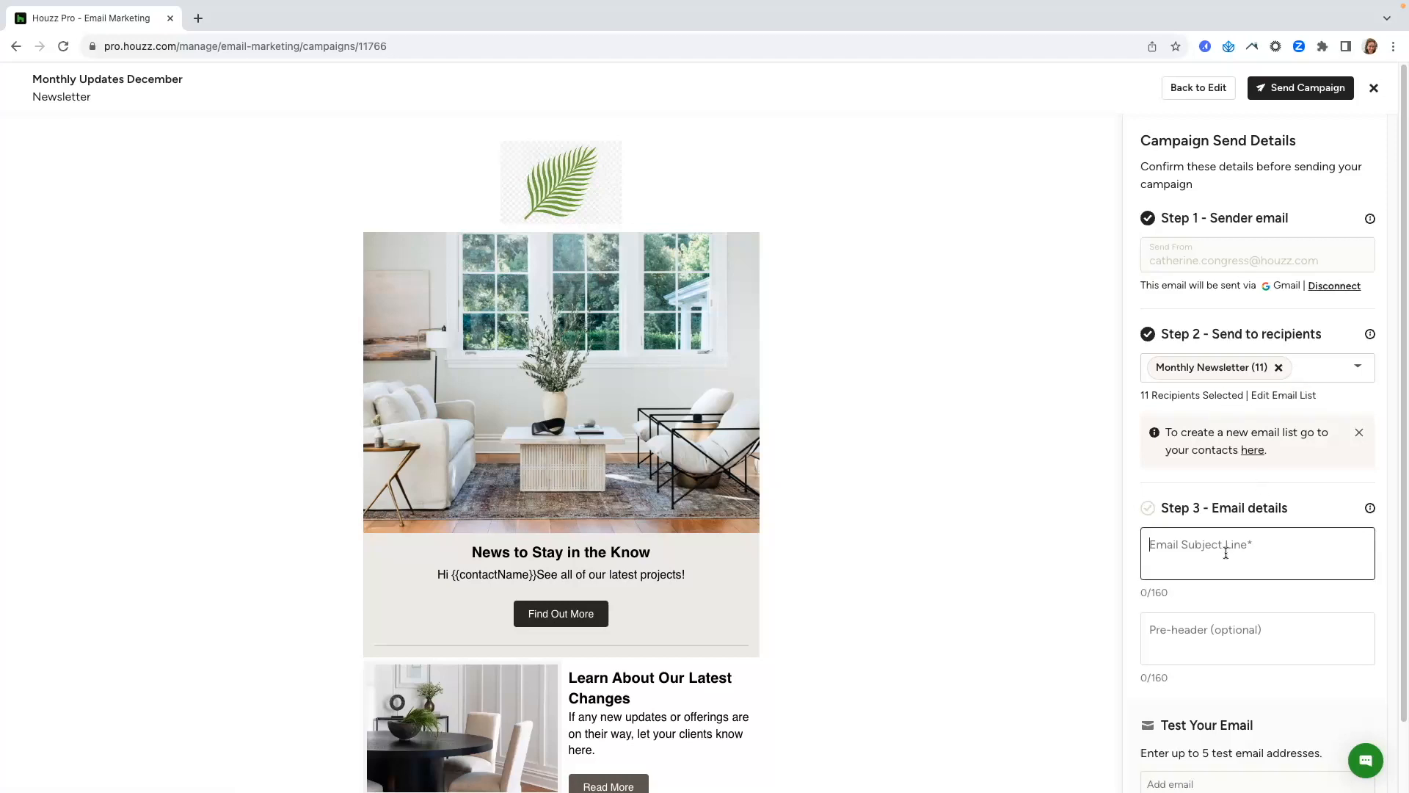
text(M)
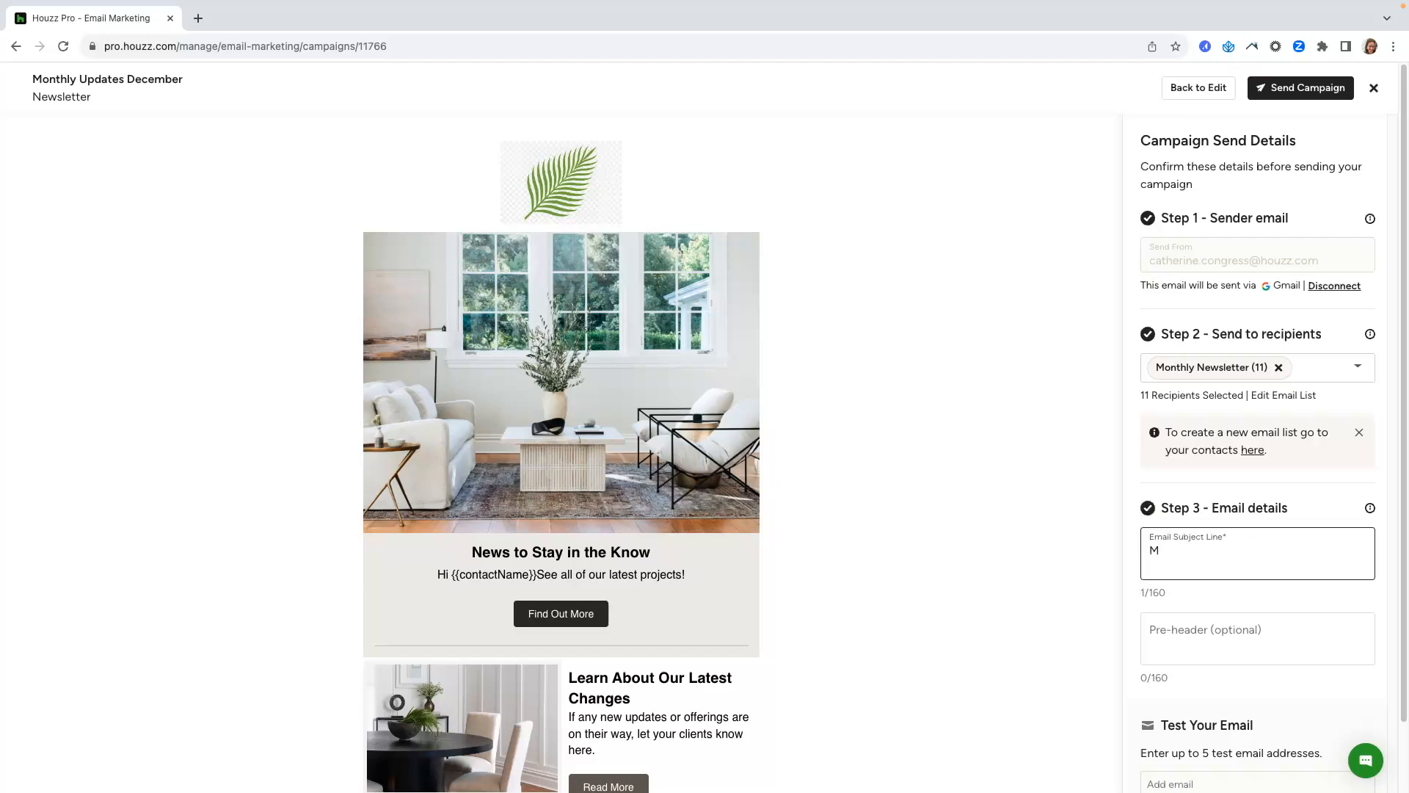
text(onthly Updates)
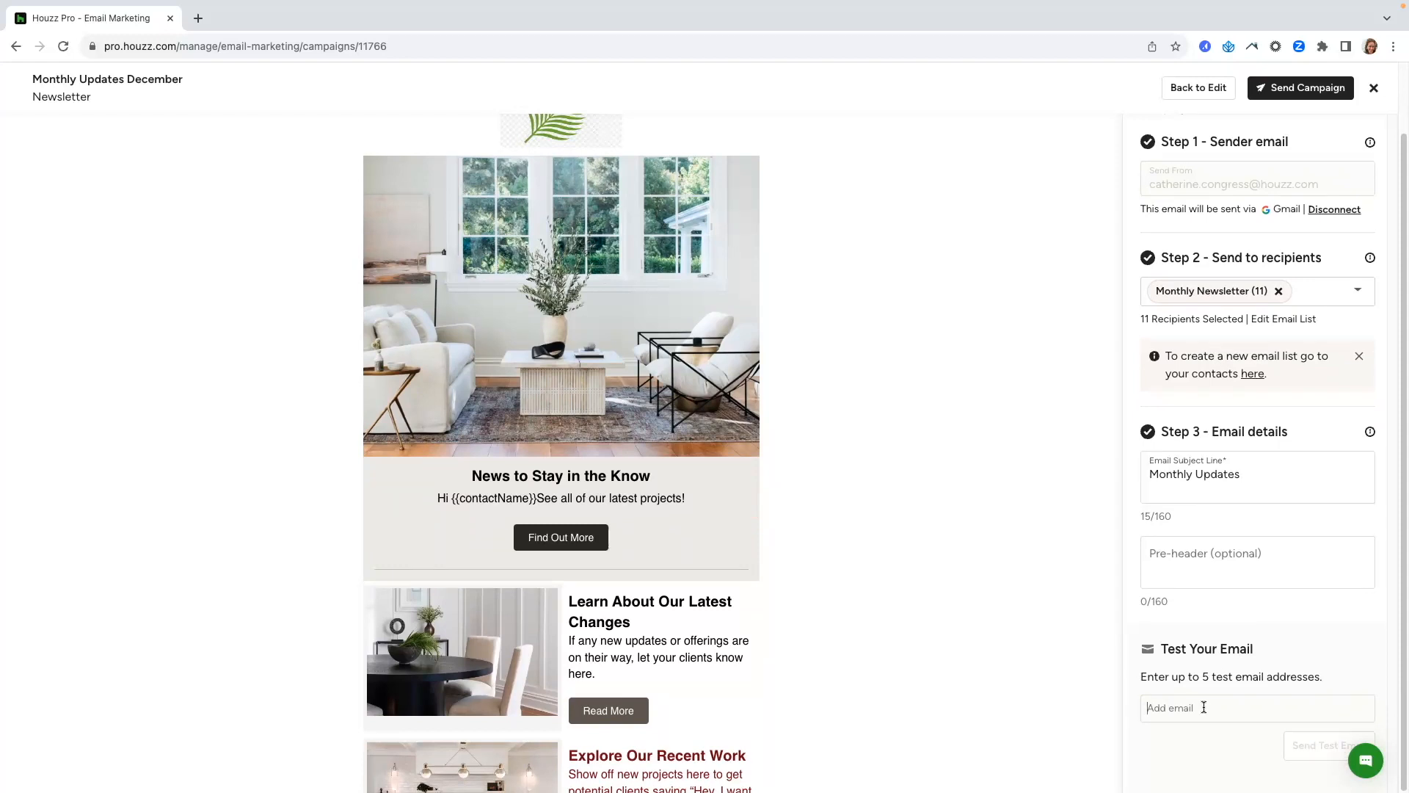
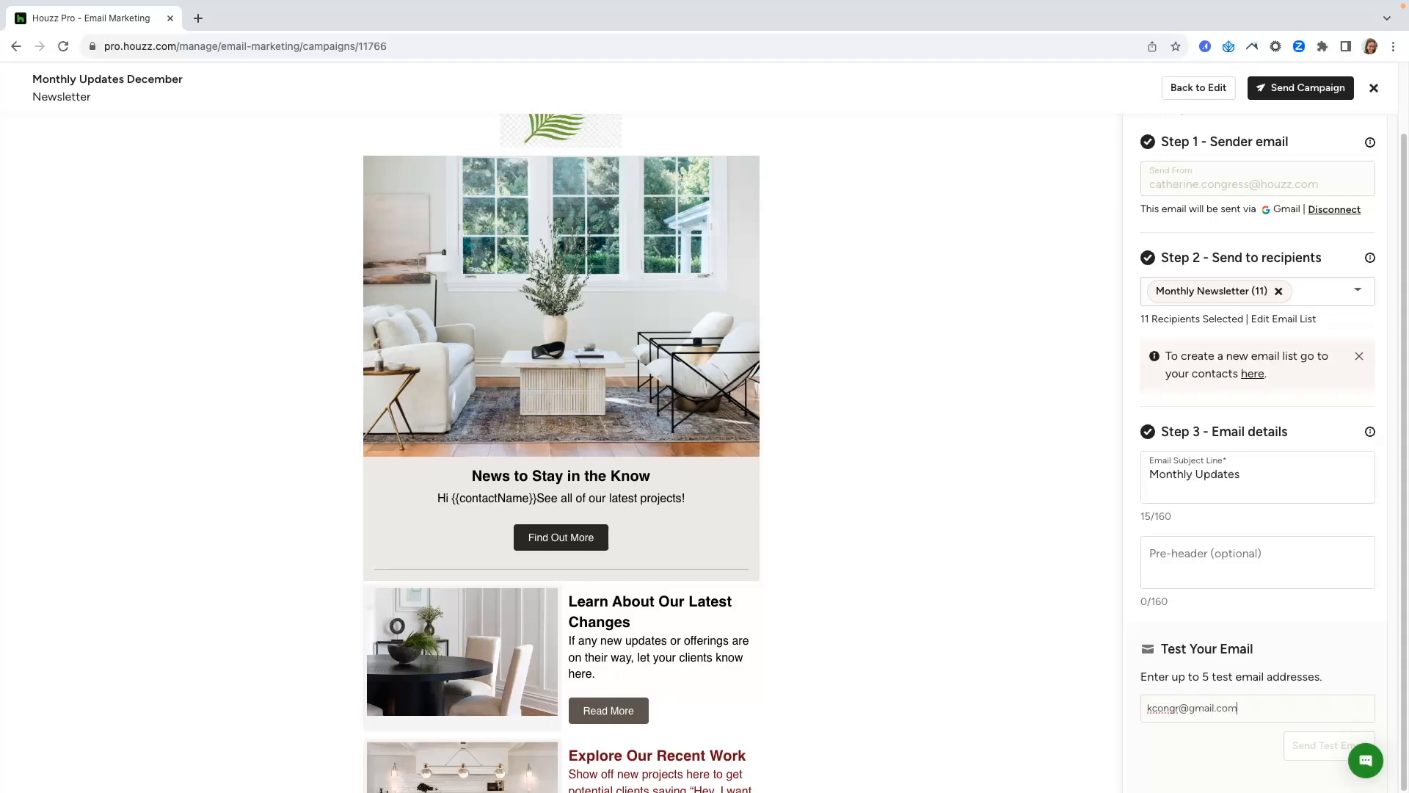
mouse_move(1321, 701)
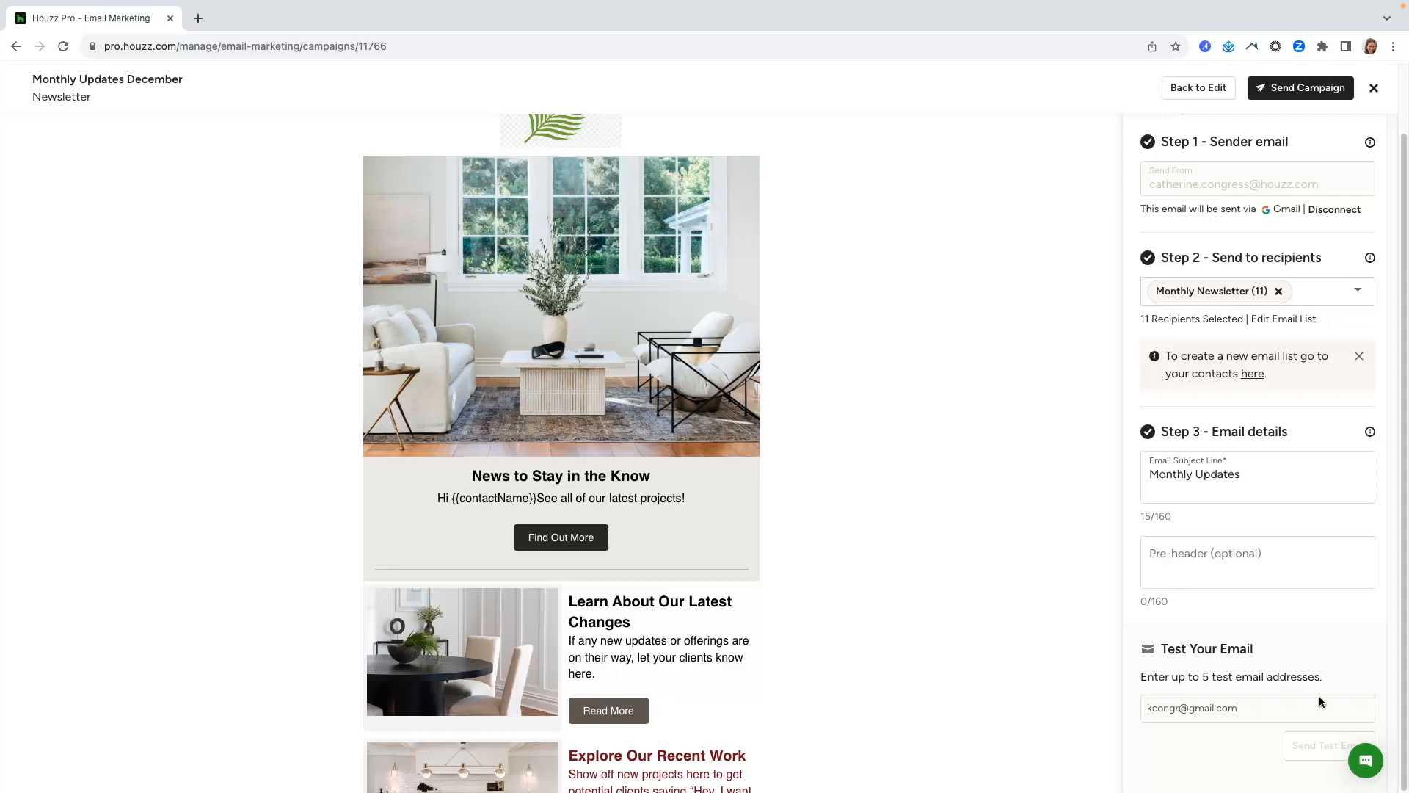
key(Return)
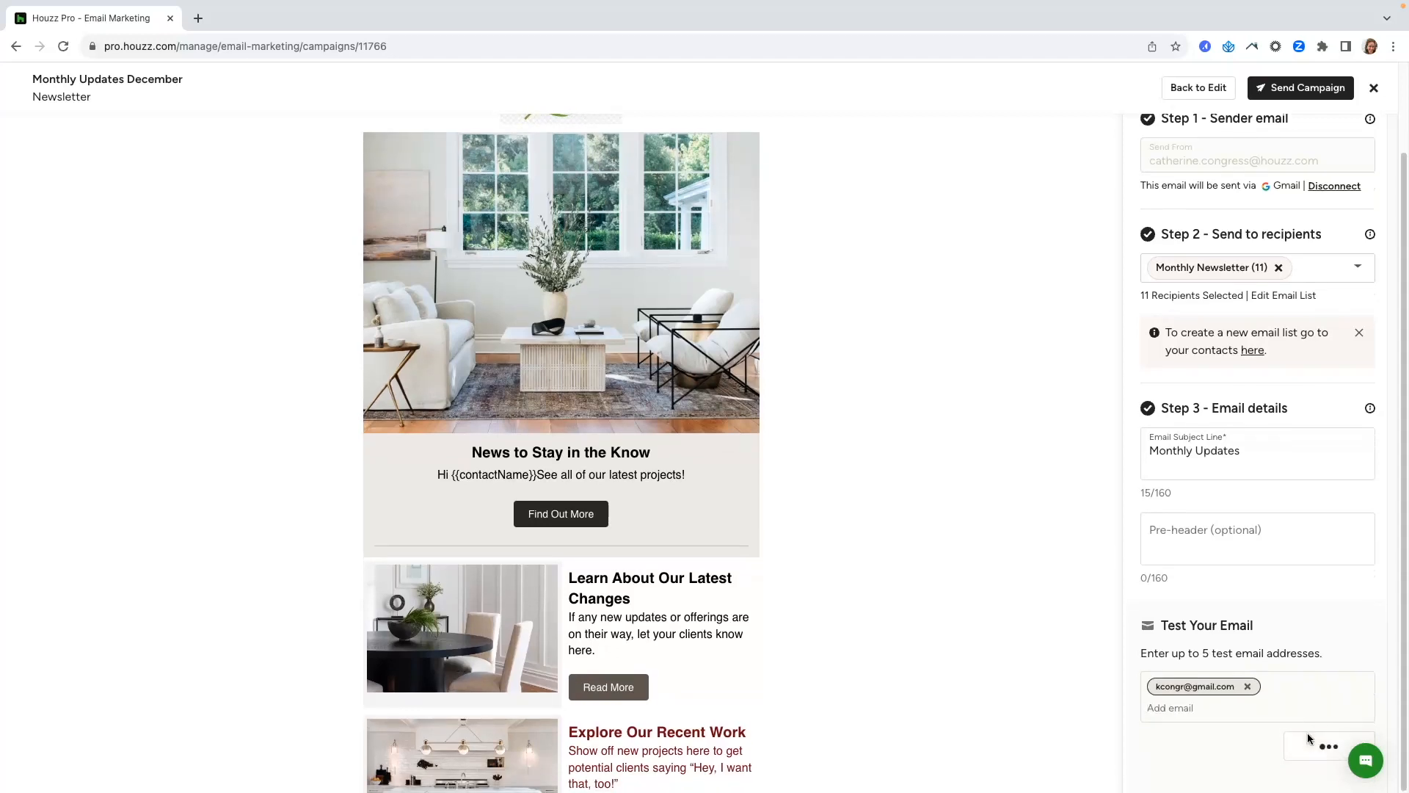
click(1329, 746)
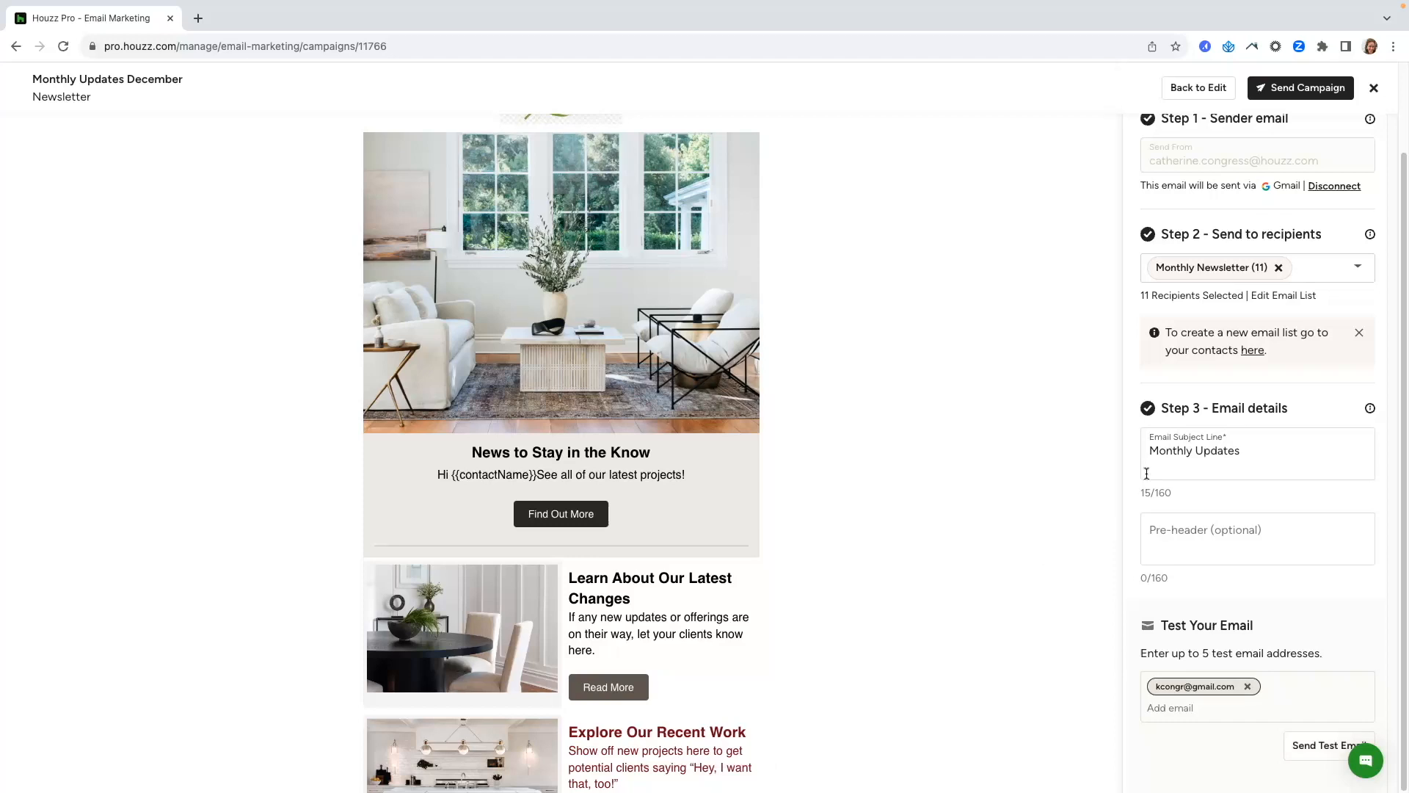
- Send the campaign now to its recipient list
click(1300, 87)
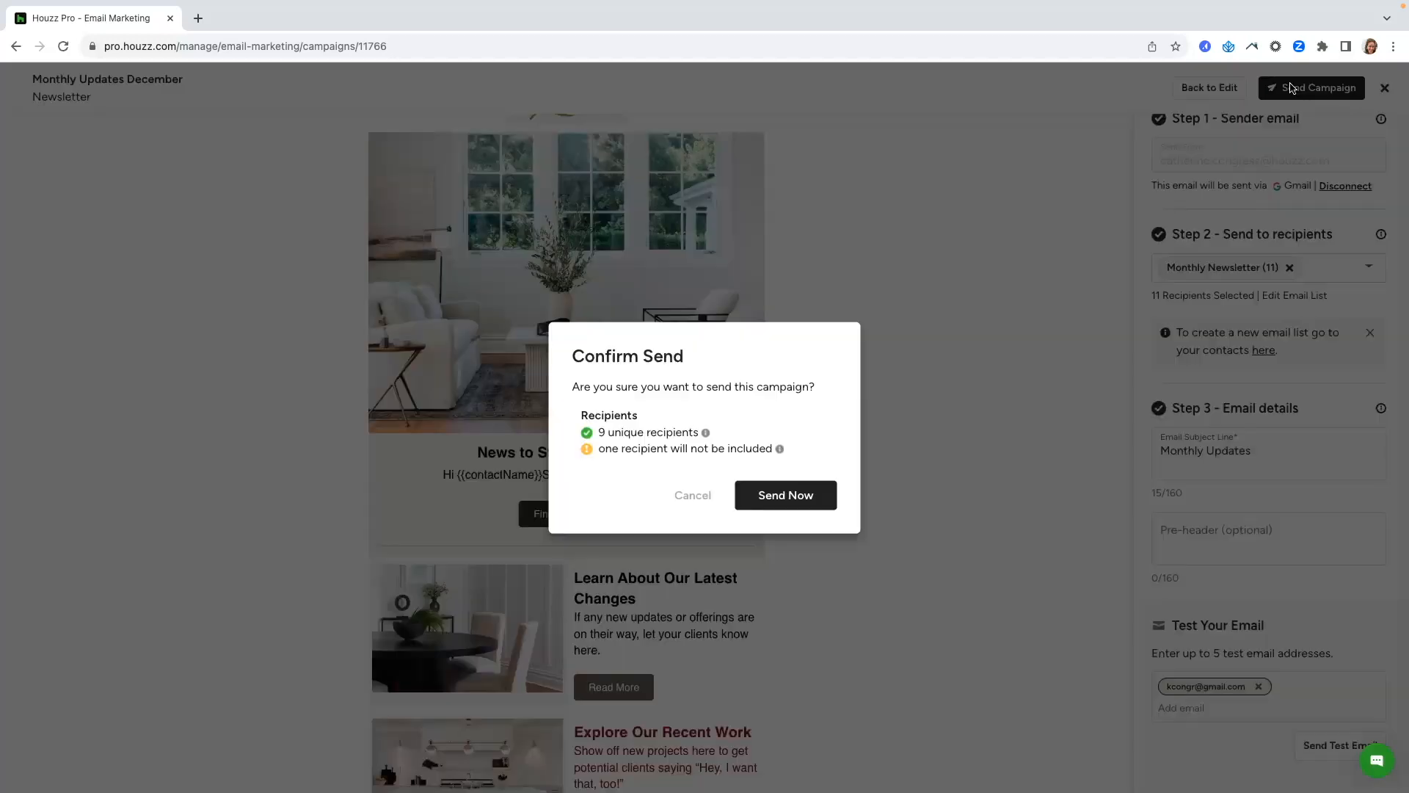
click(784, 495)
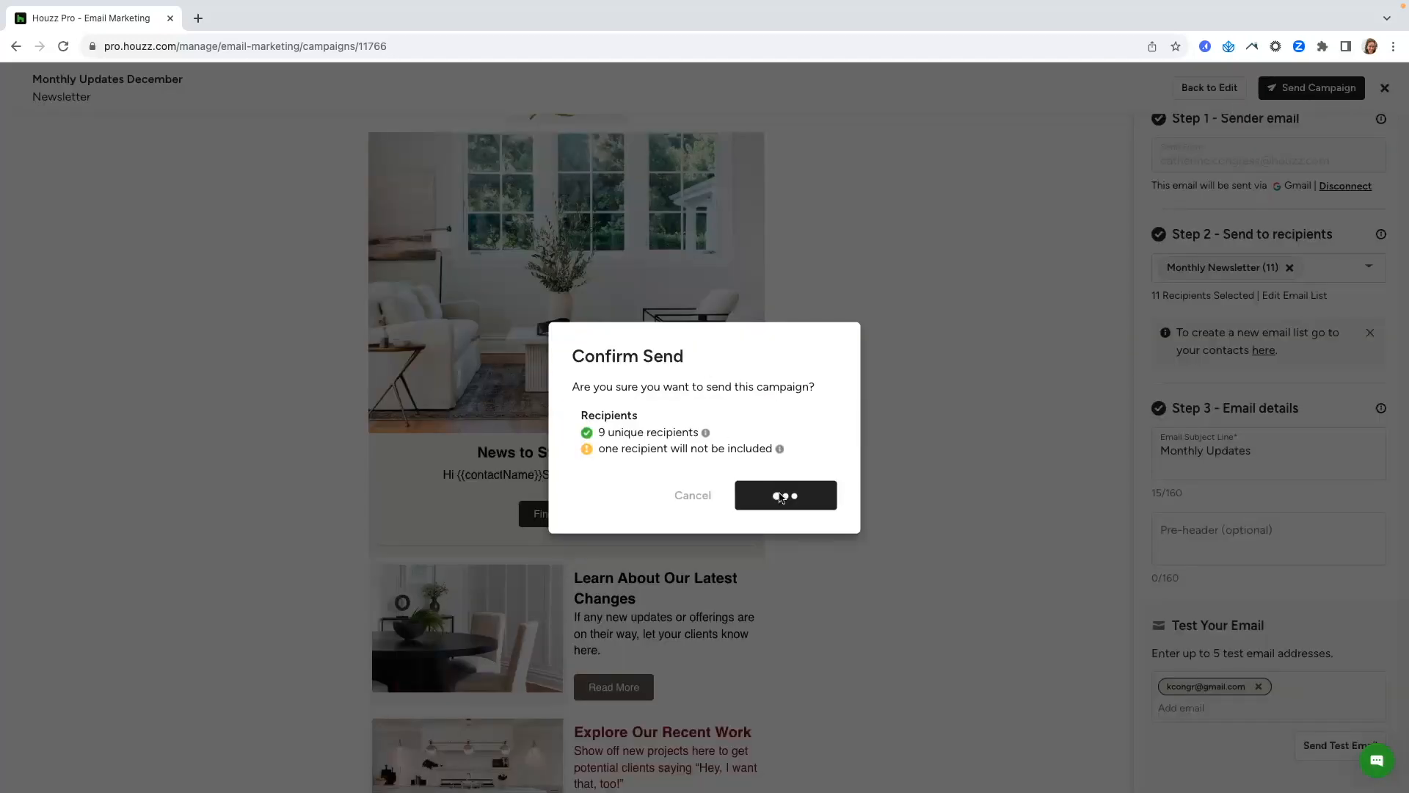
click(784, 496)
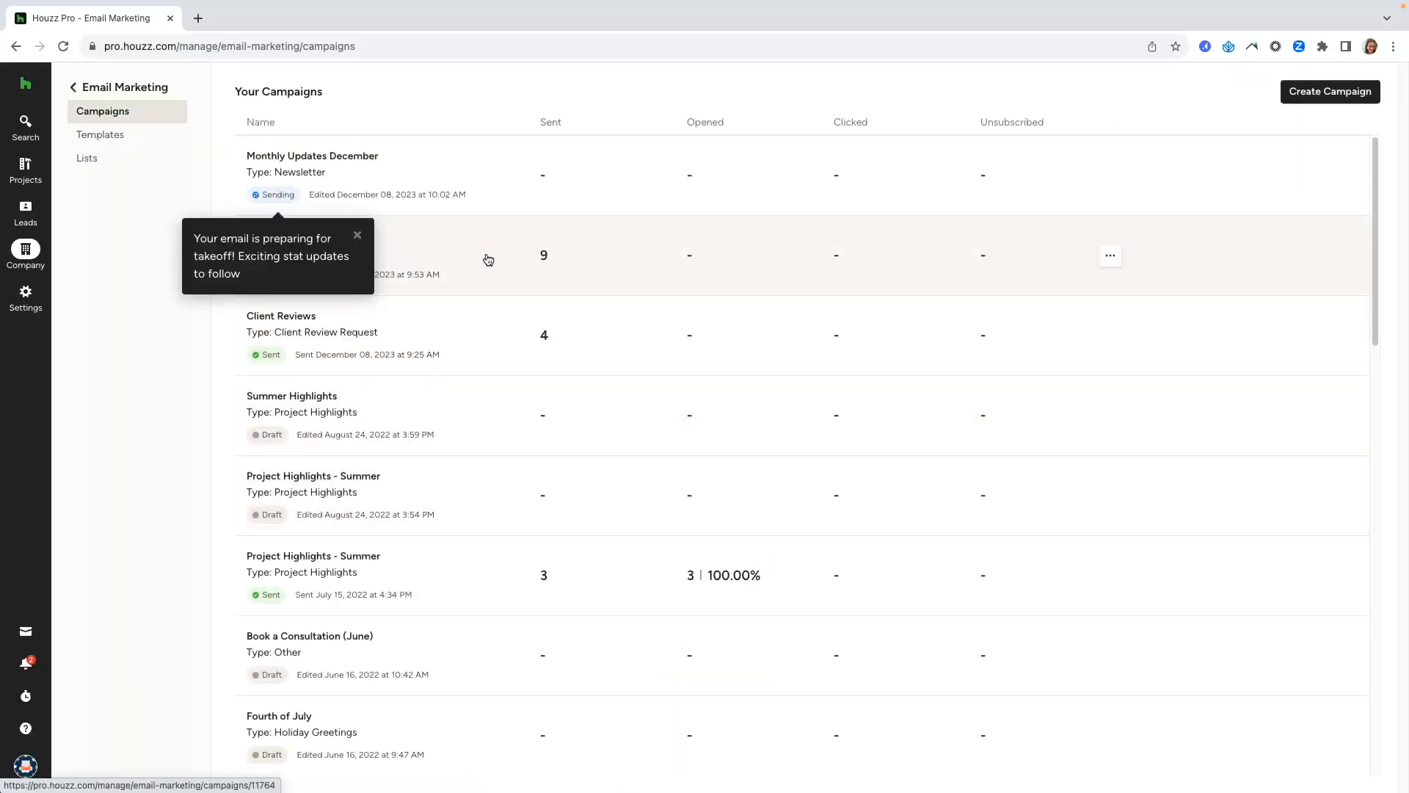
mouse_move(416, 203)
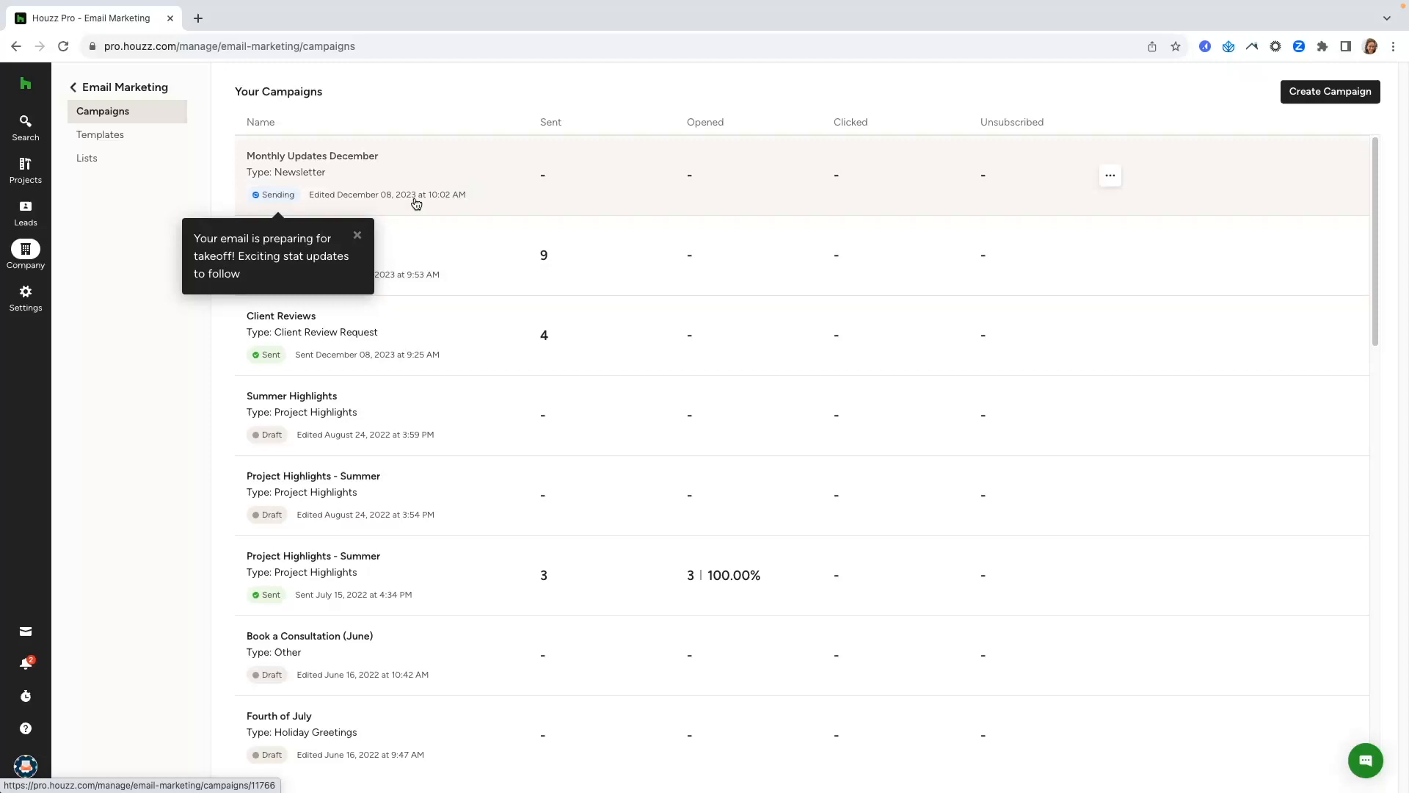
mouse_move(872, 193)
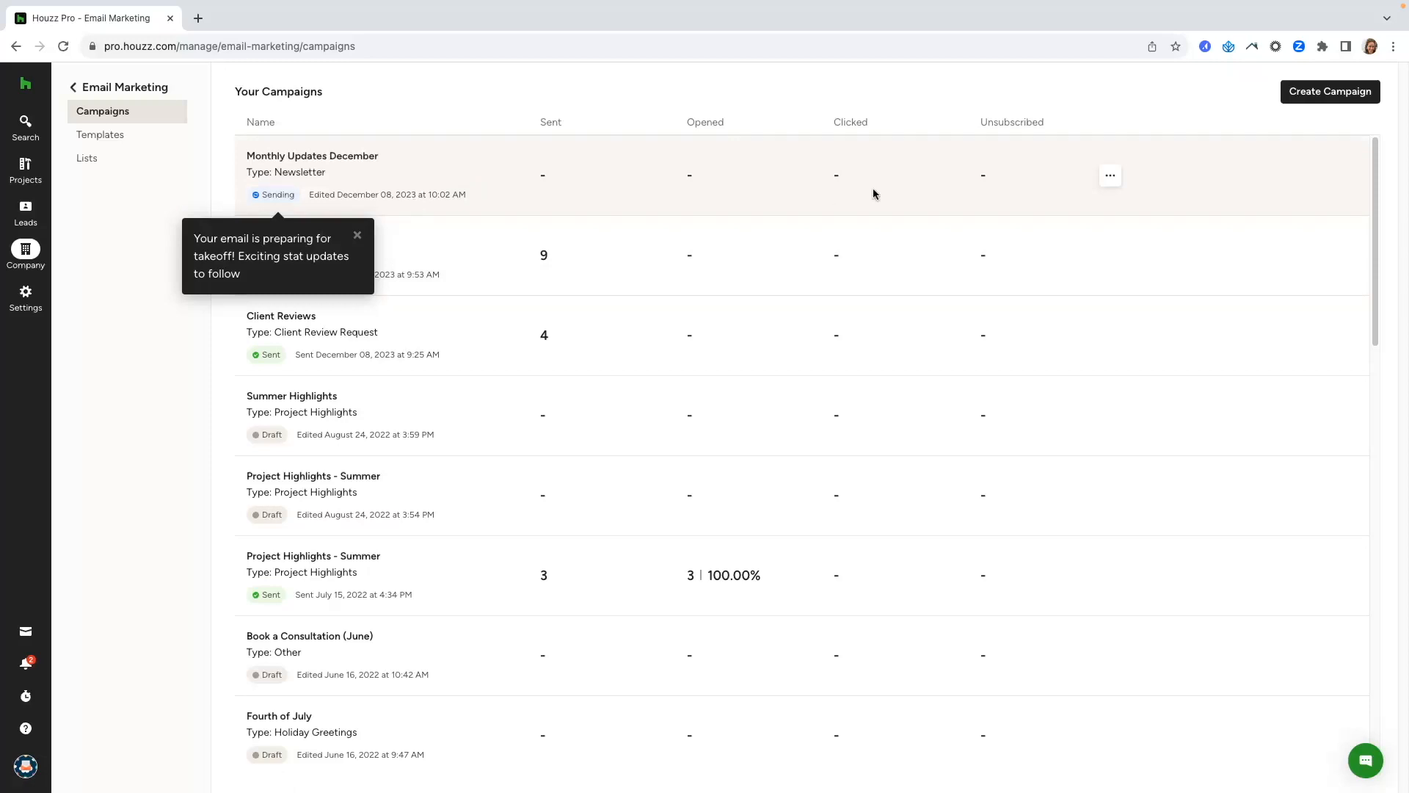
mouse_move(491, 182)
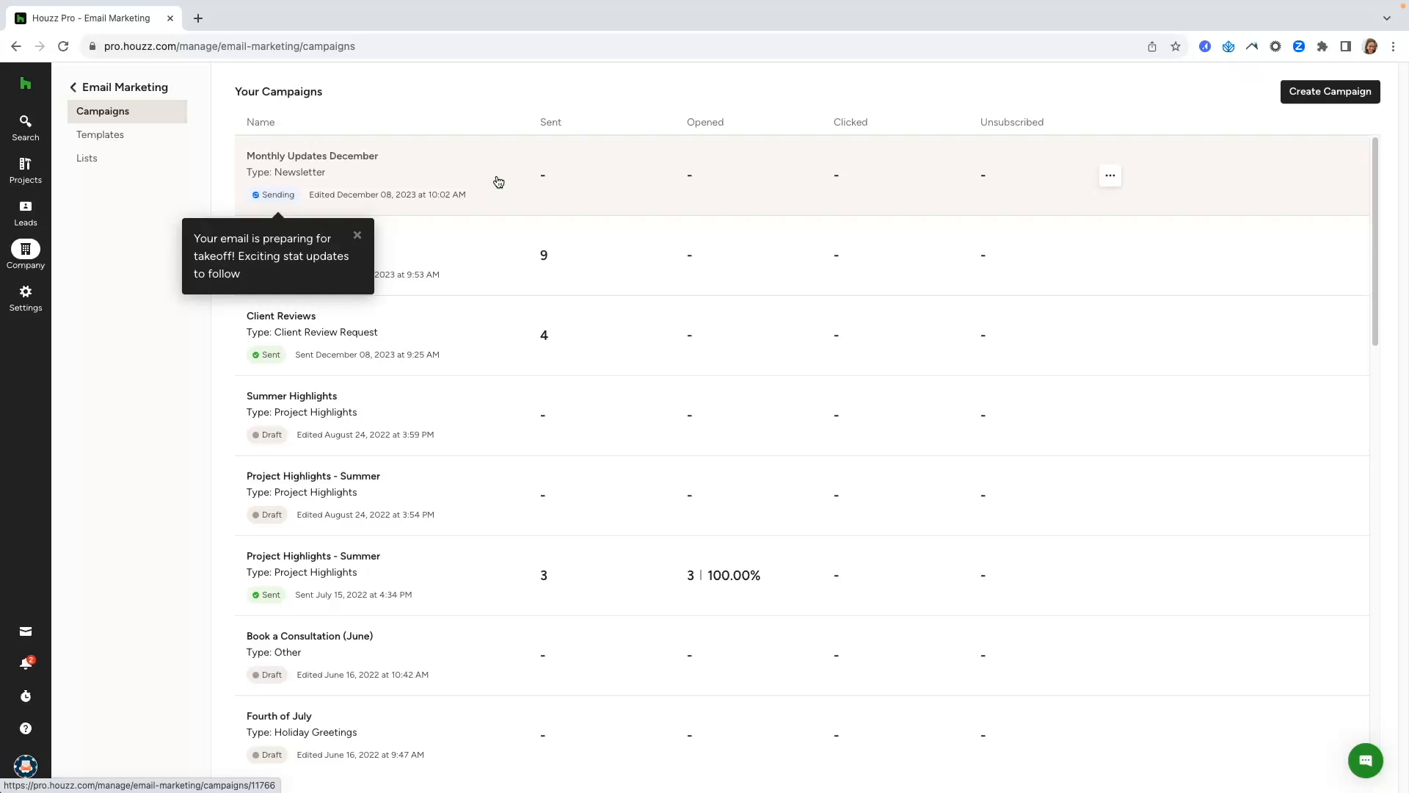
mouse_move(753, 637)
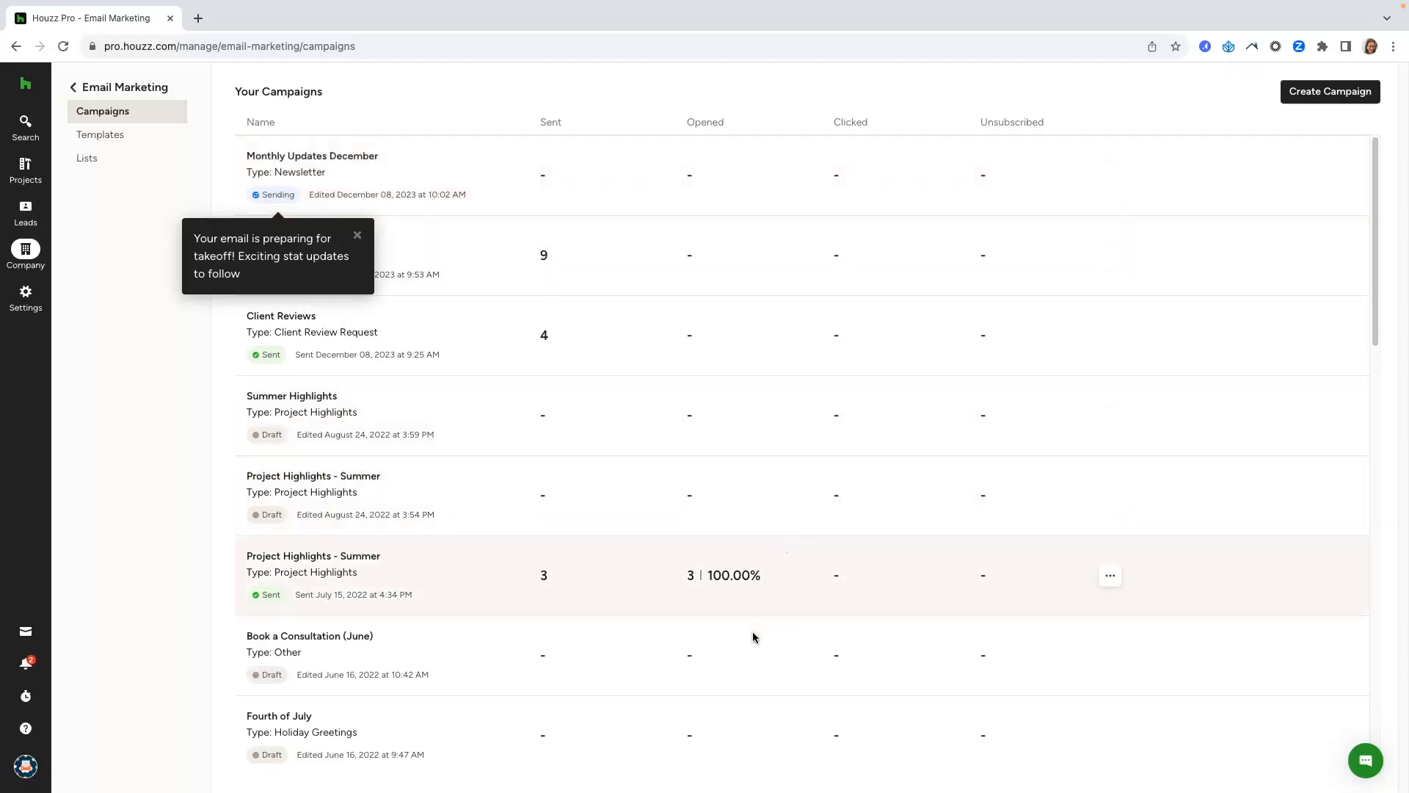